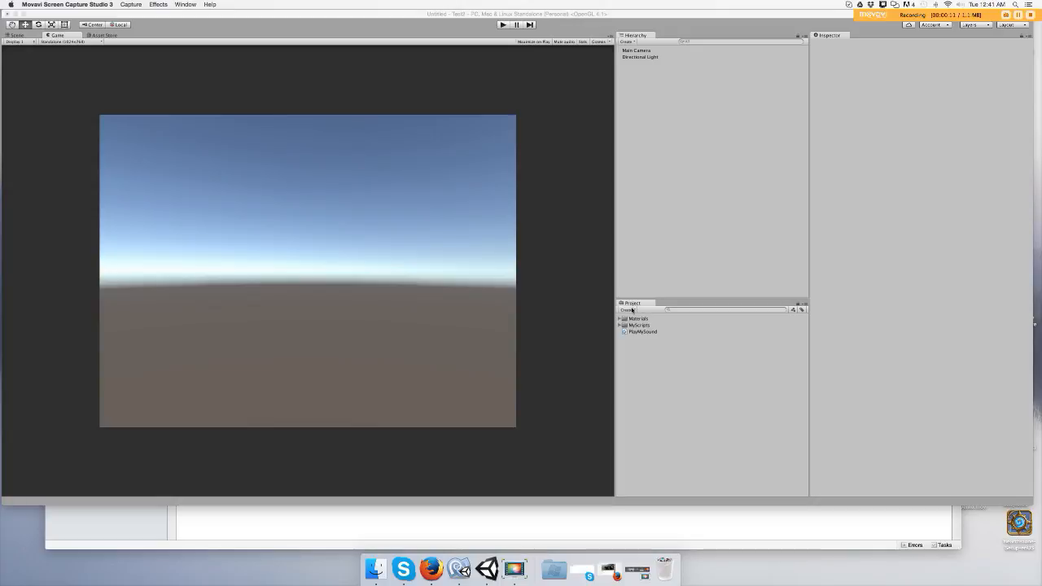
- Create a new project folder named Audio alongside Materials and Prefabs
click(627, 310)
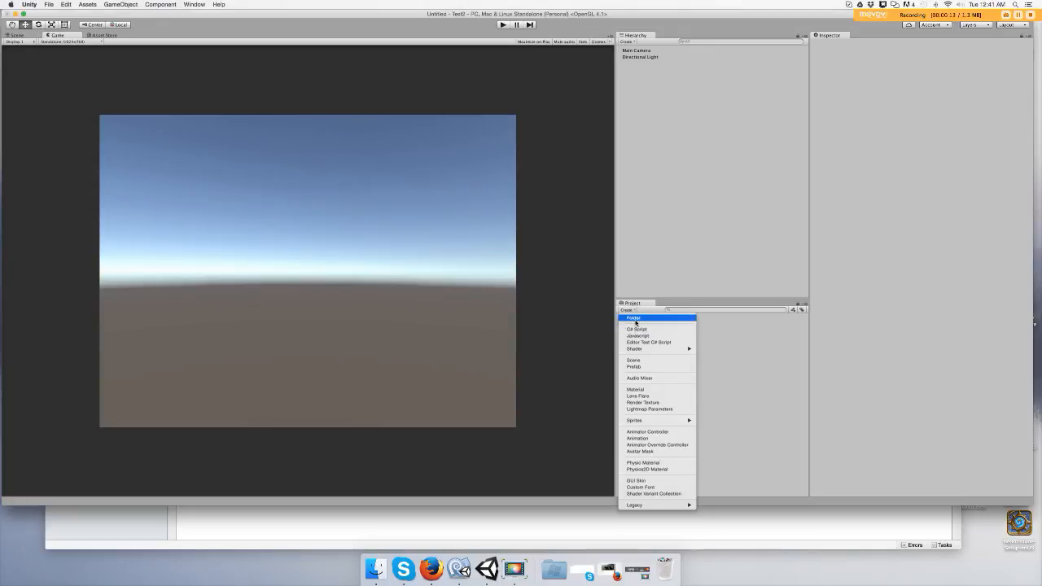
click(634, 317)
text(Audio)
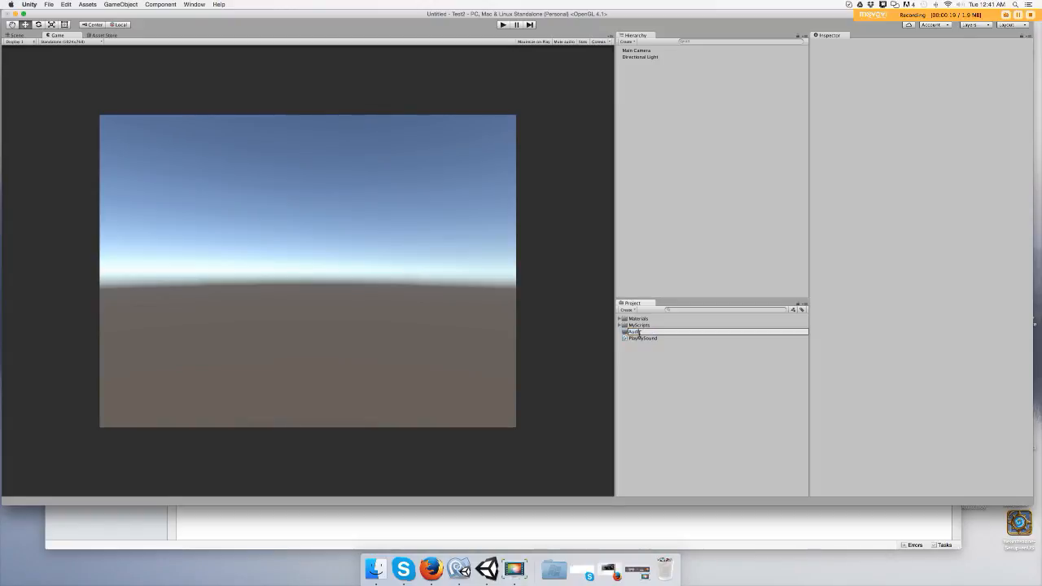
click(638, 318)
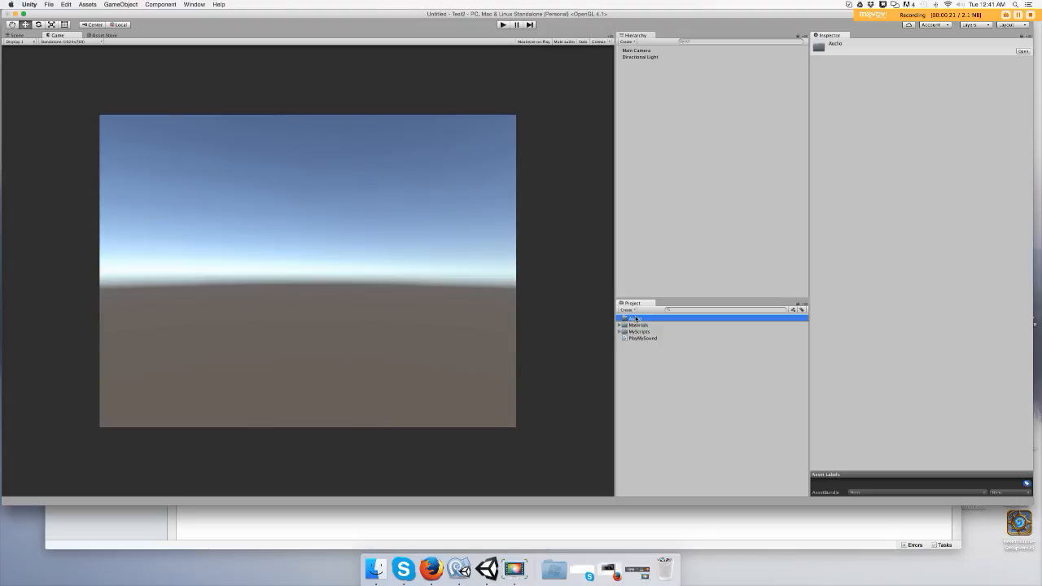
- Start Import New Asset from the Audio folder's context menu
right_click(635, 318)
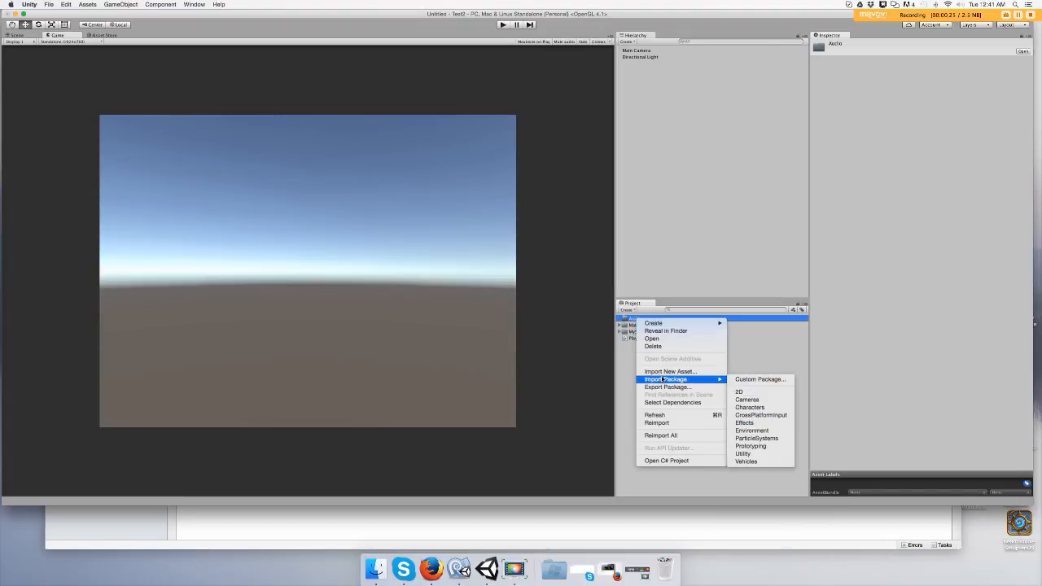
mouse_move(669, 372)
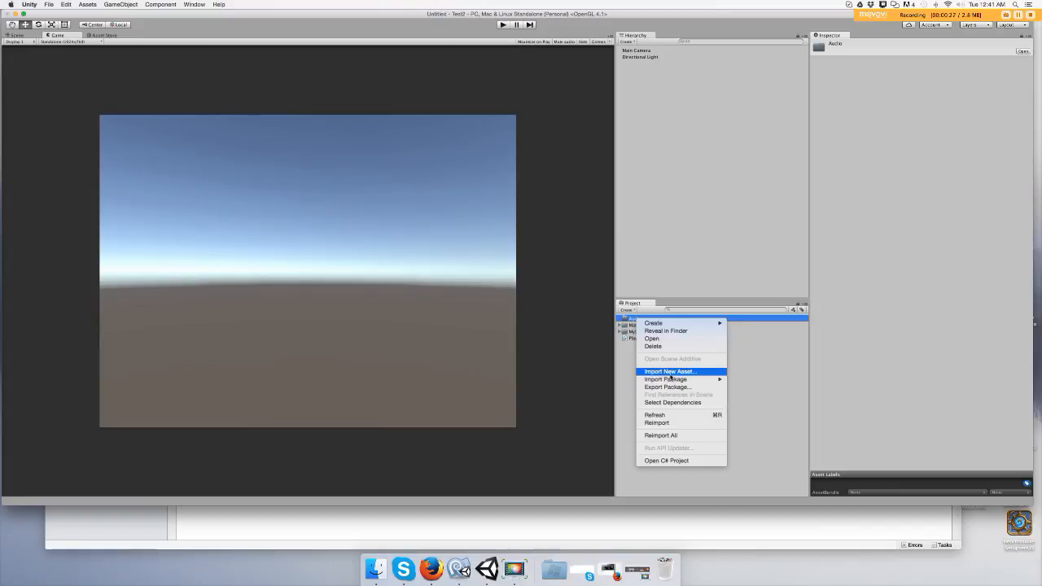
click(671, 371)
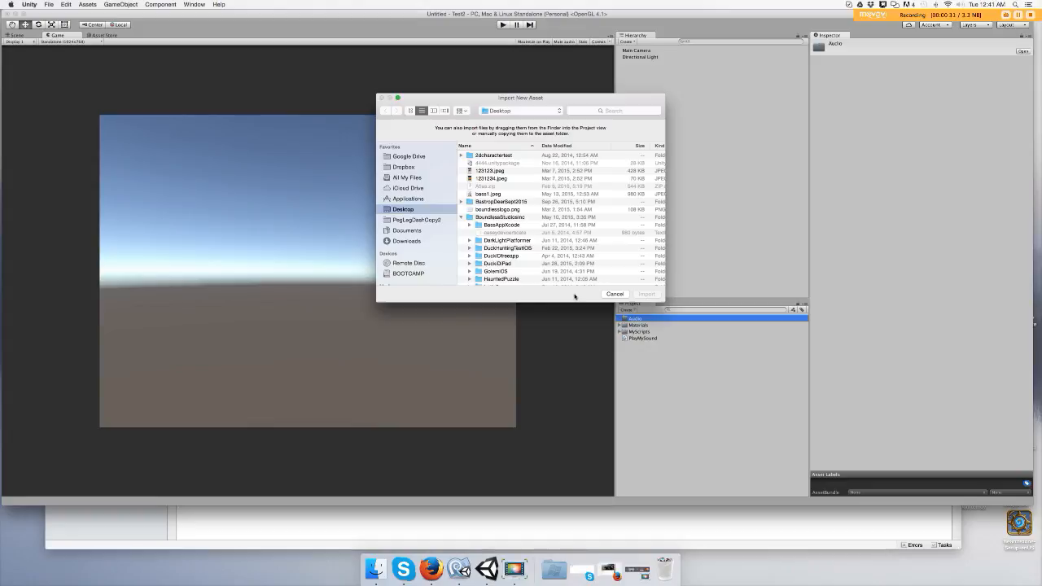
- Browse to Downloads, select the audio file and import it into the Audio folder
scroll(down, 3)
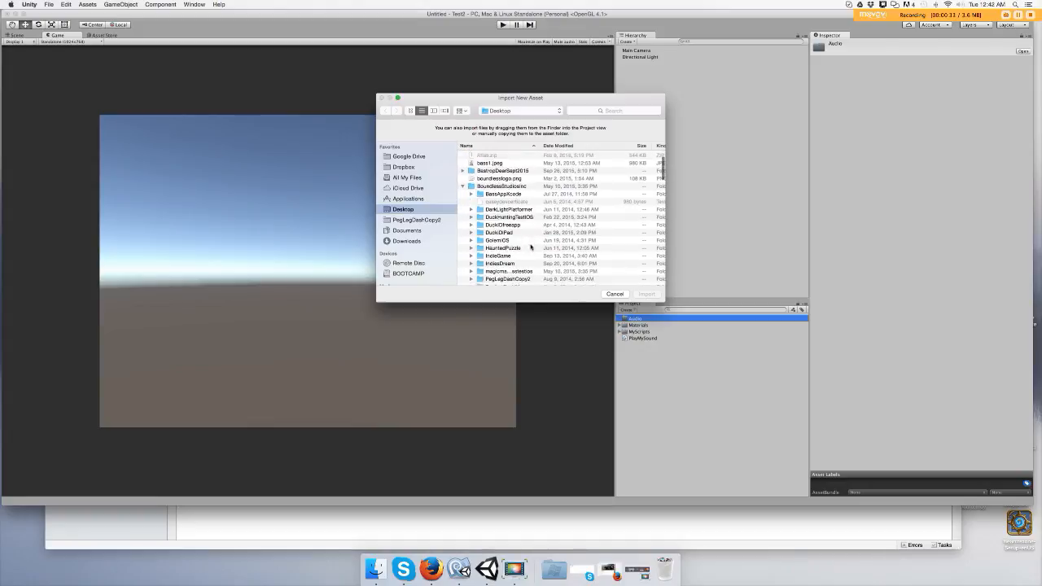
scroll(down, 3)
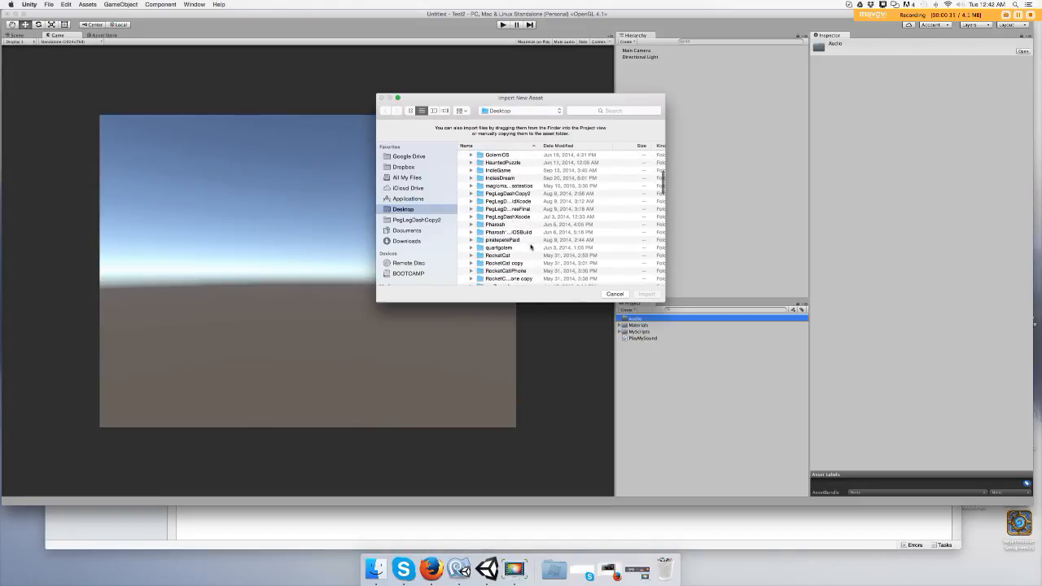
scroll(down, 3)
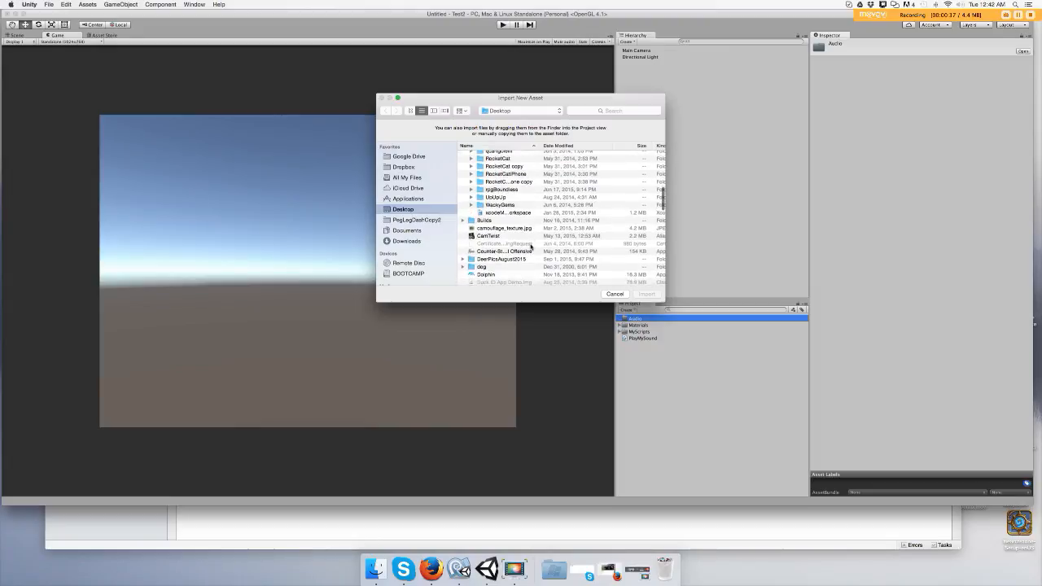
scroll(down, 3)
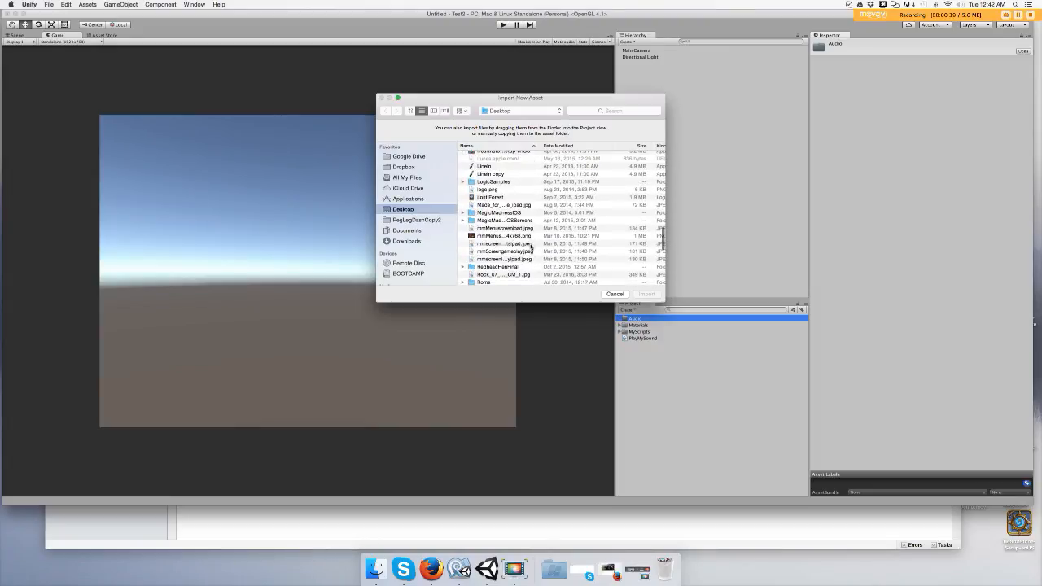
scroll(down, 3)
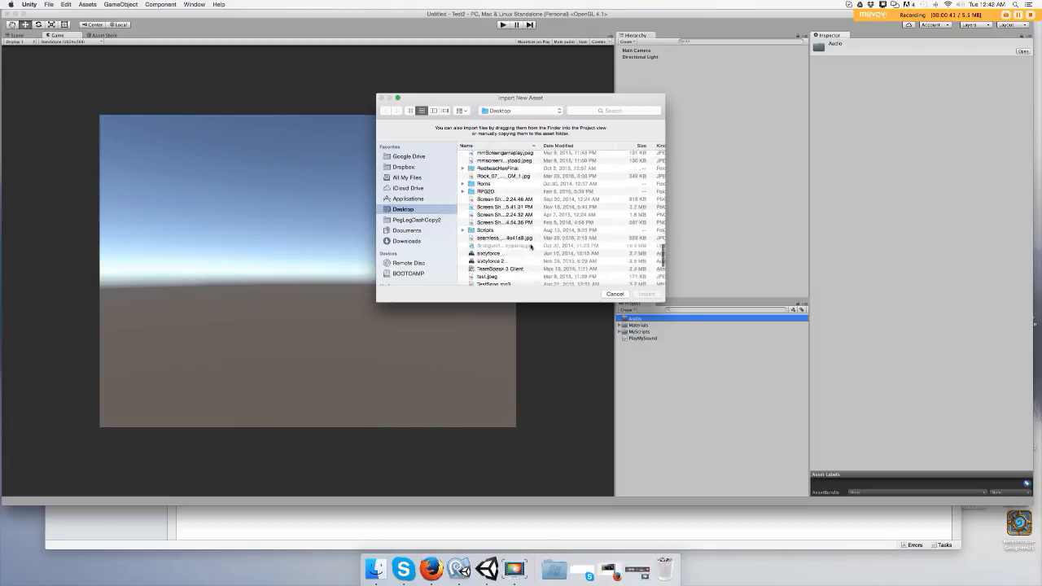
scroll(down, 3)
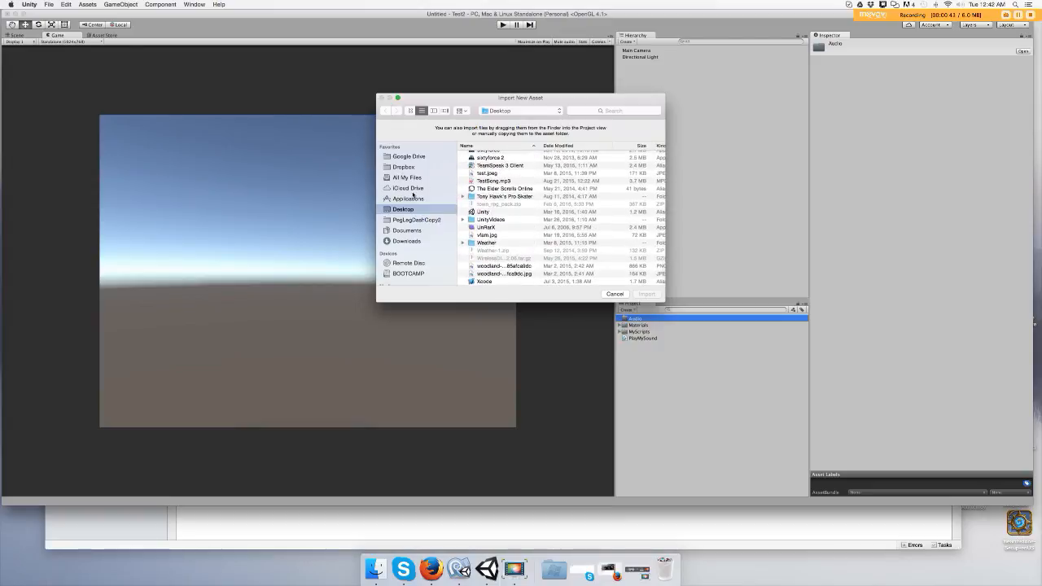
click(407, 241)
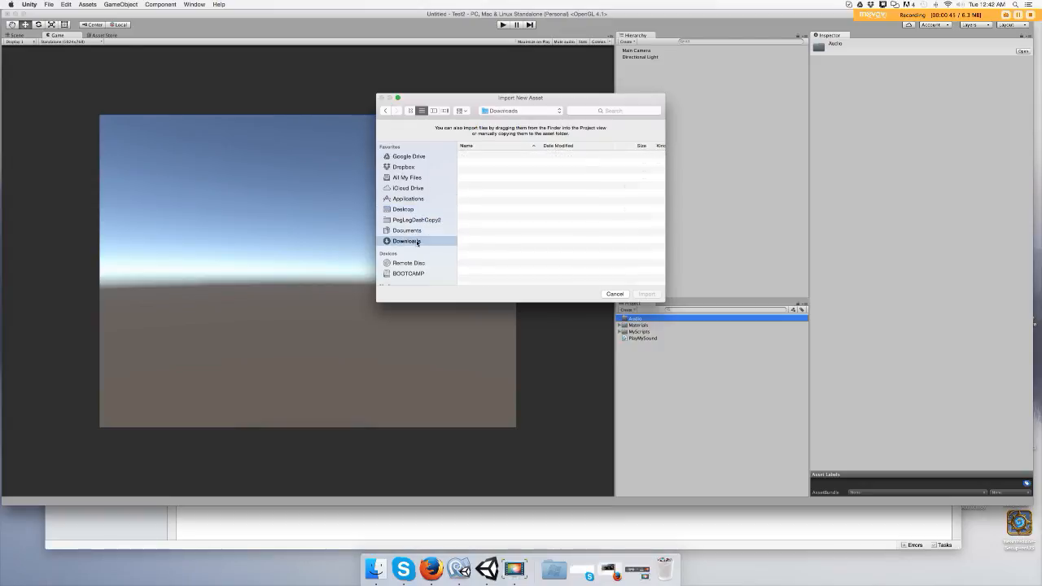
click(407, 241)
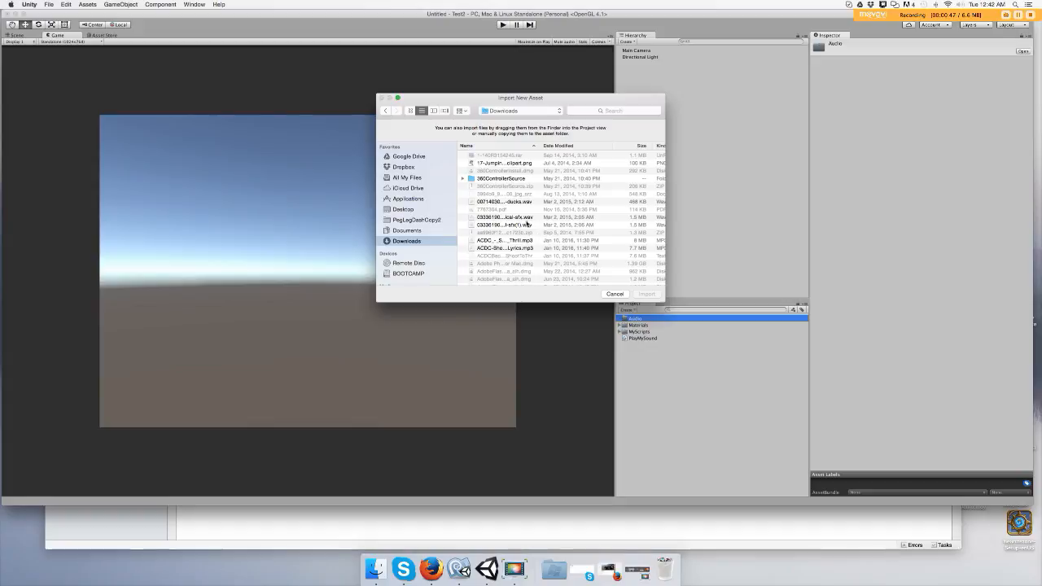
click(505, 219)
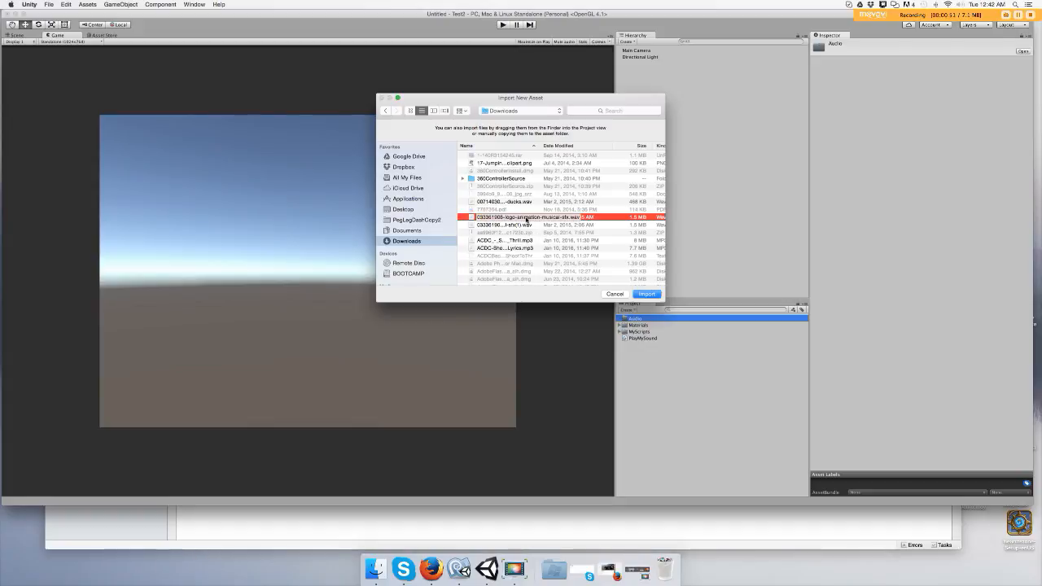
click(649, 293)
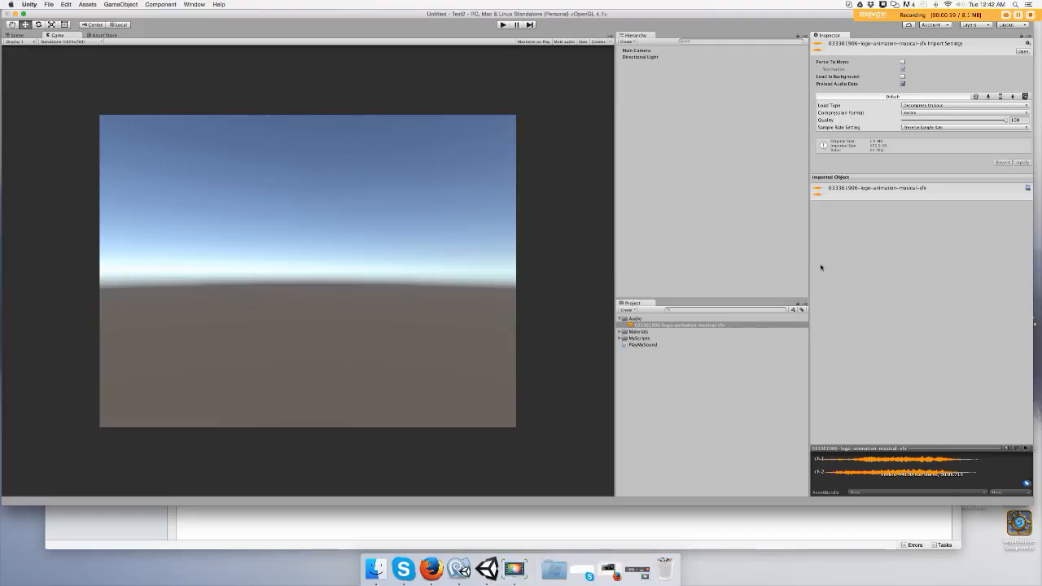
mouse_move(850, 199)
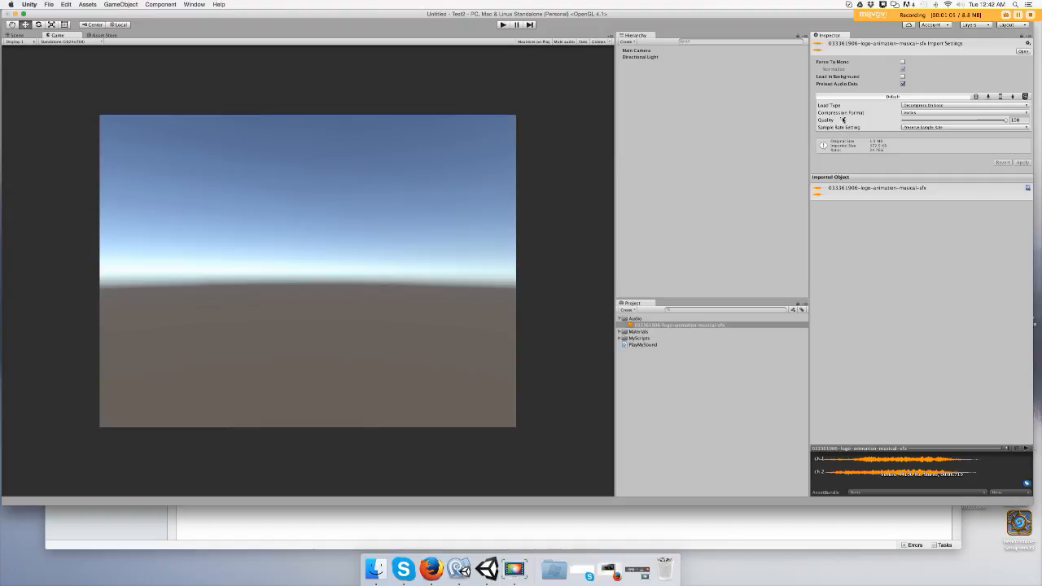
mouse_move(984, 349)
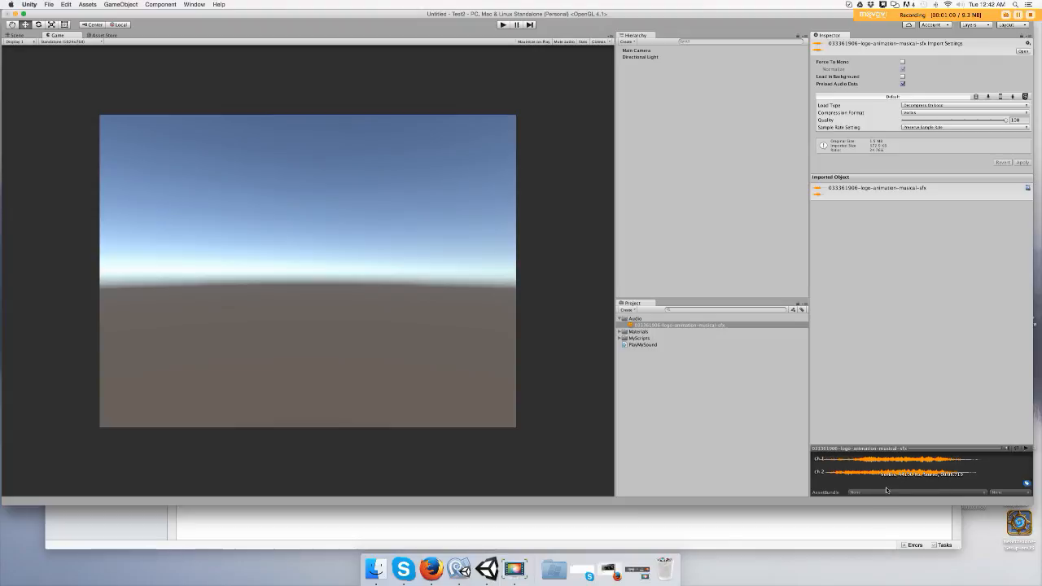
mouse_move(938, 479)
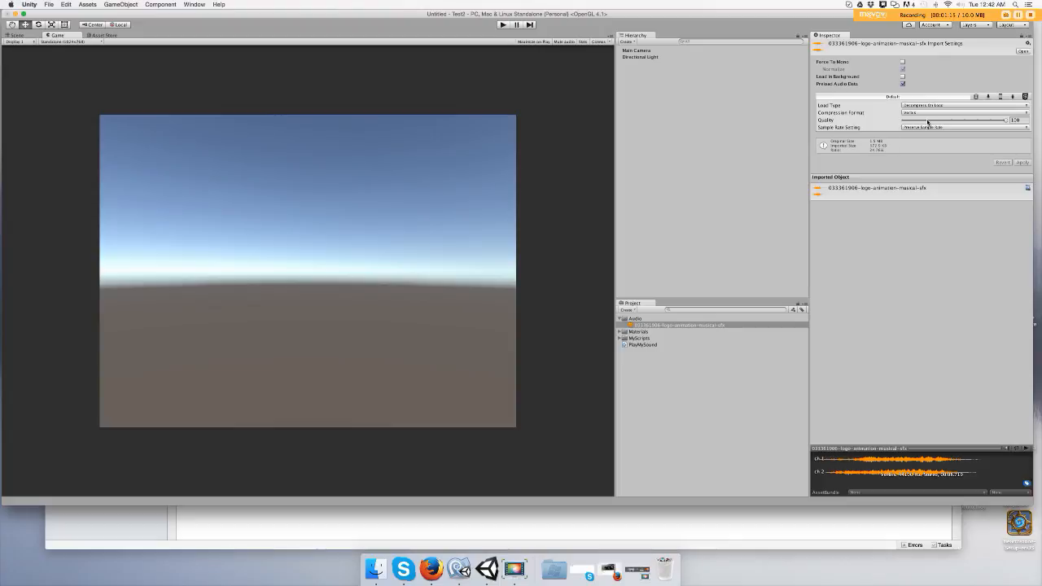
mouse_move(879, 136)
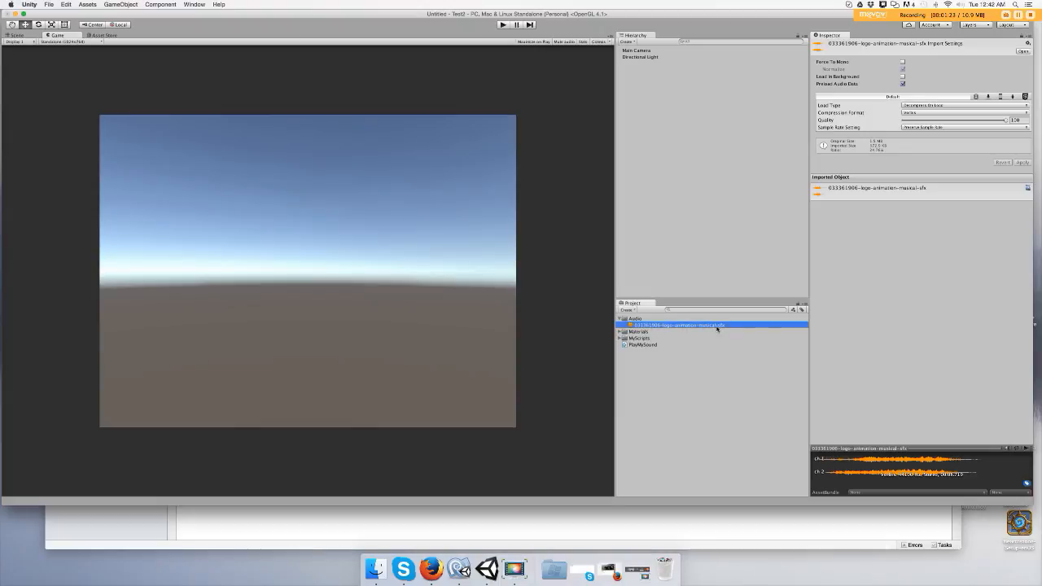
- Rename the imported audio clip to a shorter name
double_click(681, 326)
text(Logo)
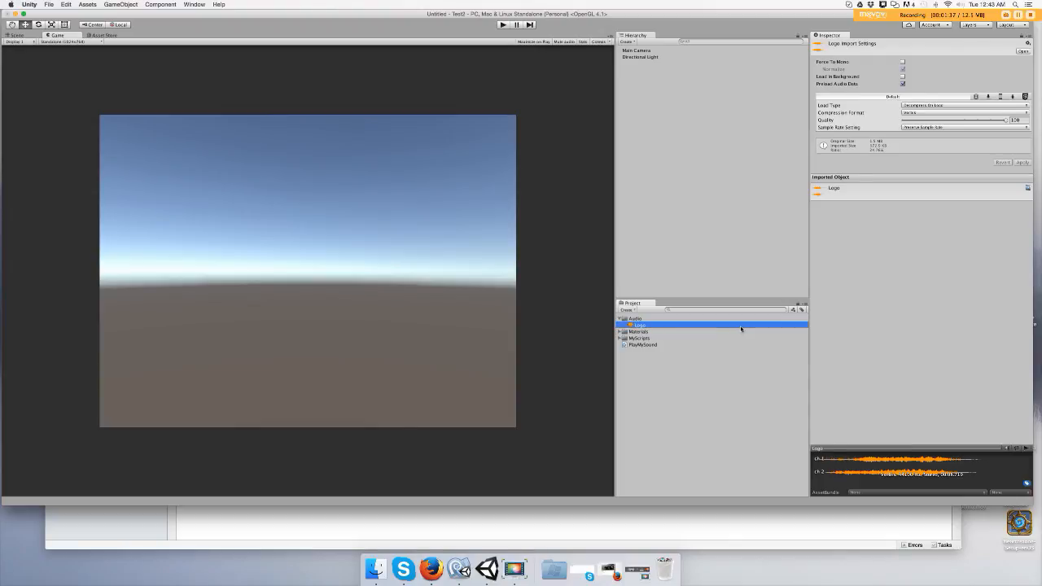
mouse_move(658, 354)
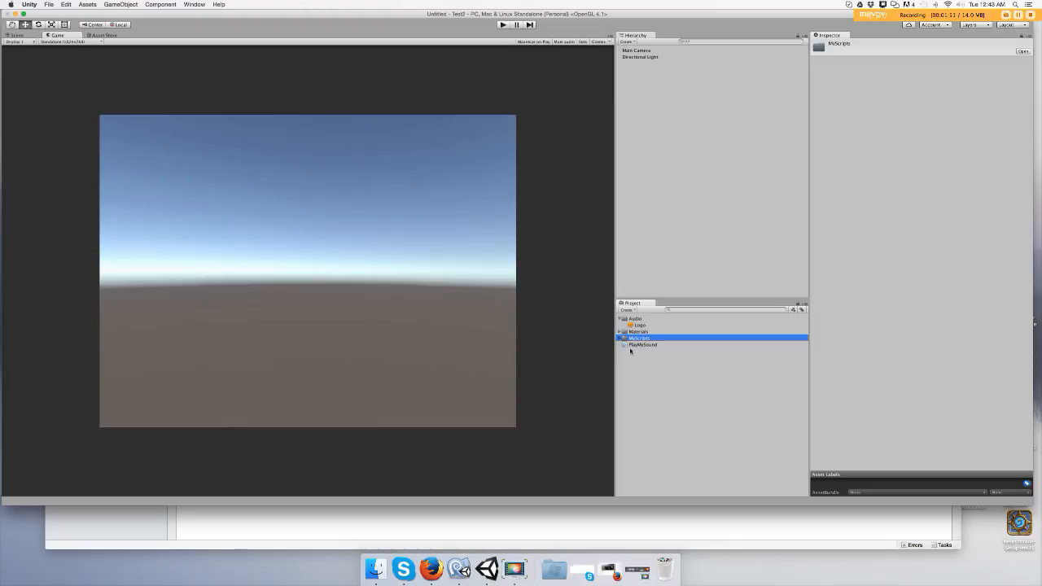
- Create a C# script named SoundTest in the Scripts folder, then select Main Camera
right_click(641, 337)
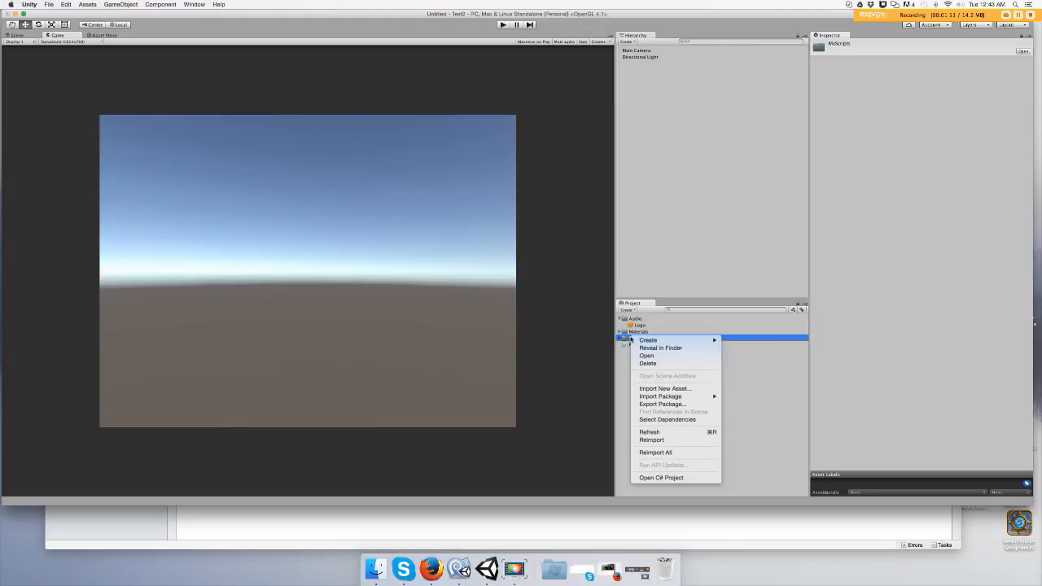
click(648, 340)
text(SoundT)
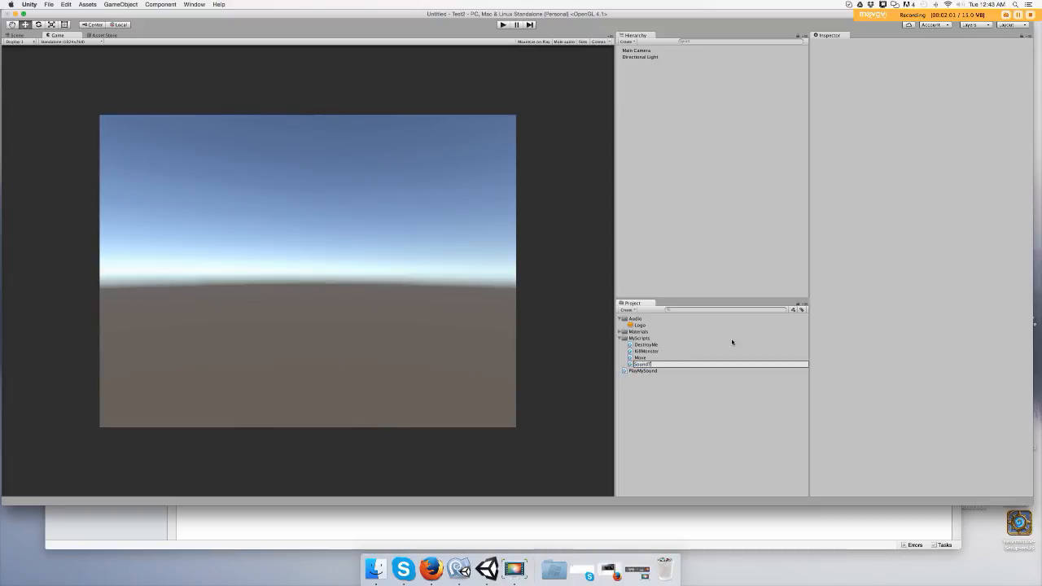
click(643, 365)
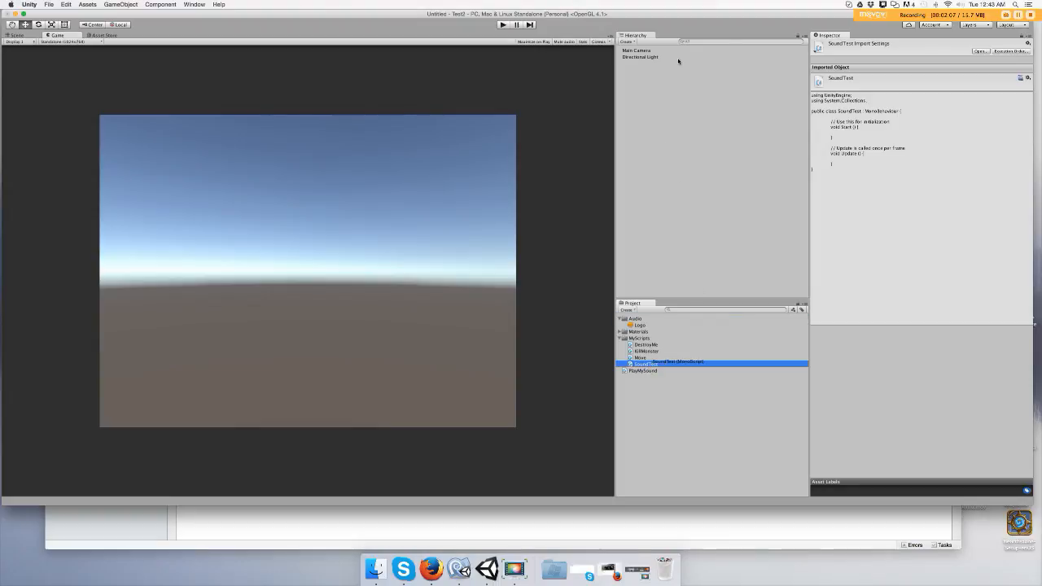
click(639, 49)
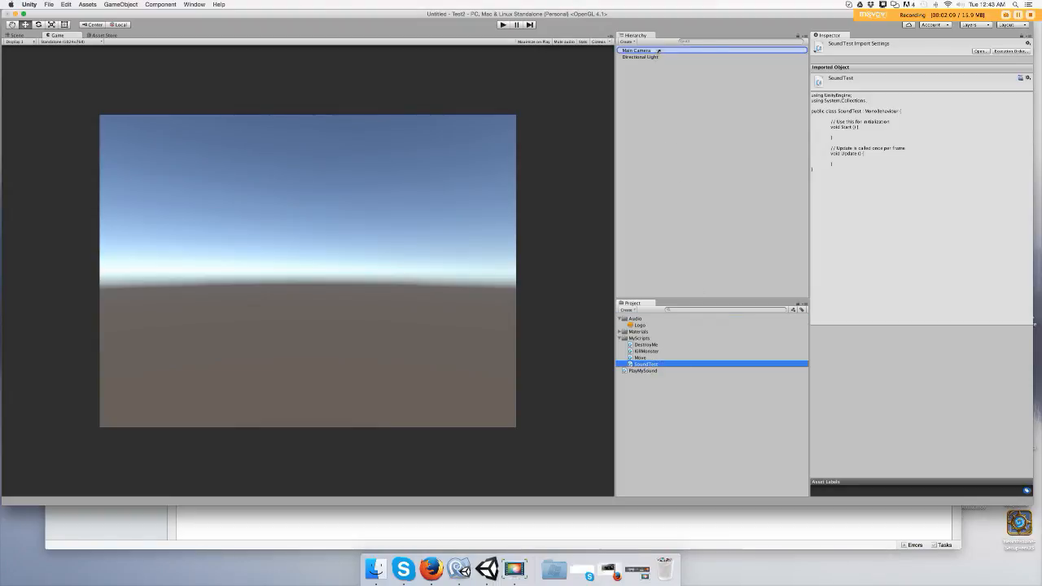
- Add an Audio Source component to the Main Camera via Add Component
click(636, 50)
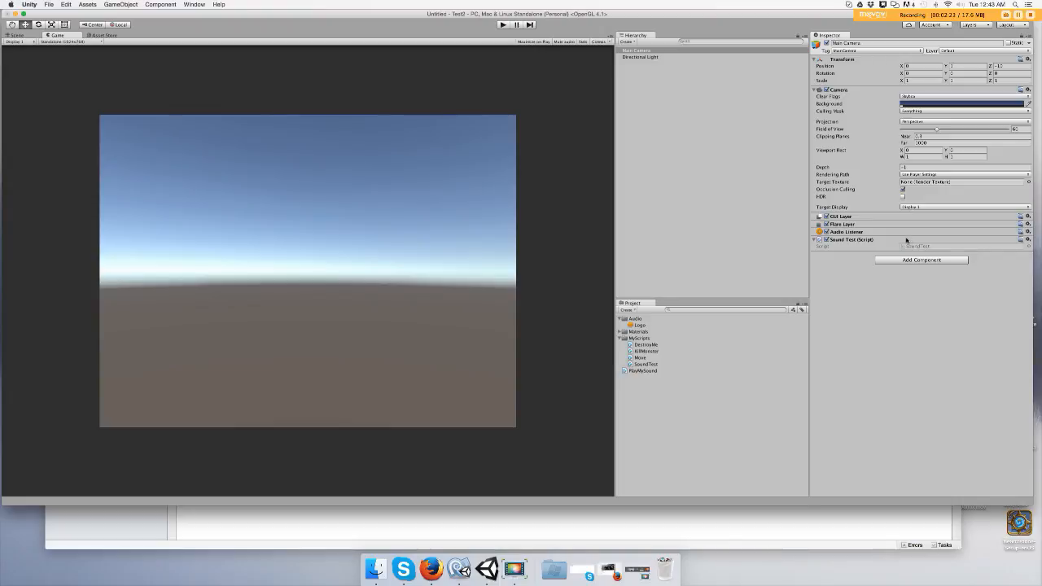
mouse_move(914, 259)
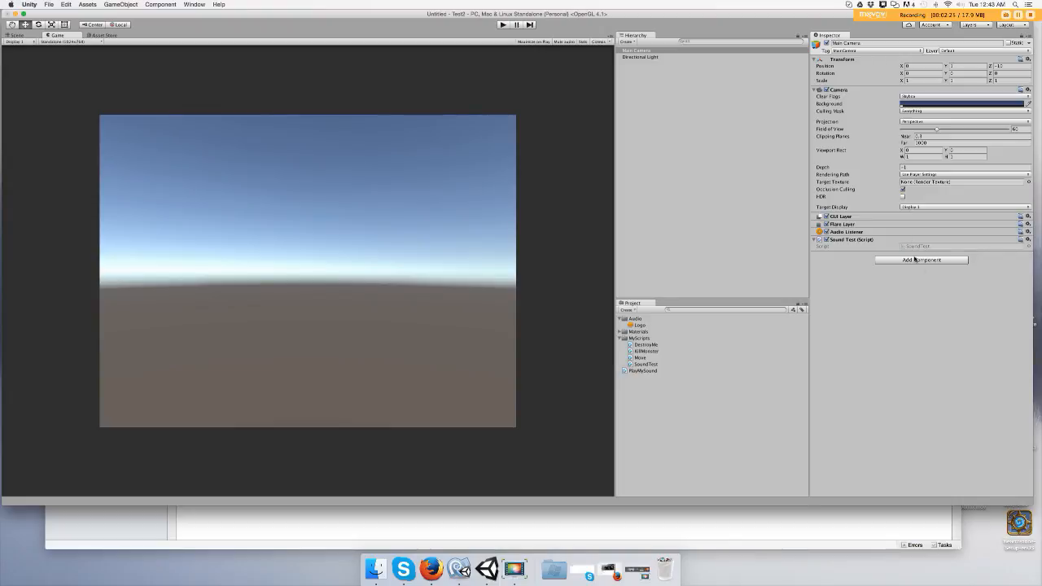
mouse_move(915, 263)
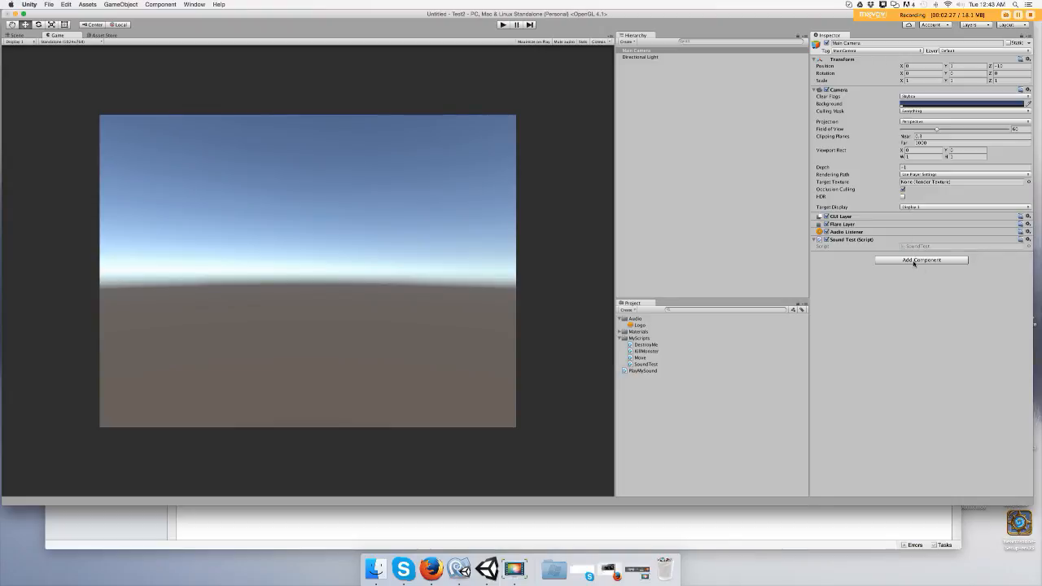
click(922, 260)
text(audio)
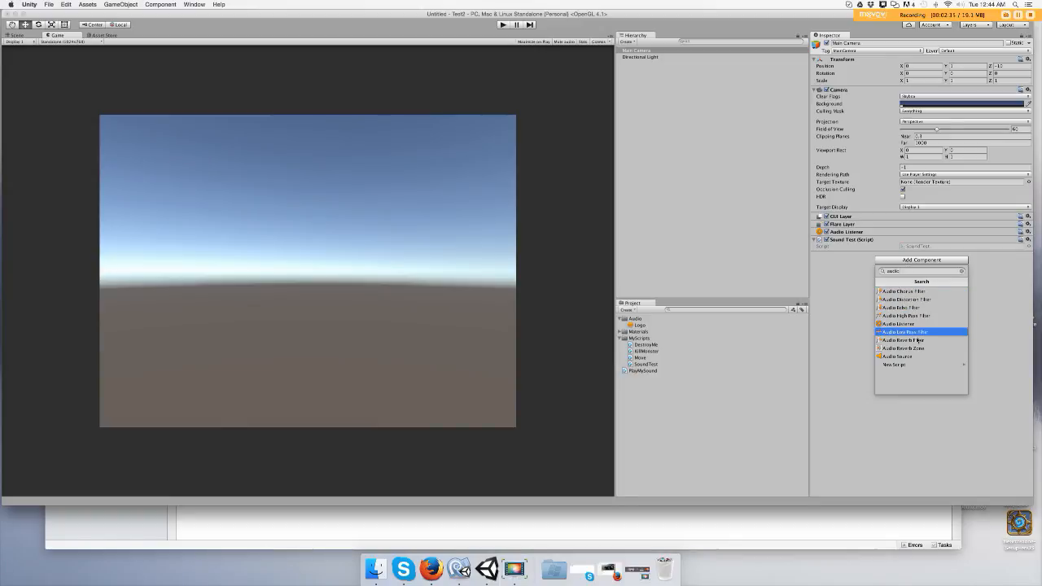
click(896, 355)
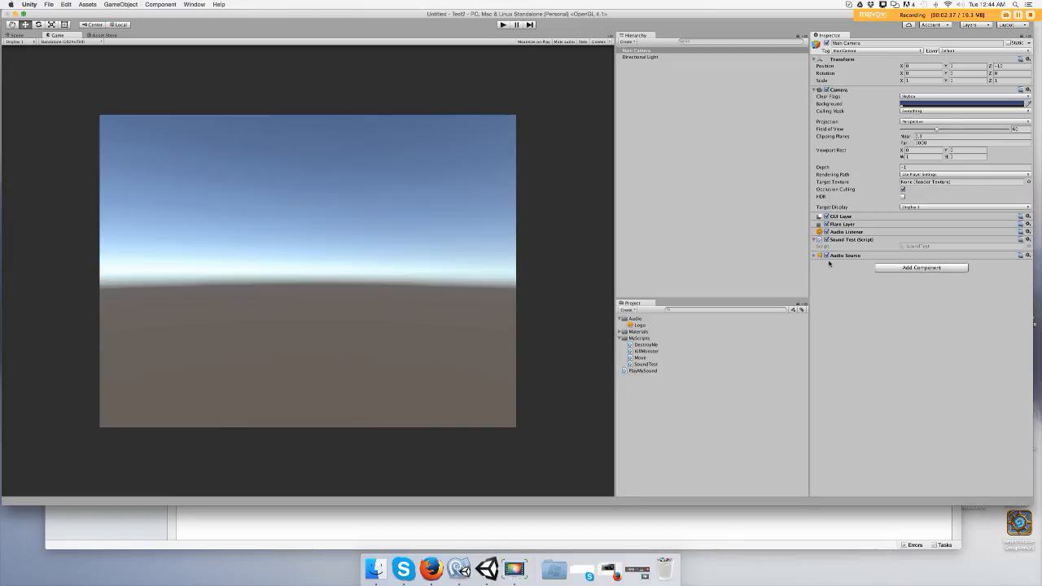
- Expand the Audio Source component and toggle its playback checkboxes
click(815, 254)
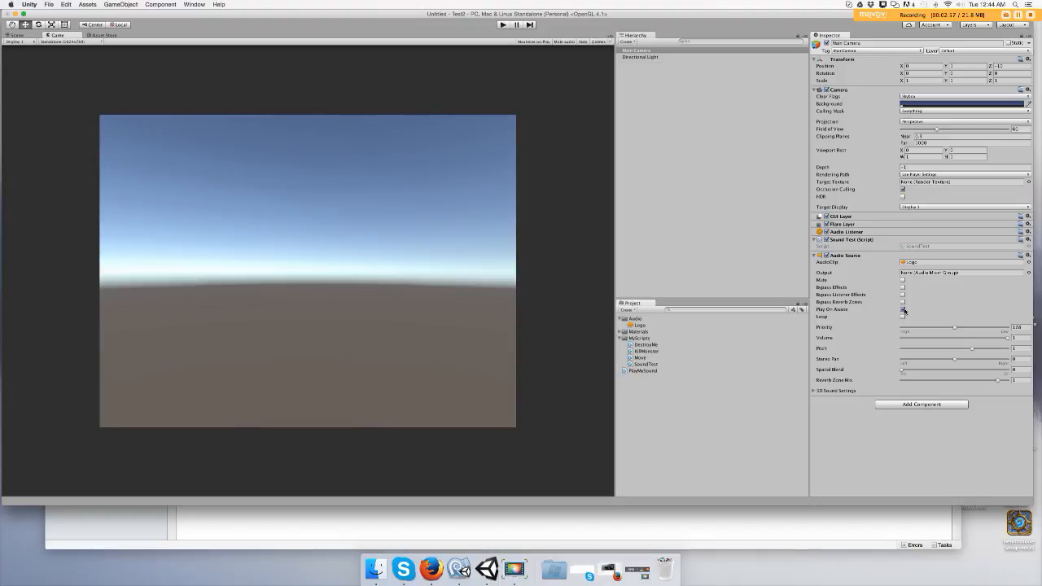
click(902, 309)
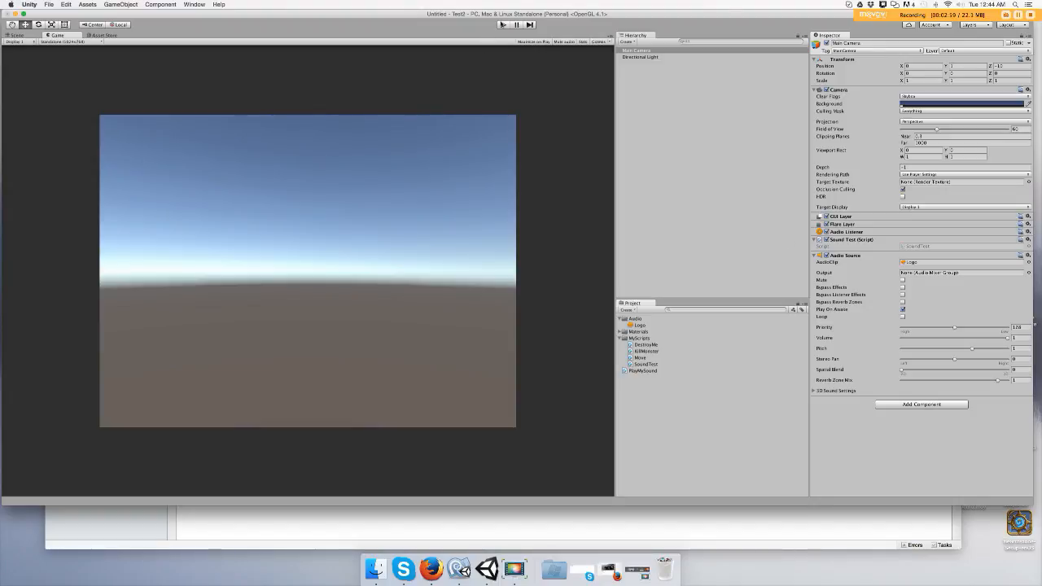
click(518, 24)
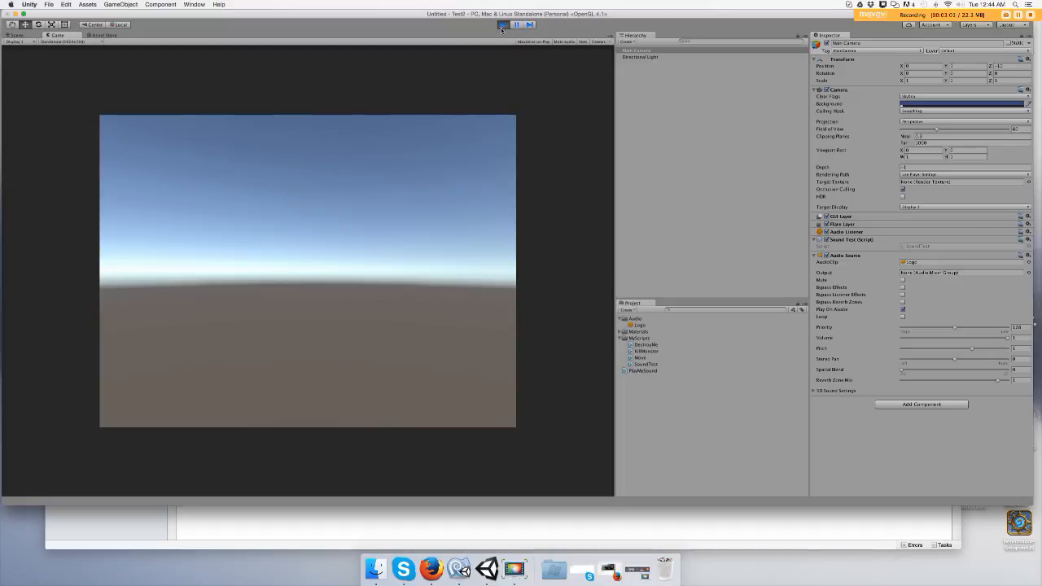
click(502, 25)
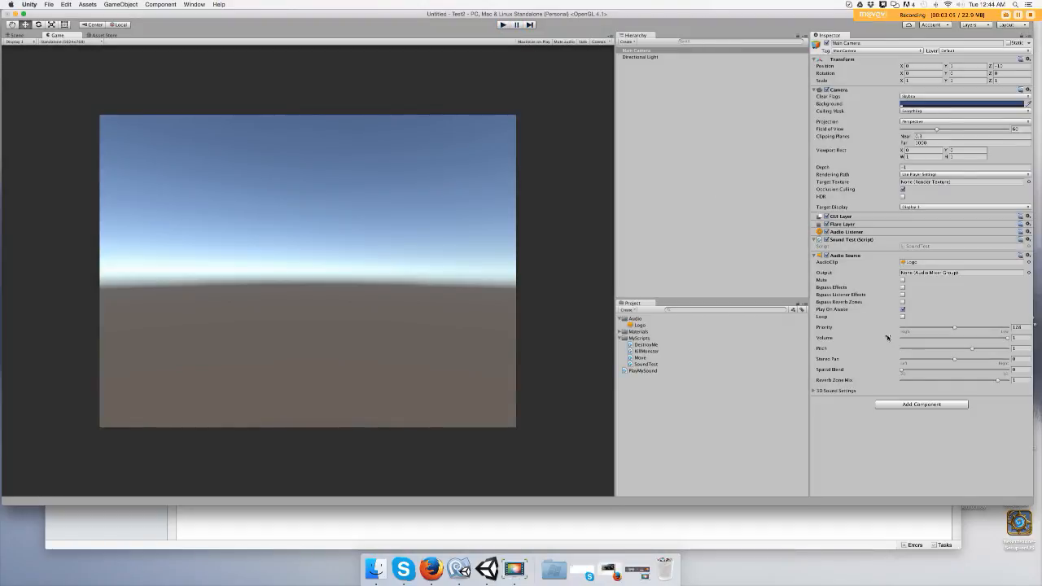
click(902, 309)
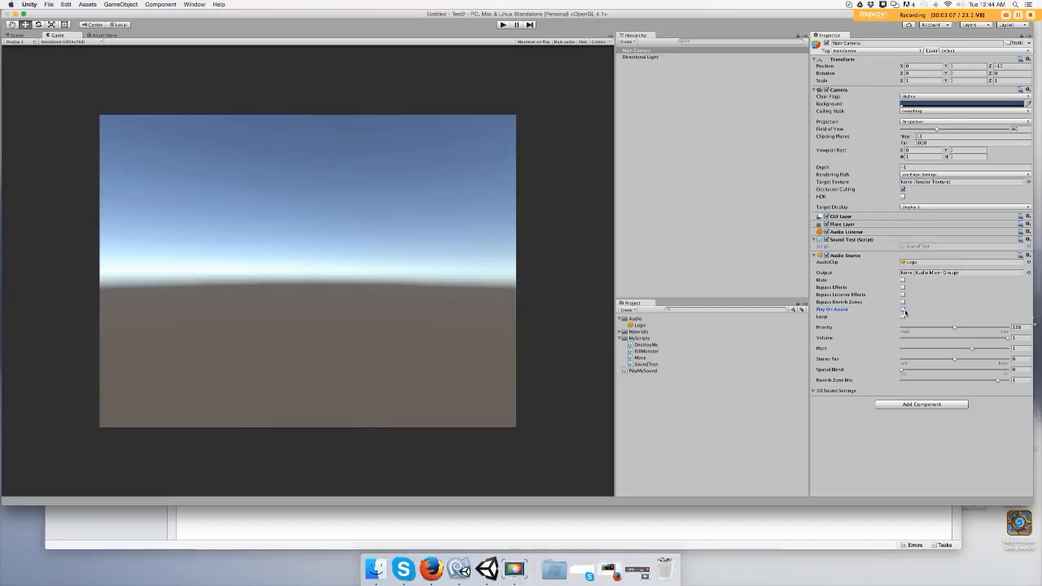
click(903, 309)
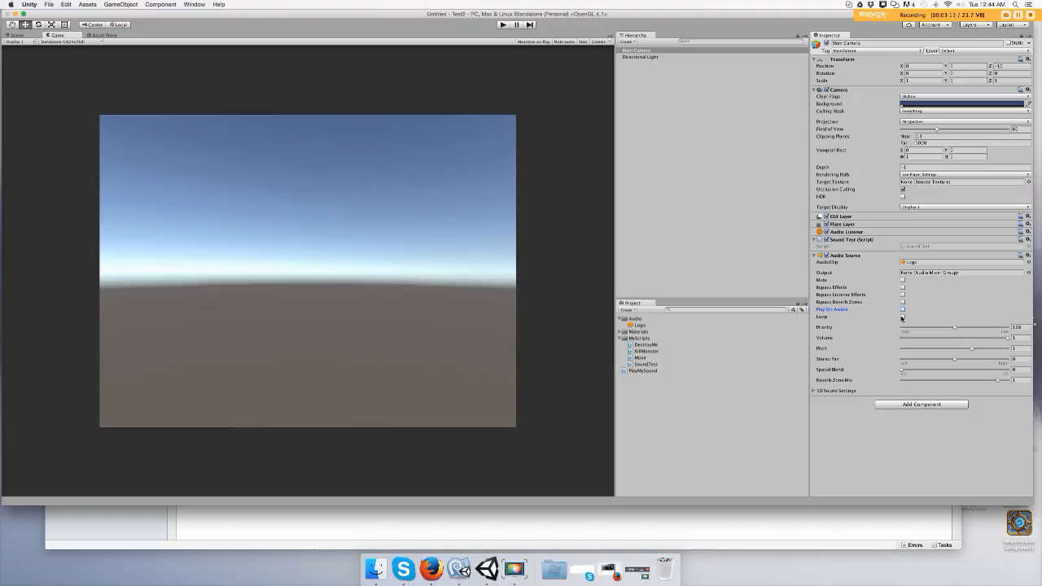
click(902, 295)
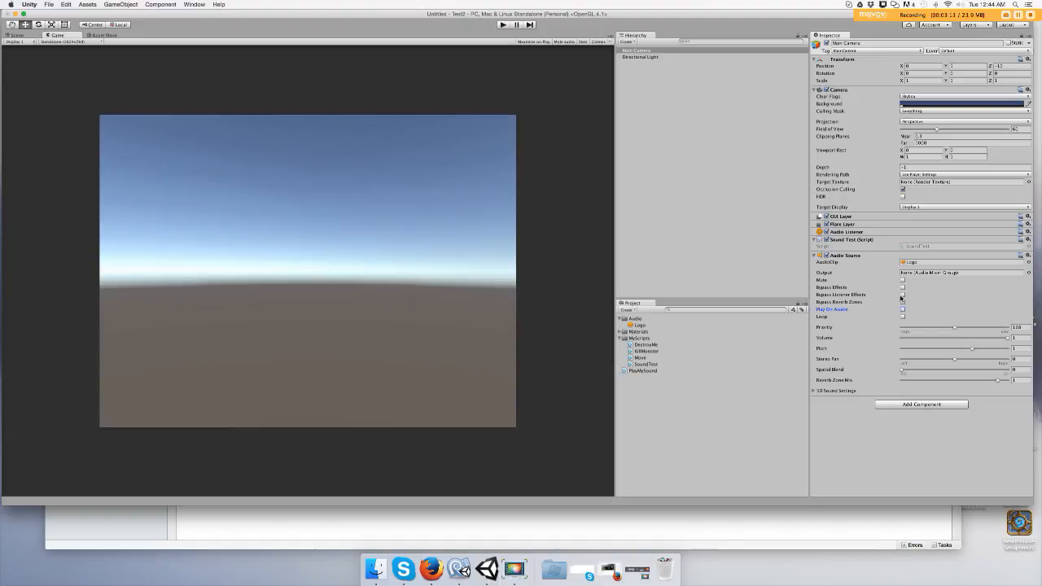
mouse_move(833, 337)
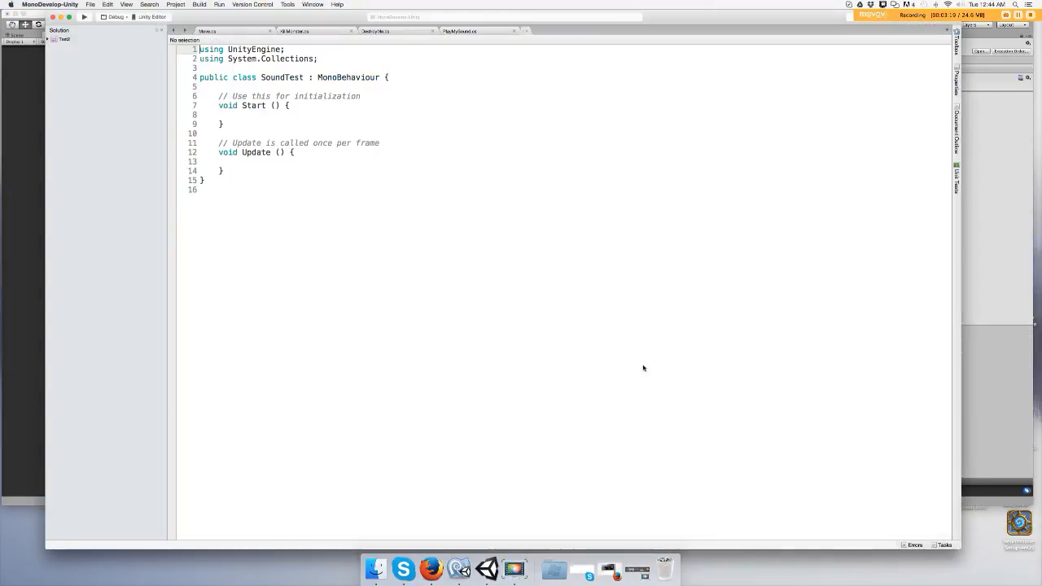
- Declare 'public AudioClip soundFile;' inside the SoundTest class and begin the next line
click(538, 31)
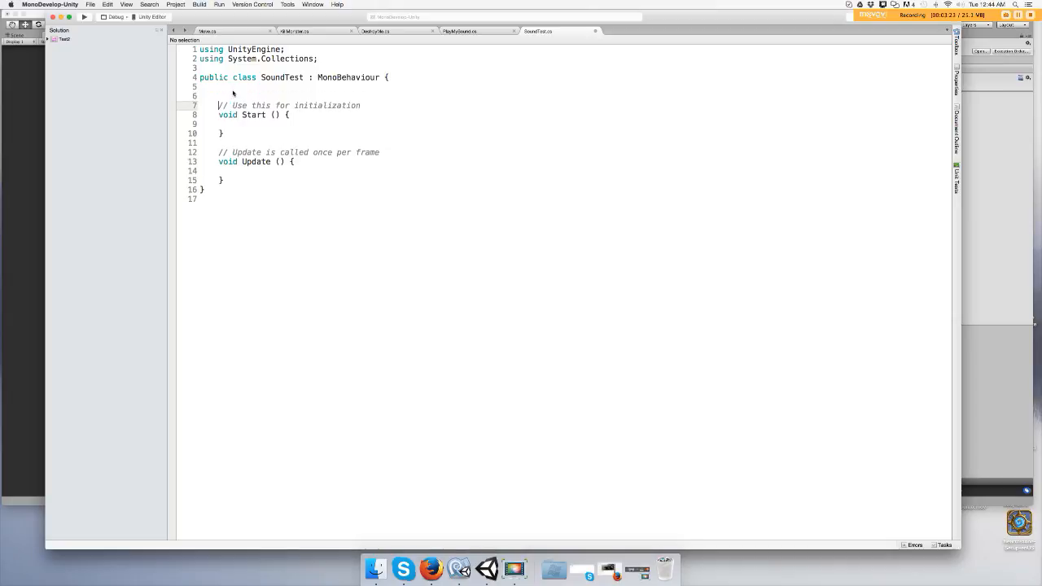
key(Return)
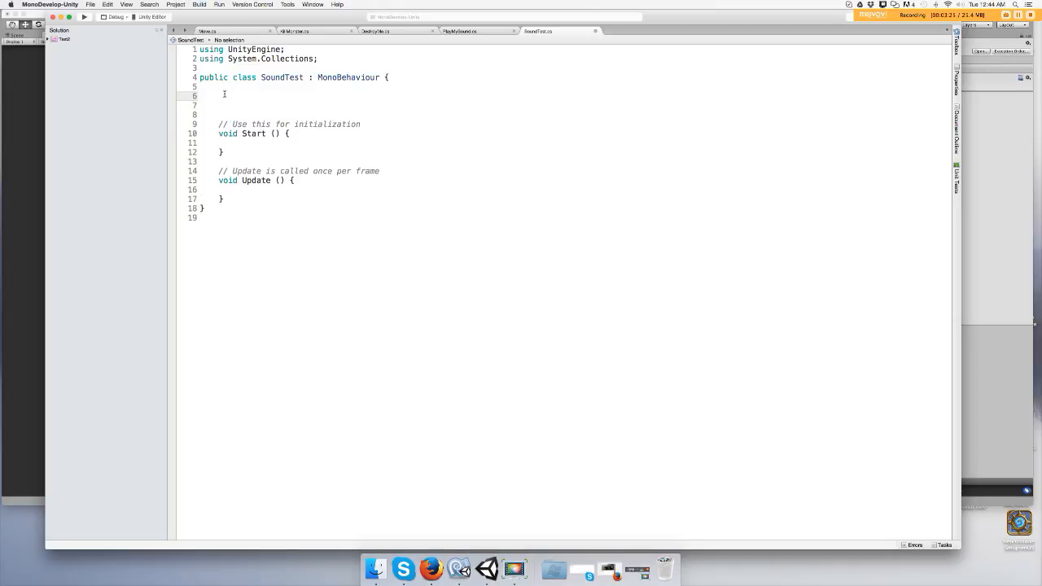
text(public)
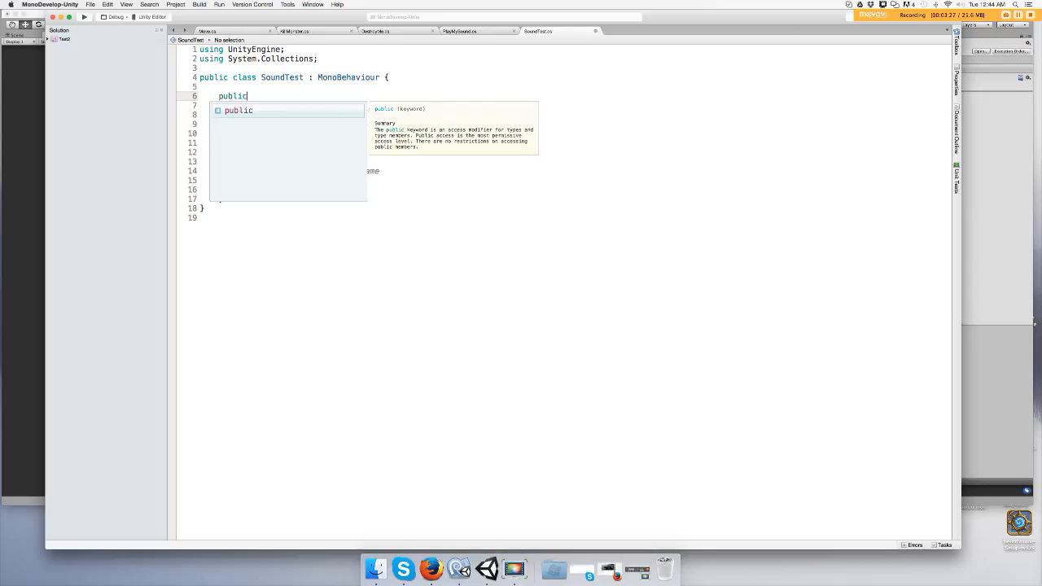
text(AudioClip)
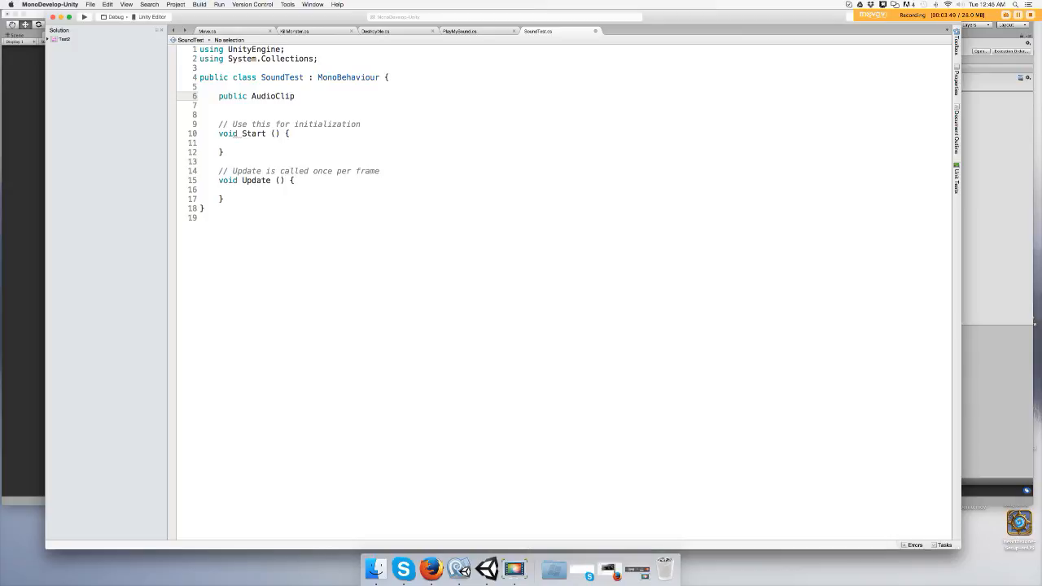
text(sound)
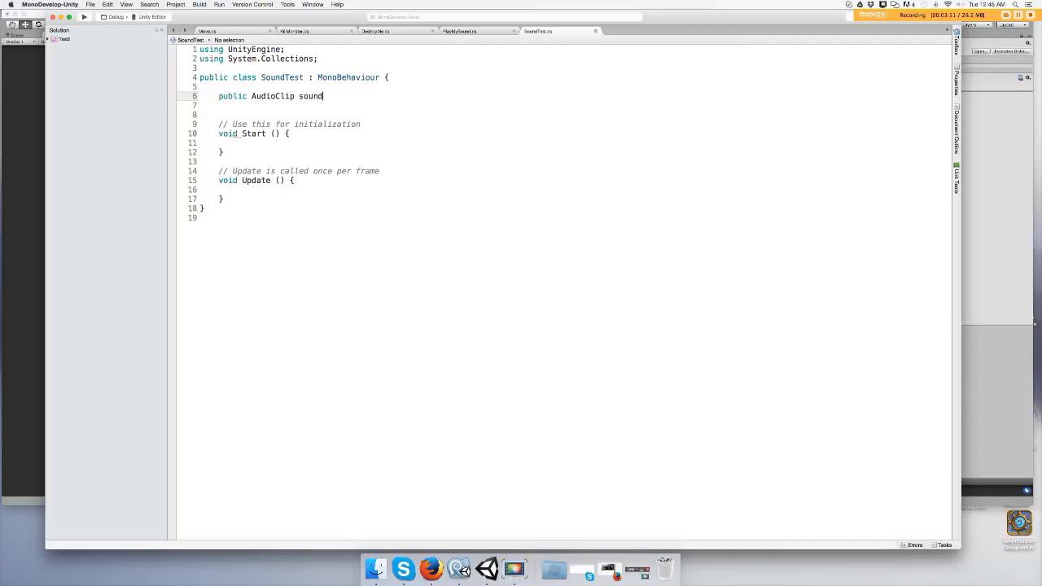
text(File;)
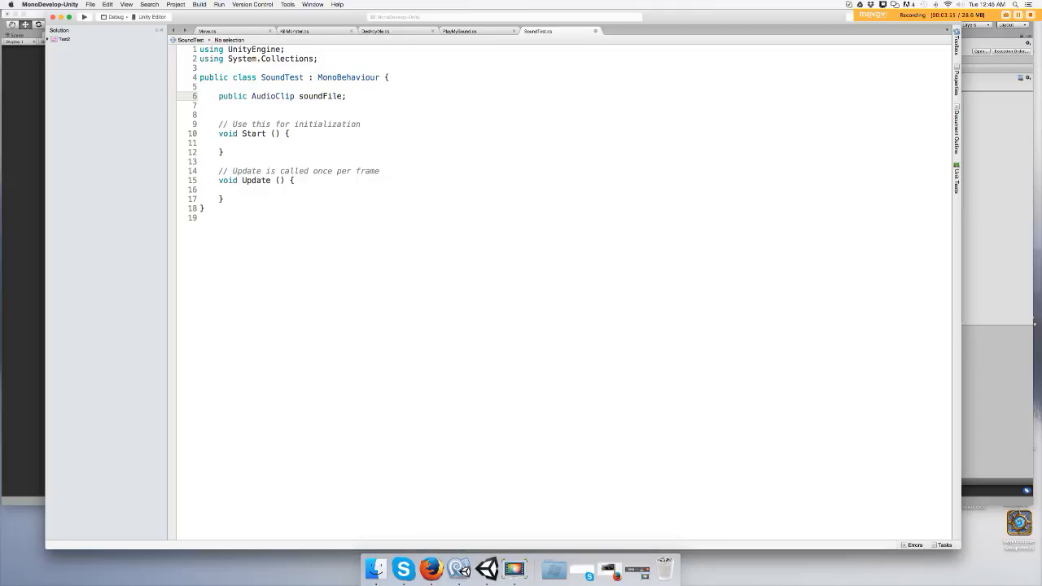
key(Return)
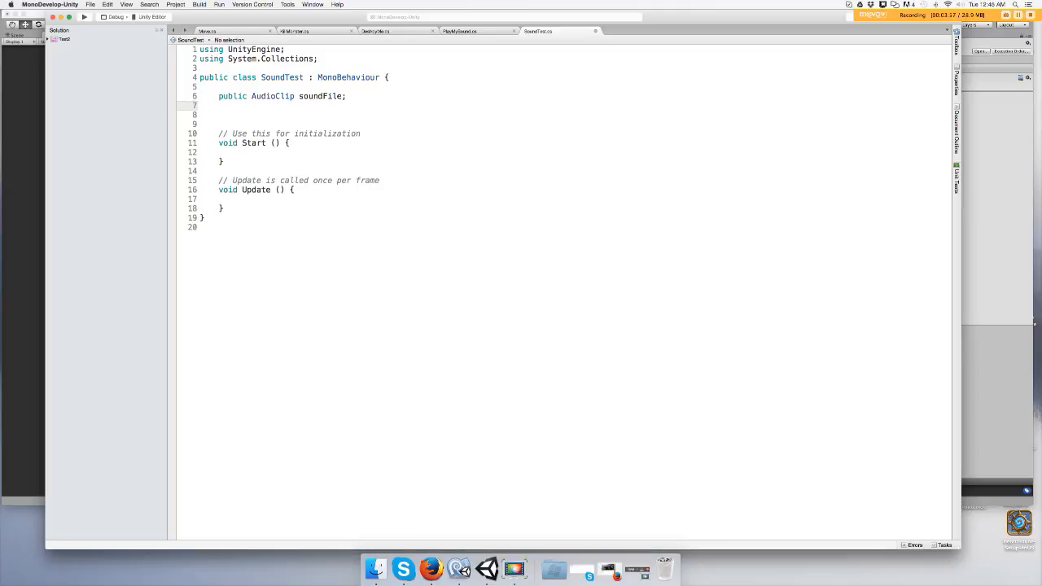
text(a)
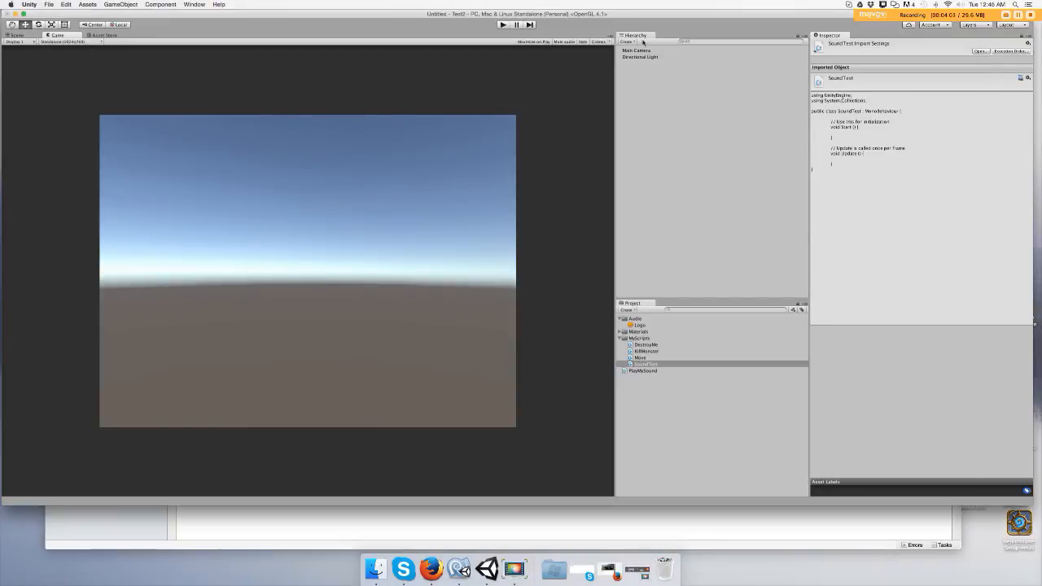
- Select Main Camera to view its components in the Inspector
click(636, 49)
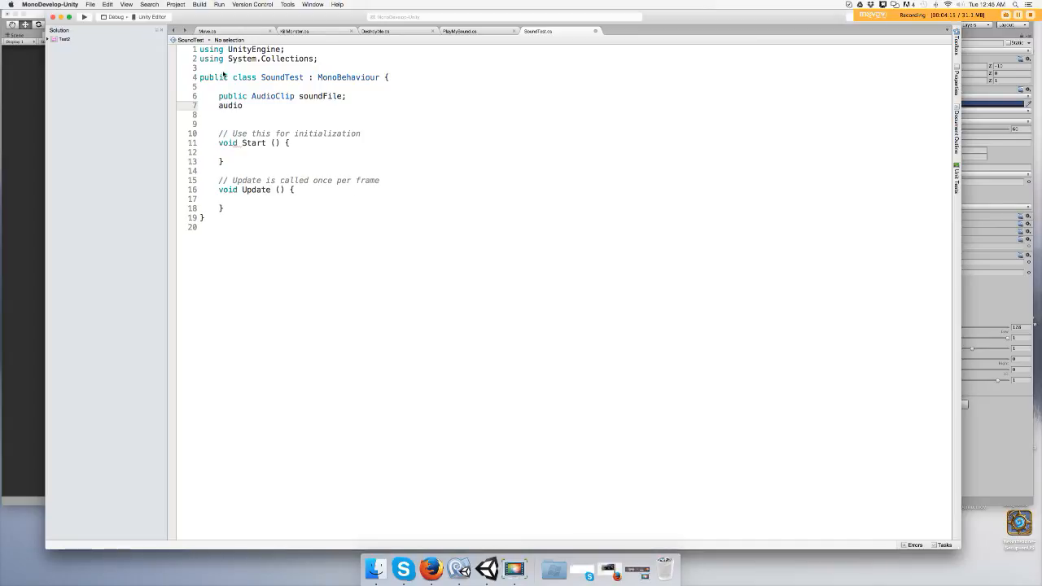
- Declare an AudioSource field 'mySound;' below soundFile using autocomplete
text(s)
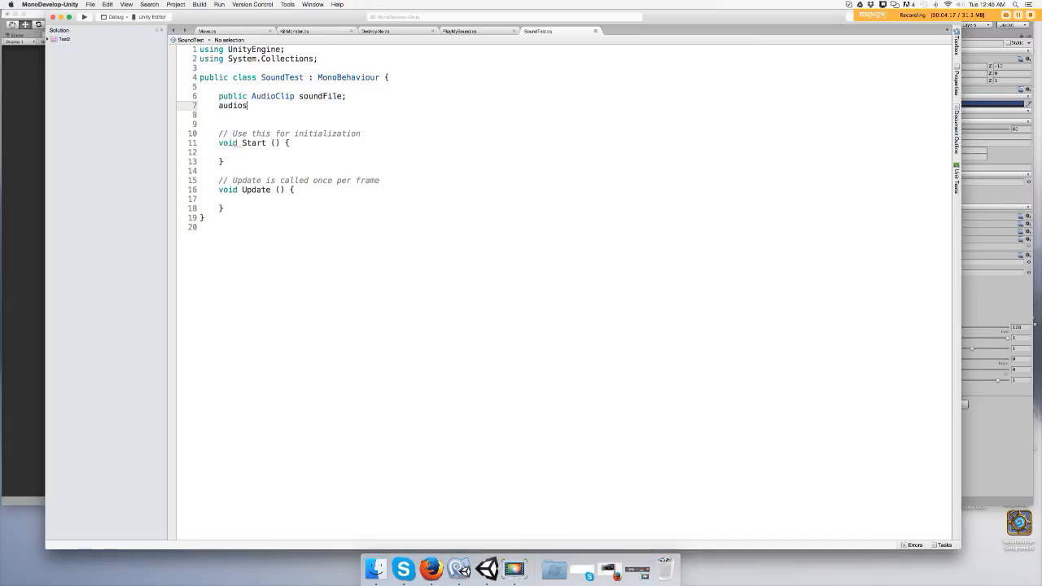
text(purd)
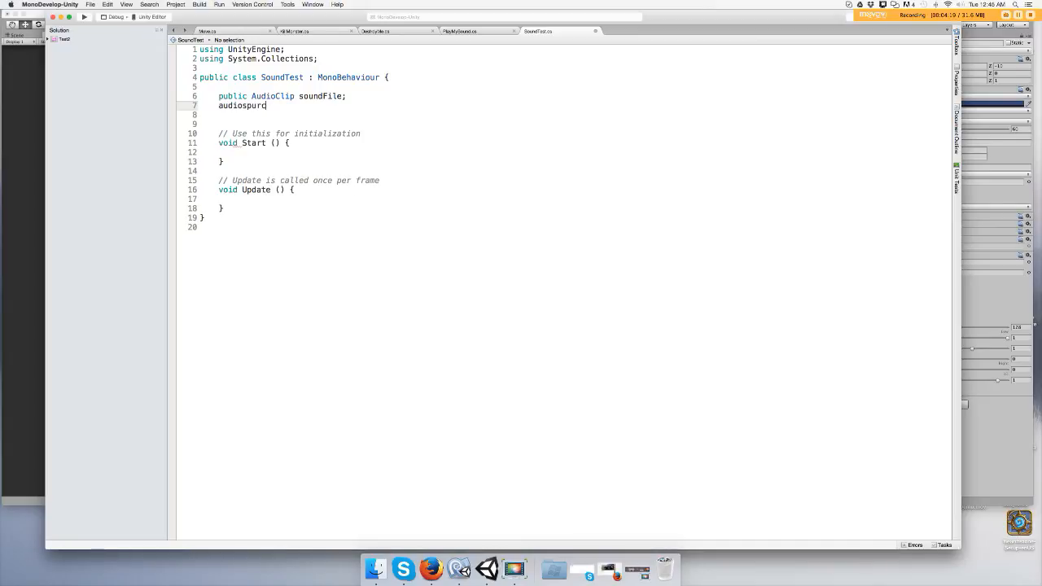
key(Backspace)
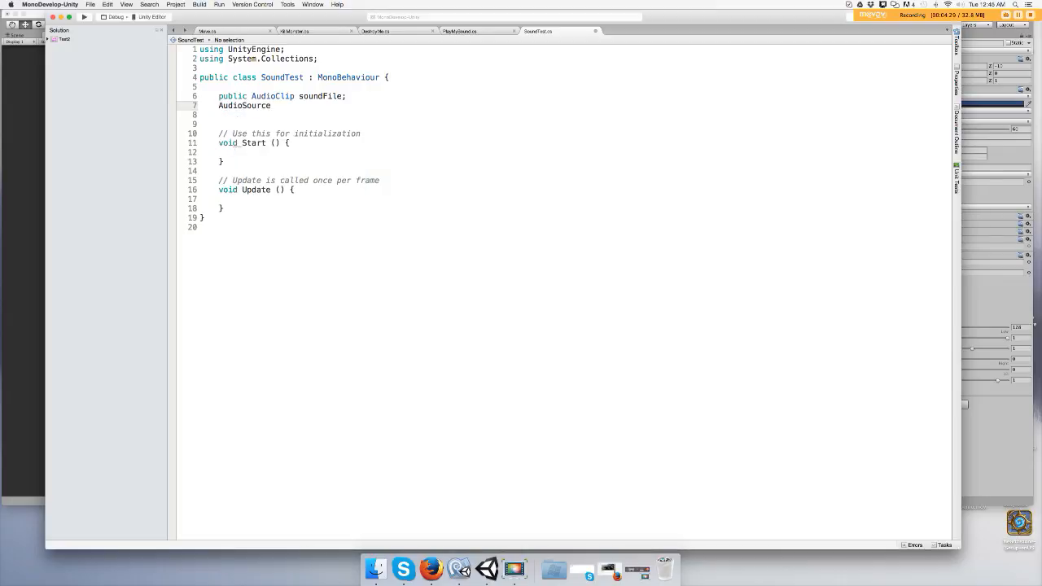
text(m)
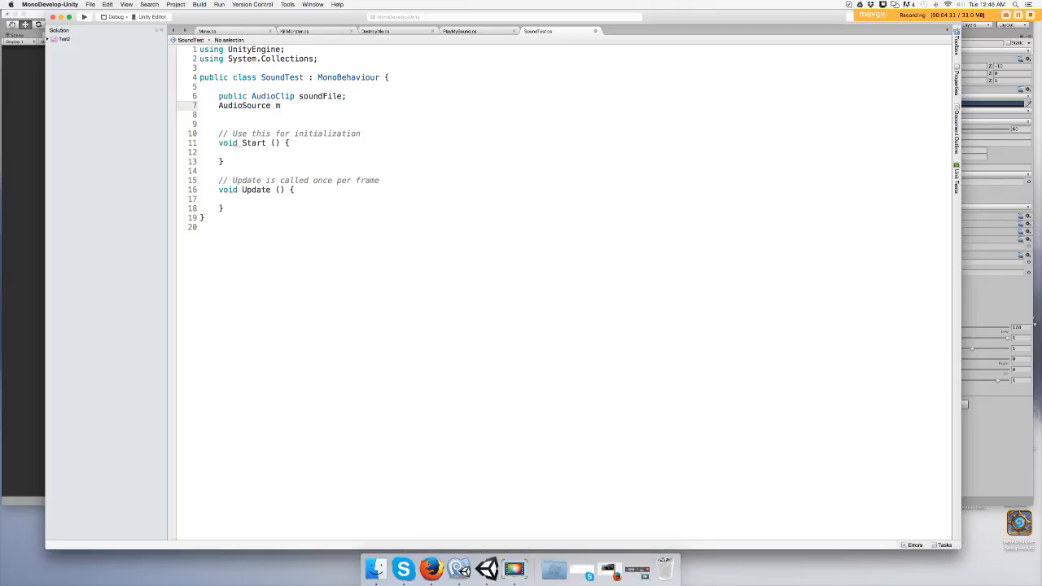
text(ySou)
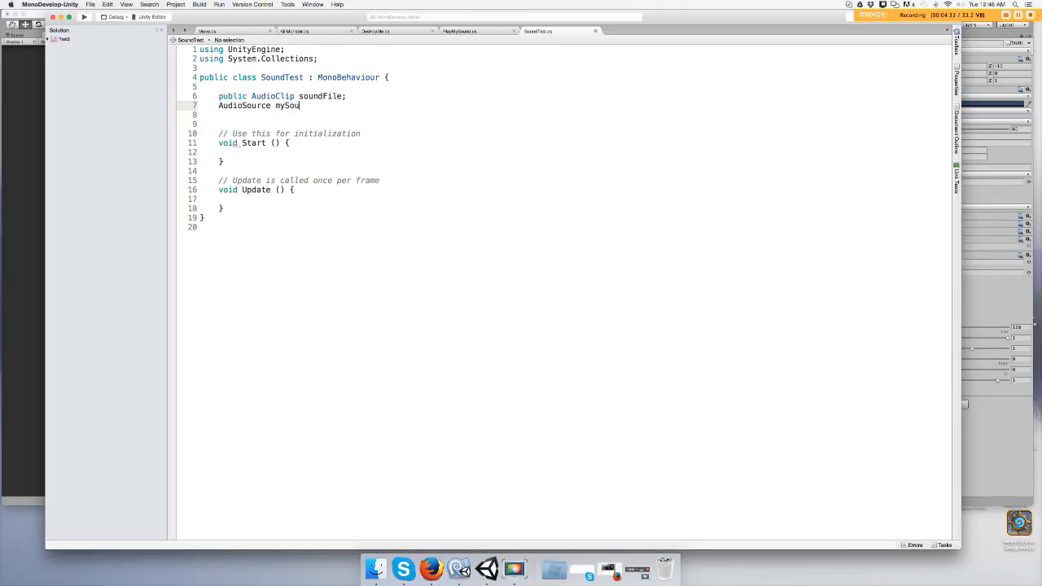
text(nd)
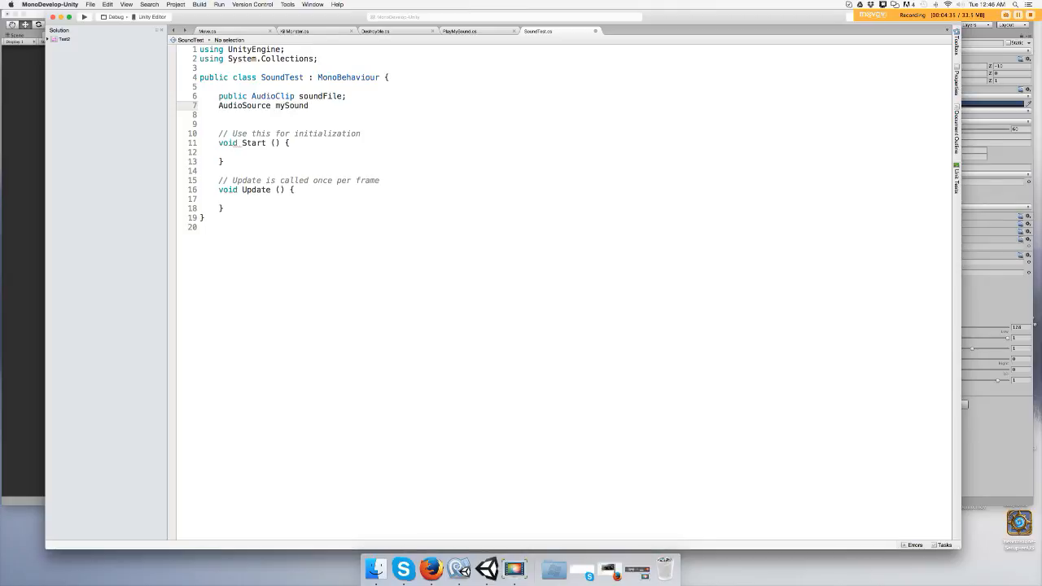
text(;)
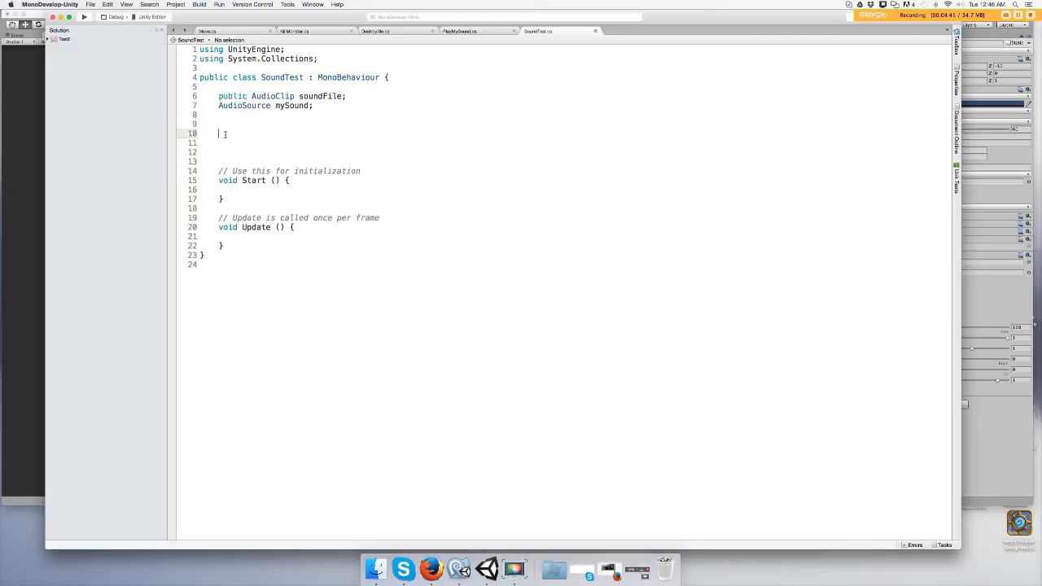
- Add an empty 'void Awake()' method with braces below the mySound field
text(vod)
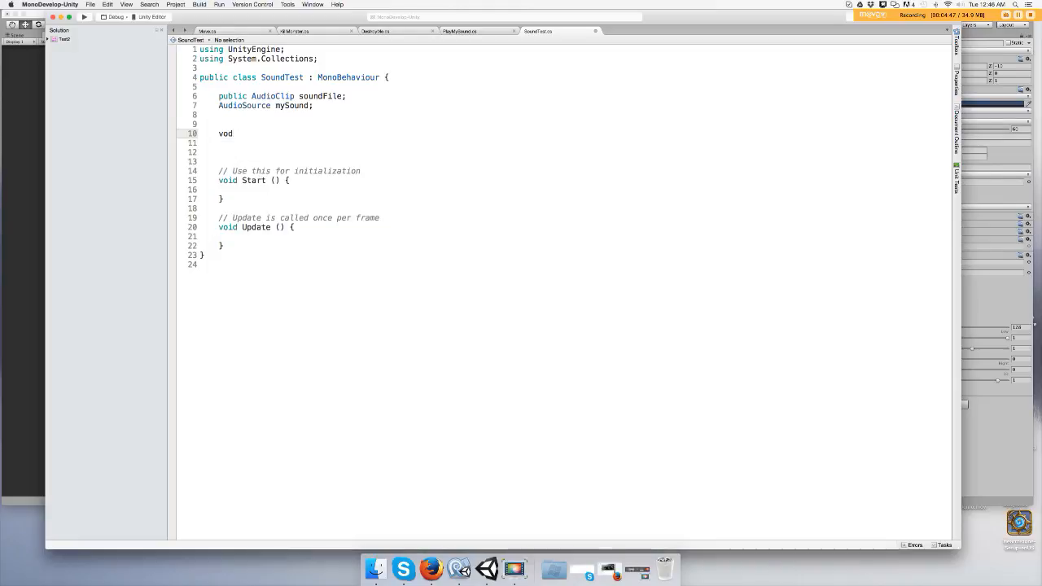
key(Backspace)
text(i)
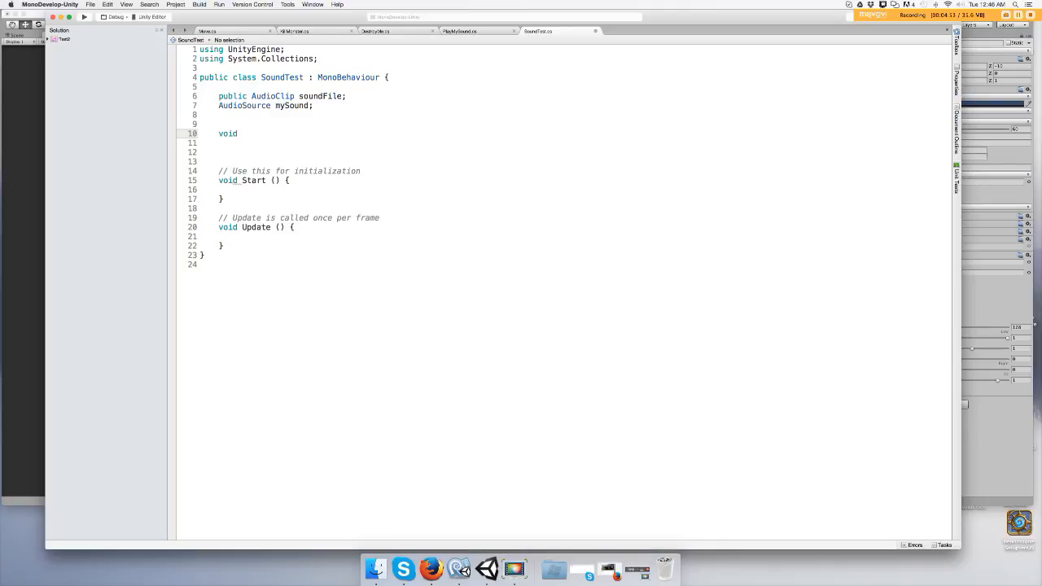
text(Aw)
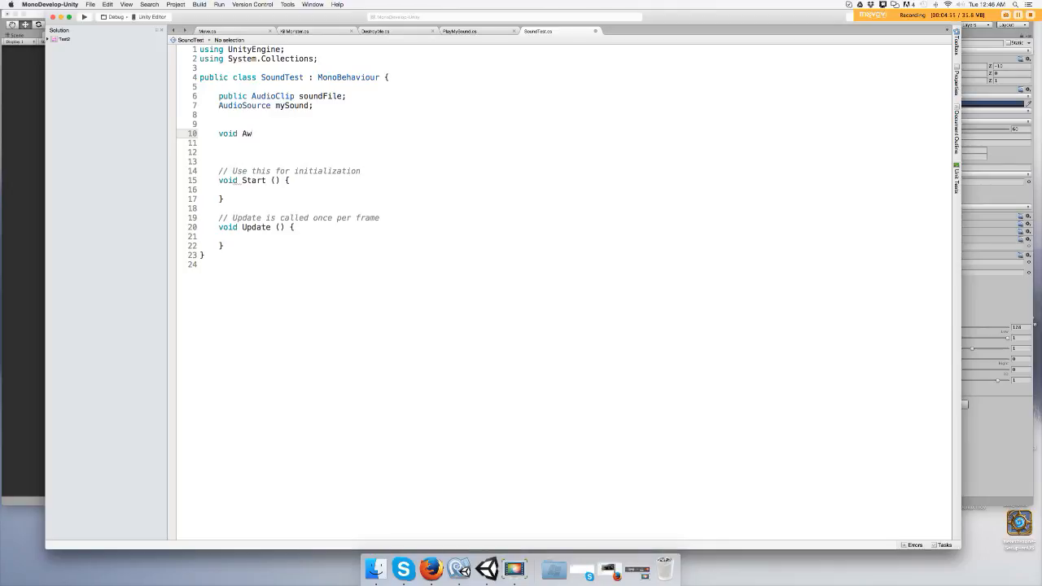
text(ake)
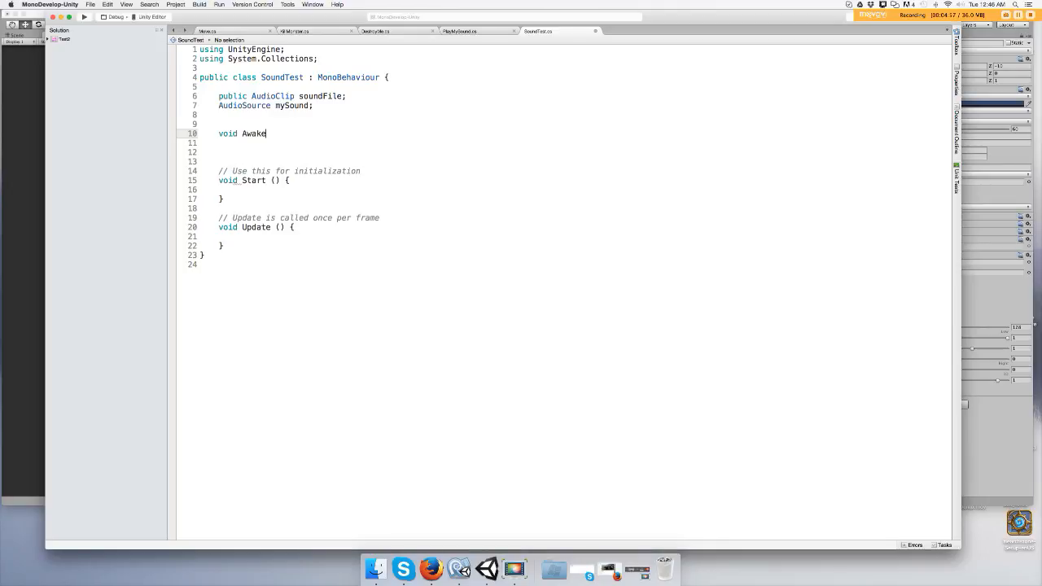
text(())
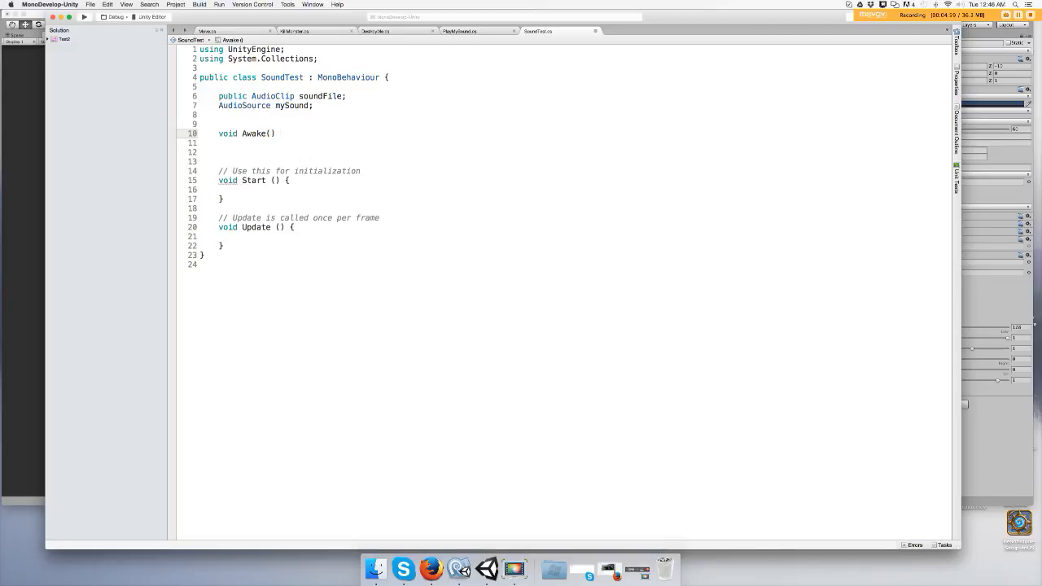
text({)
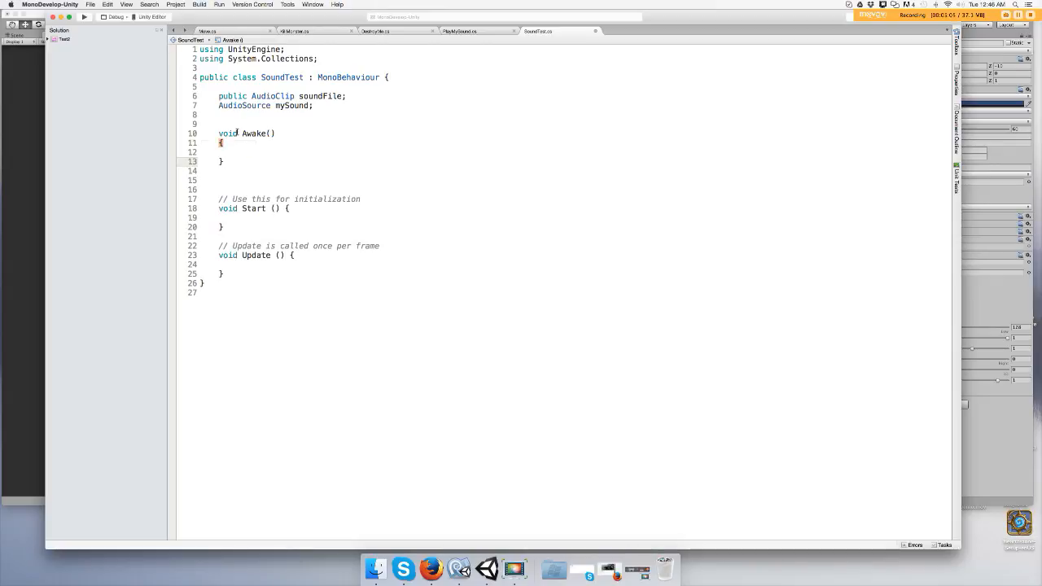
mouse_move(228, 133)
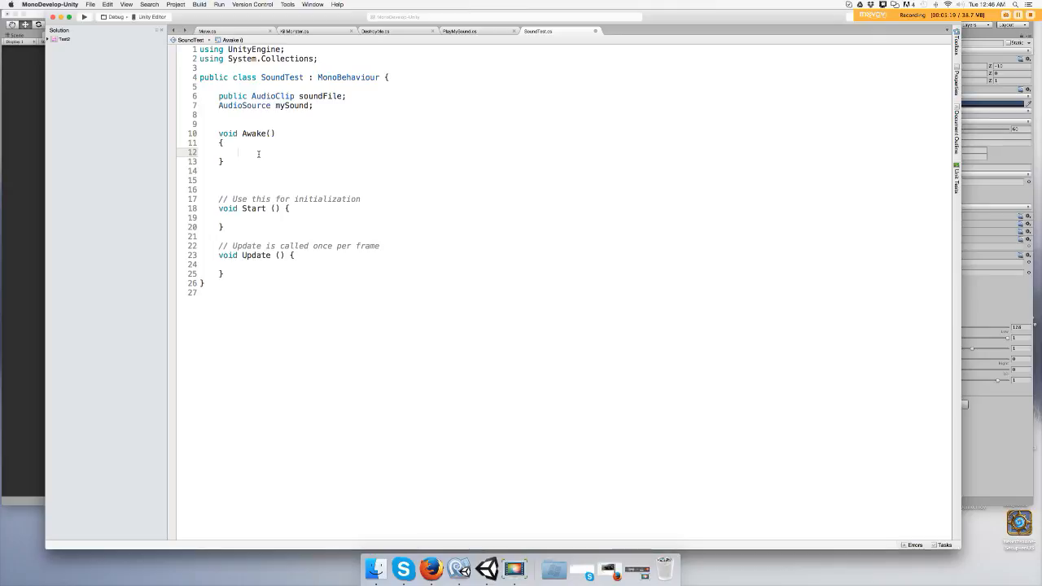
- Write mySound = GetComponent<AudioSource> (); in Awake, completing AudioSource from autocomplete
text(mySound)
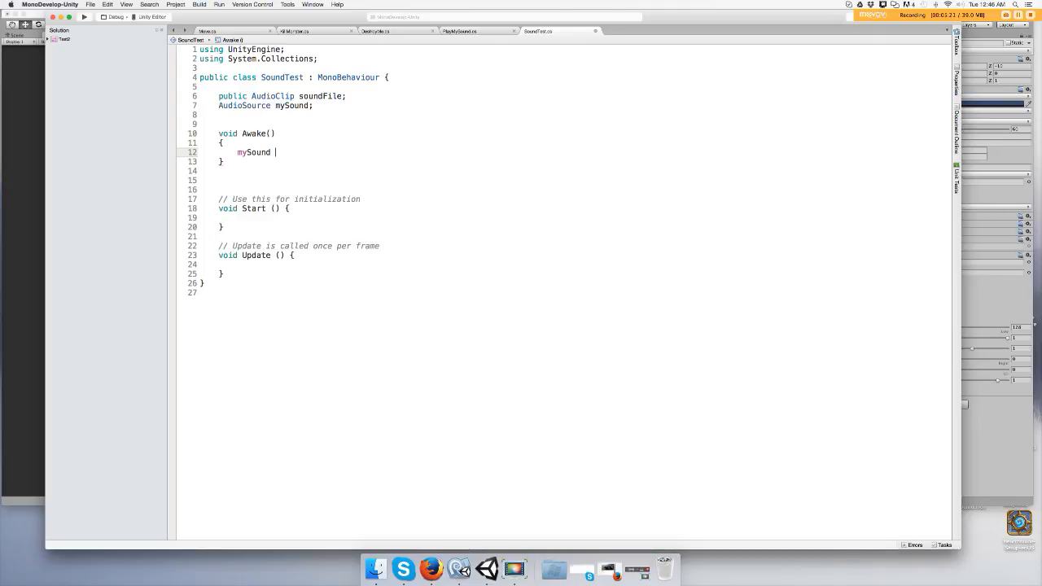
text(=)
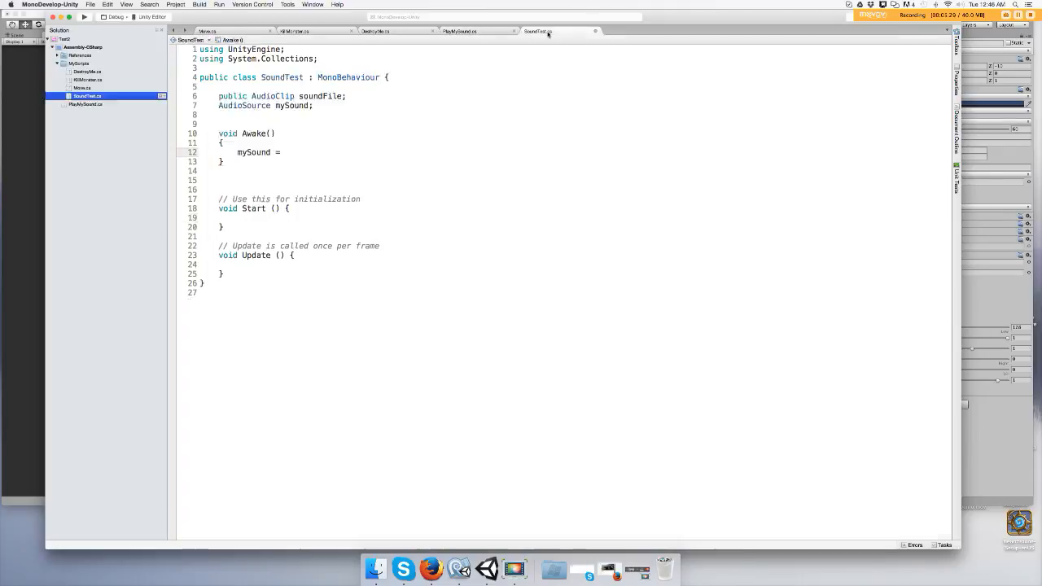
text(get)
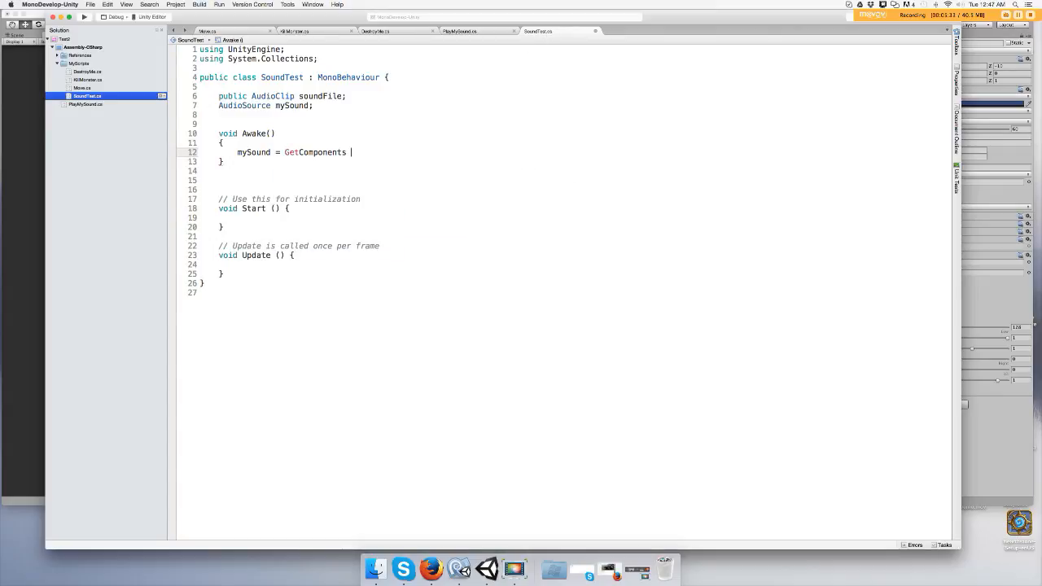
key(backspace)
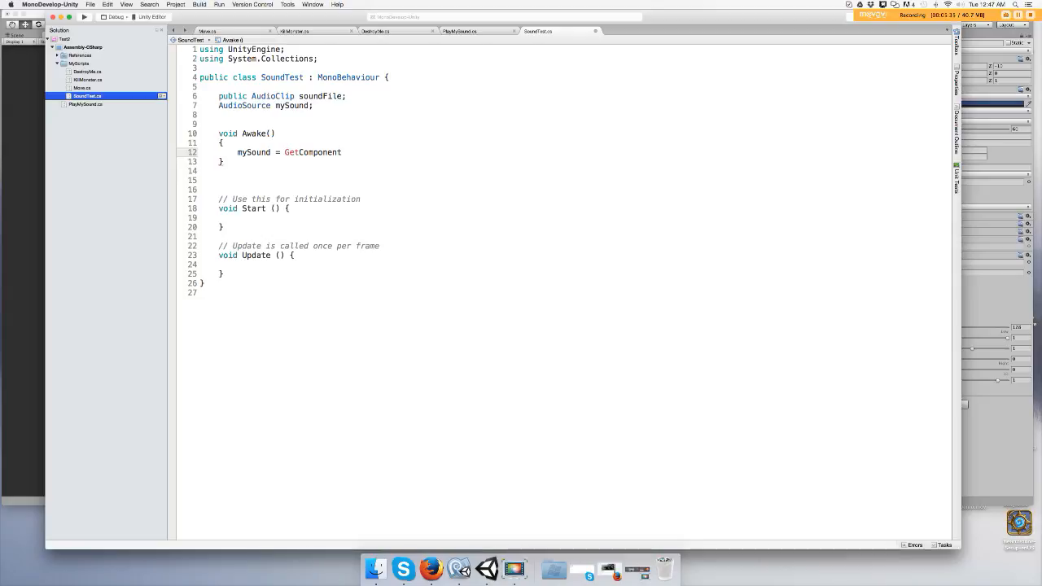
text(<)
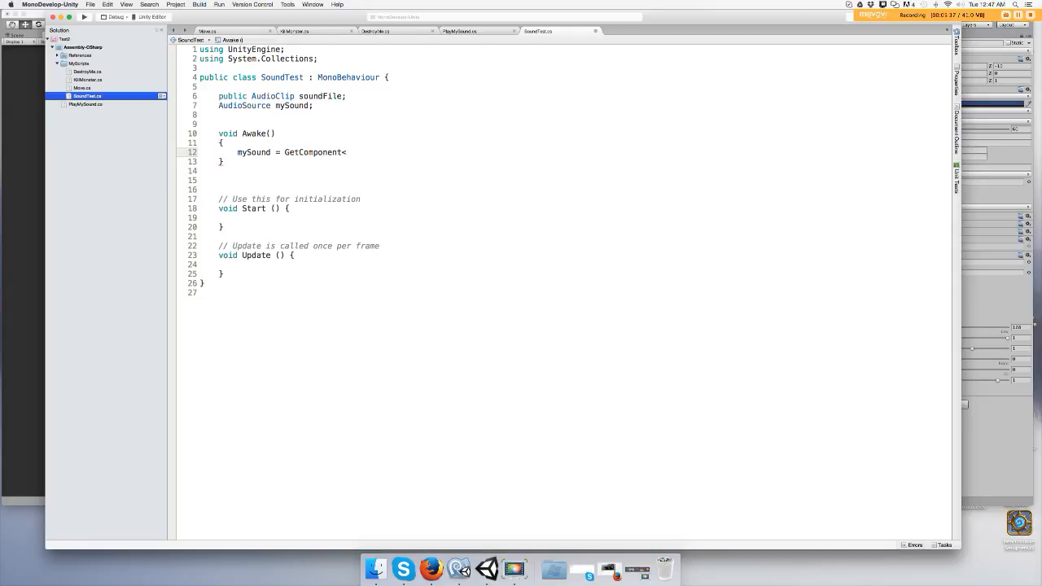
key(Backspace)
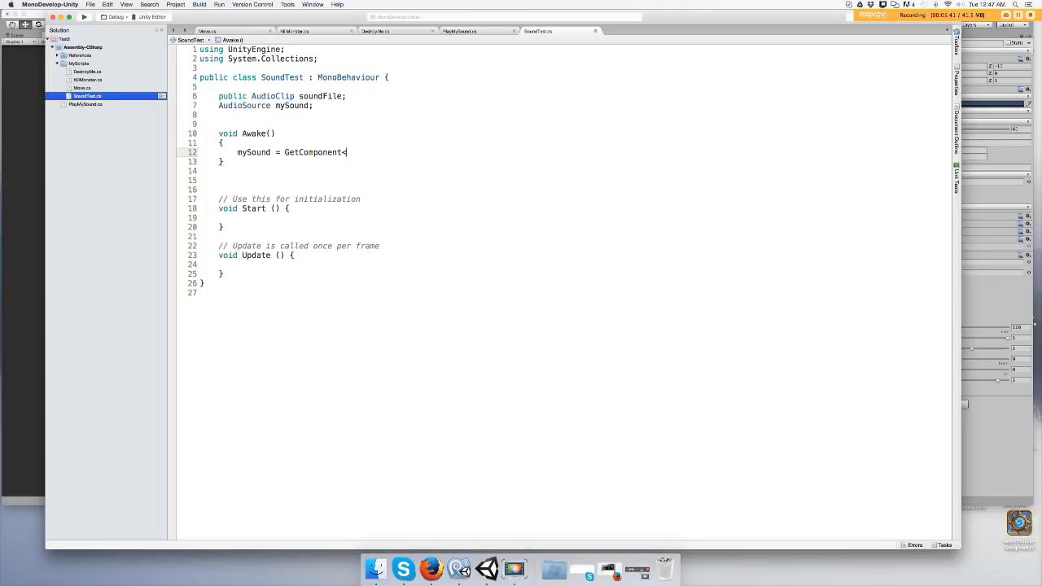
text(Aud)
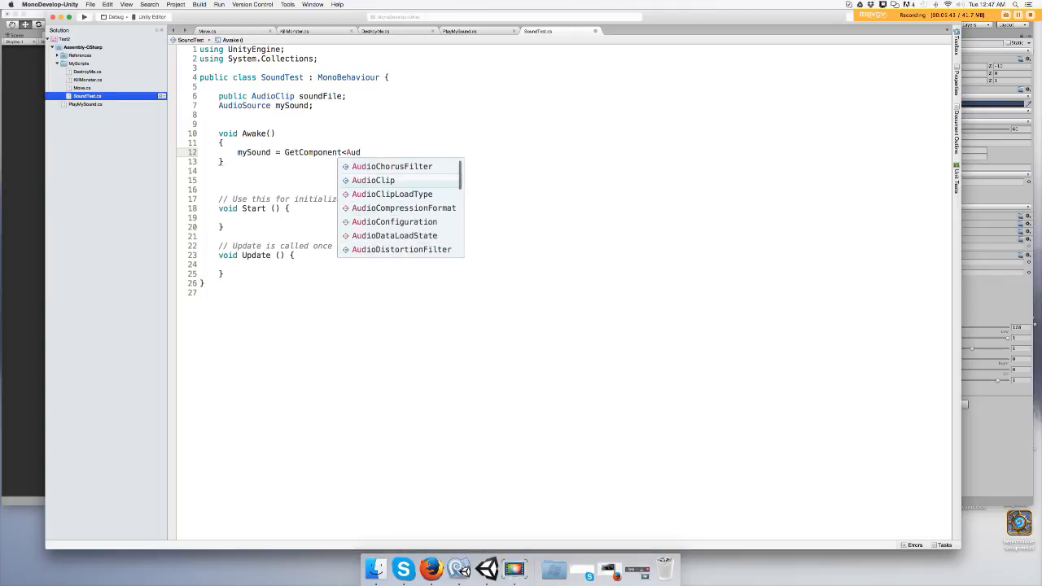
text(oSource)
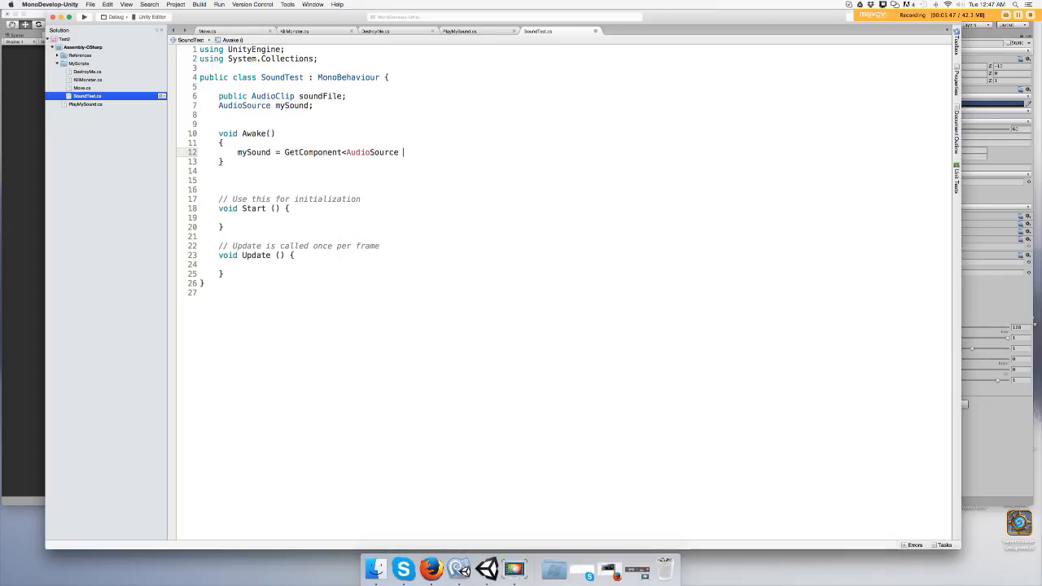
text(>)
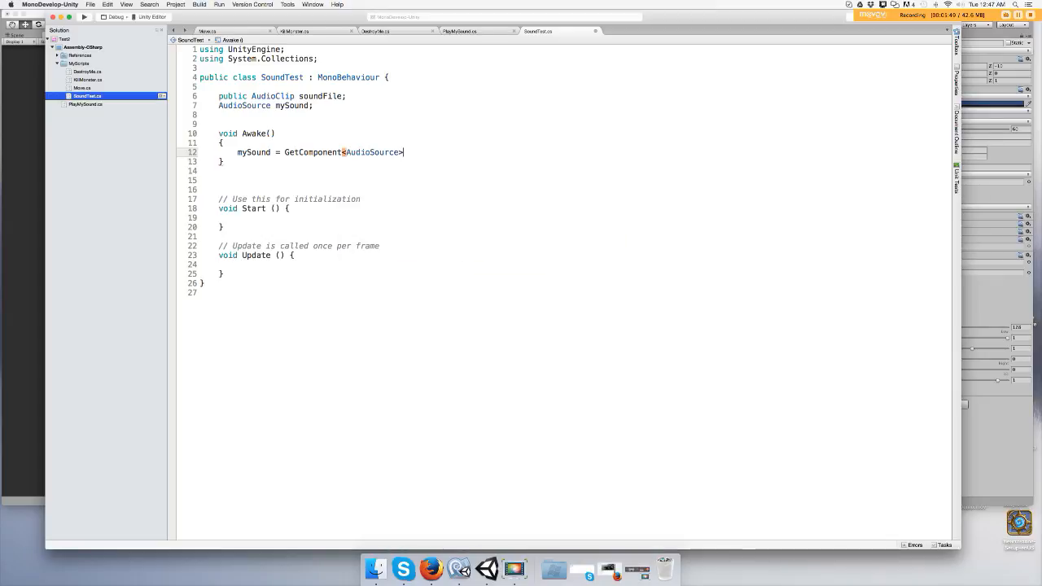
text(();)
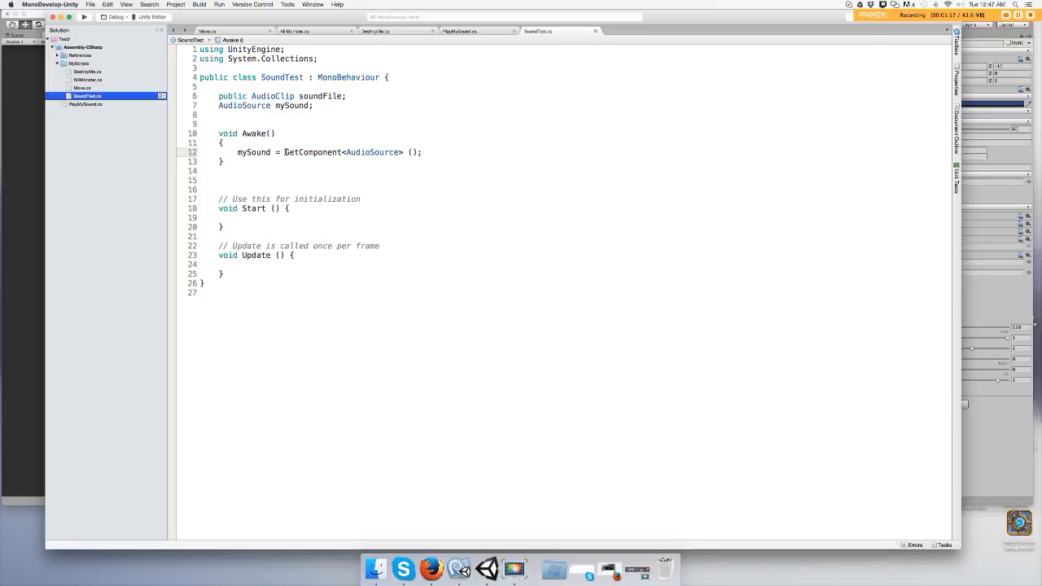
double_click(311, 153)
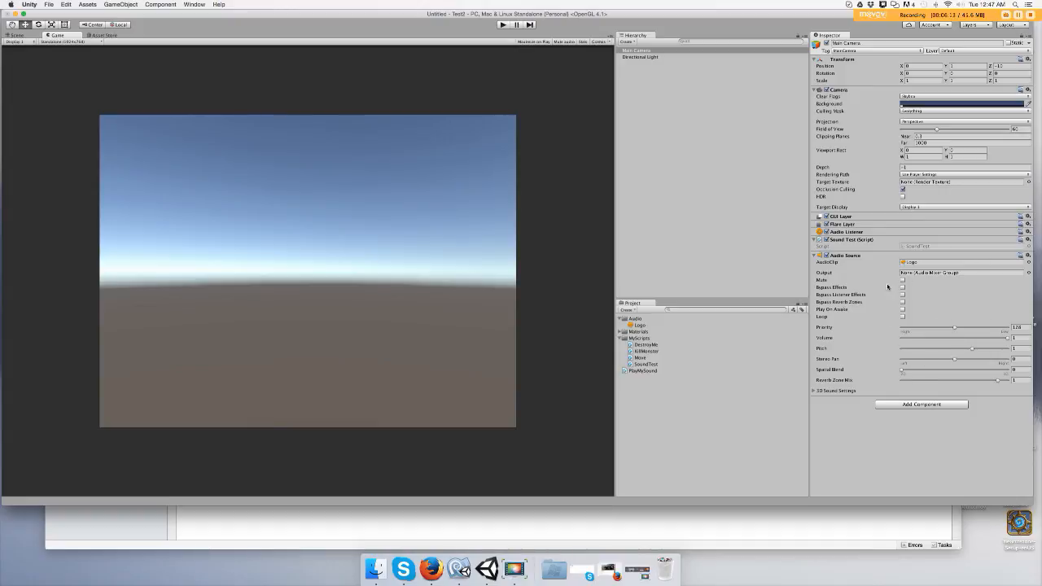
mouse_move(863, 259)
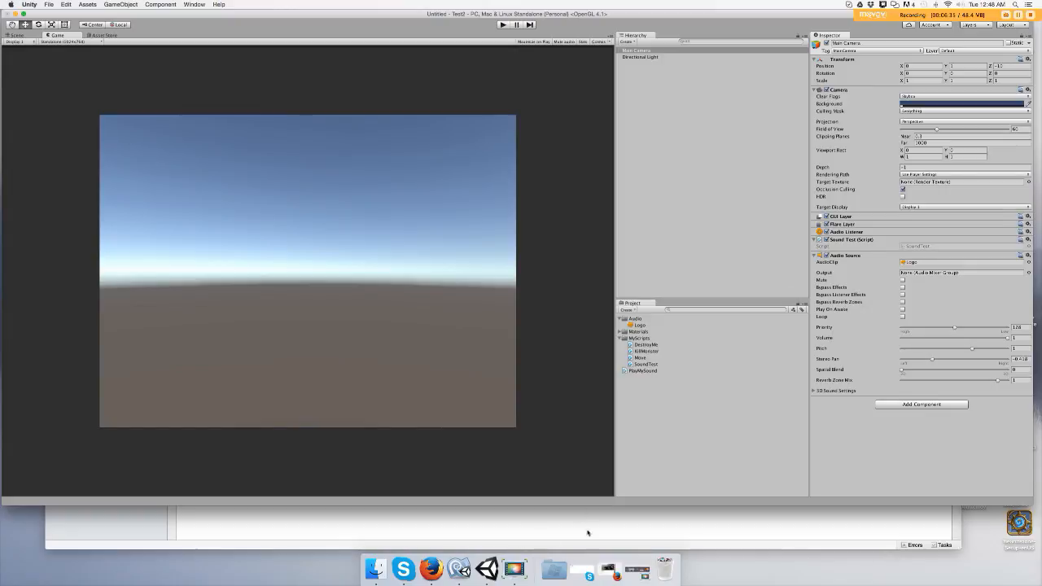
mouse_move(779, 434)
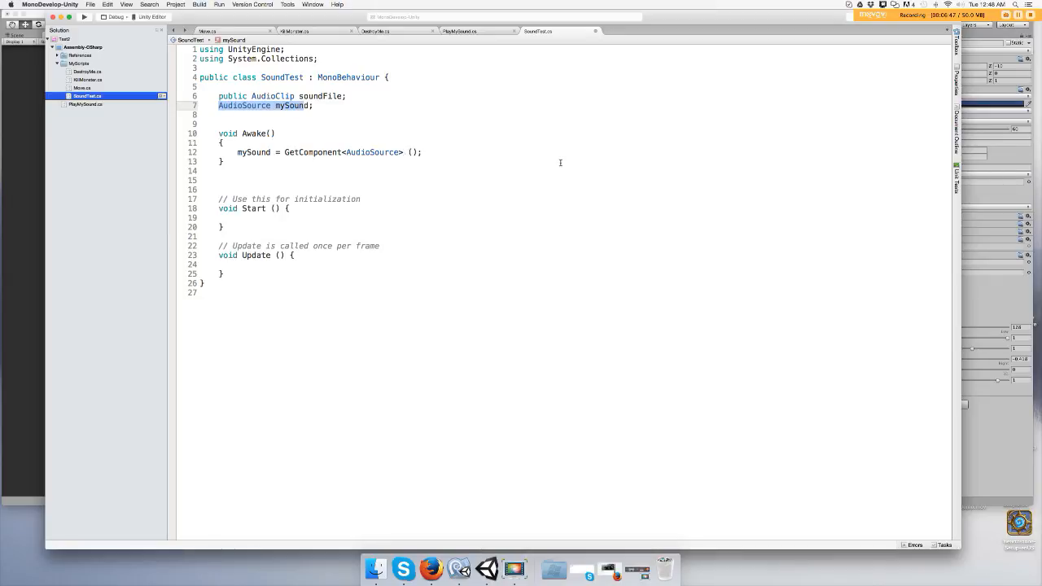
mouse_move(378, 264)
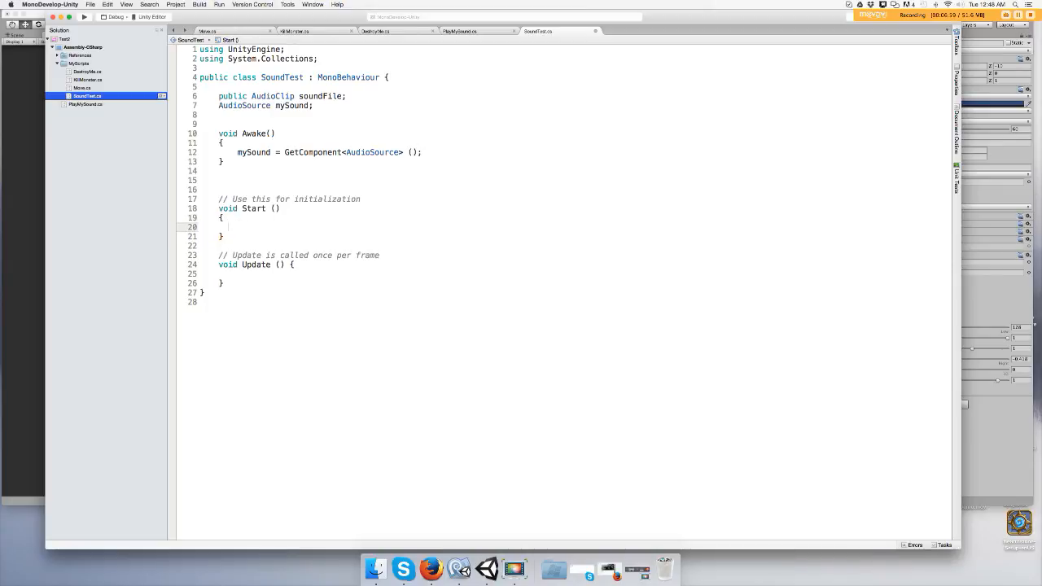
- Begin the call in Start as mySound.PlayOneShot, picking the method from autocomplete
text(mn)
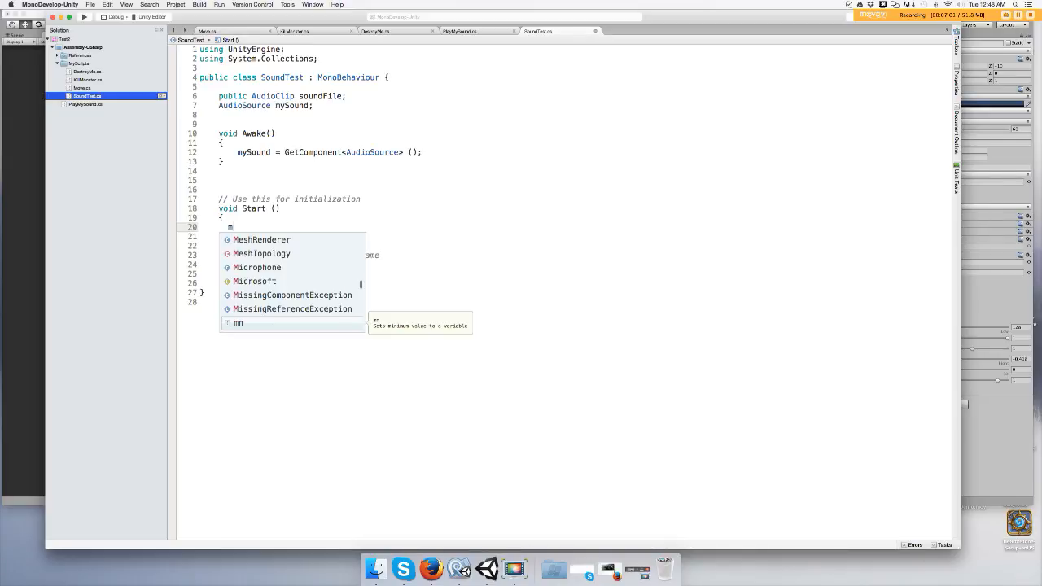
text(ySound)
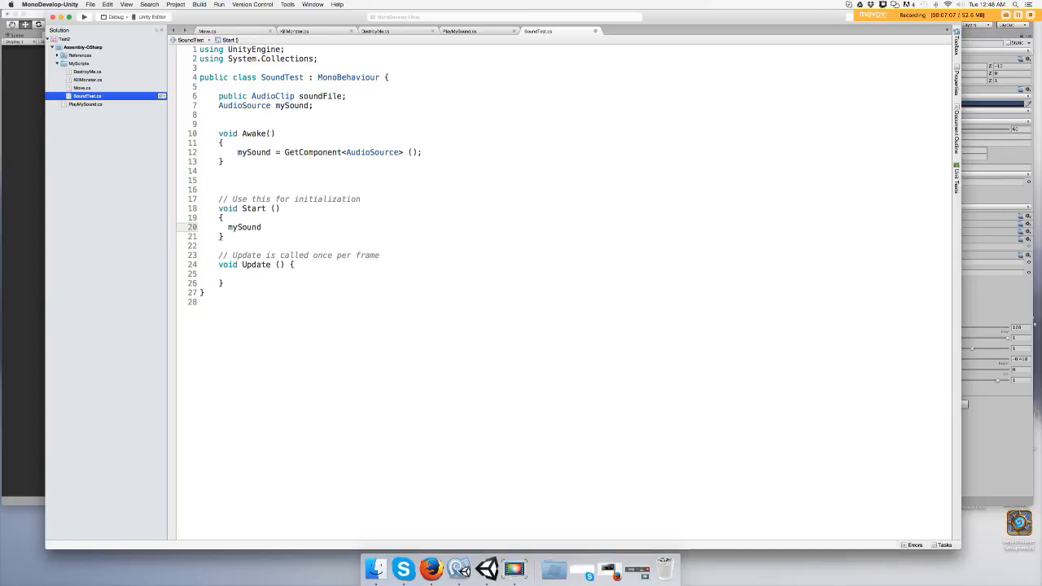
text(.)
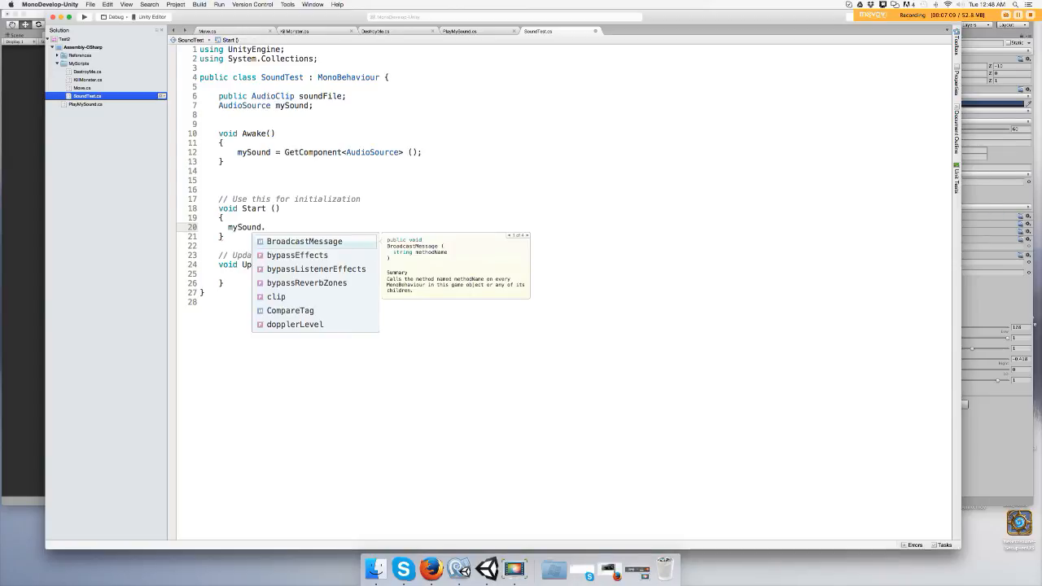
text(a)
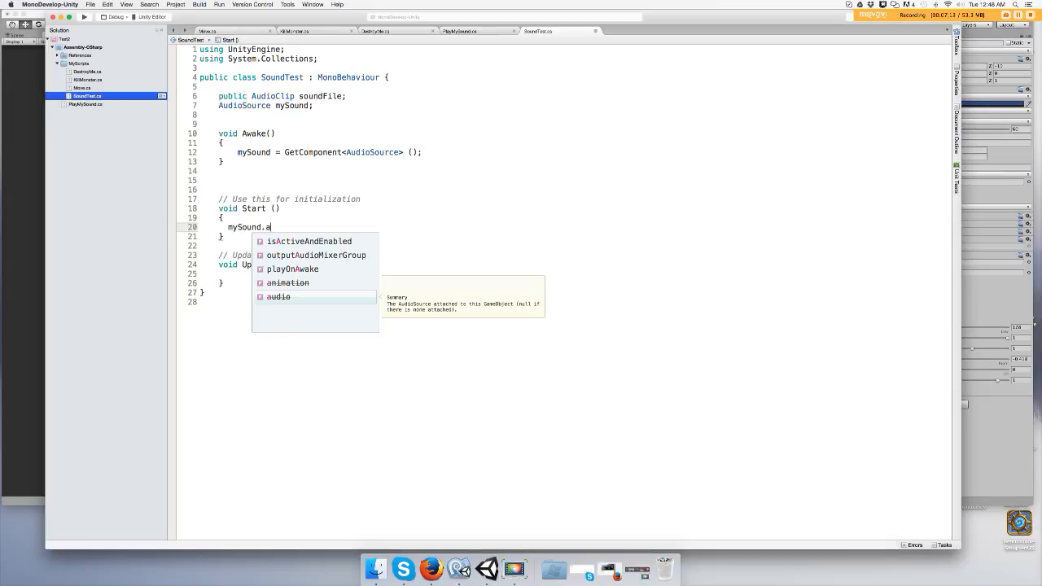
text(udio.p)
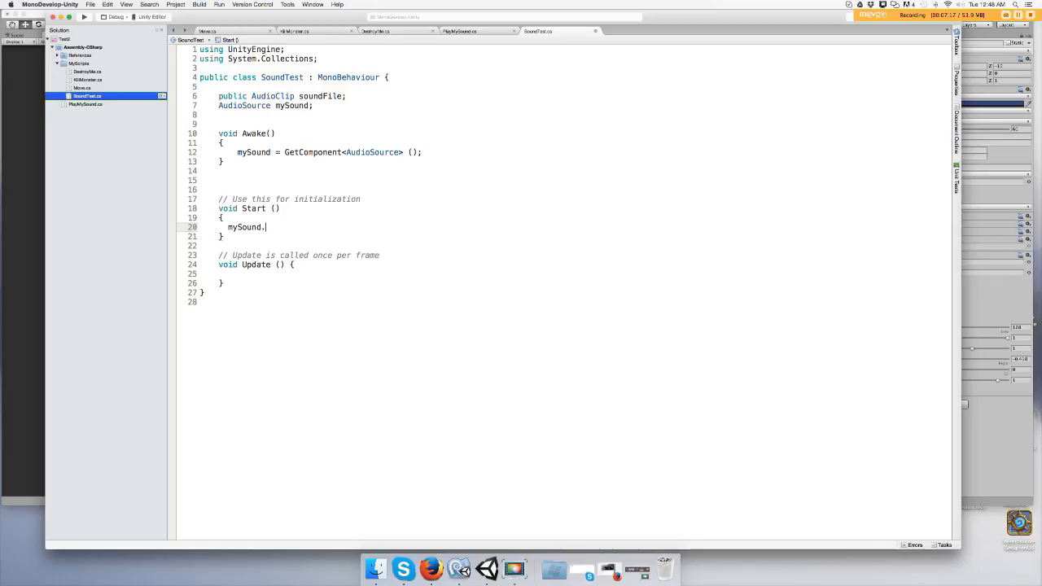
text(pl)
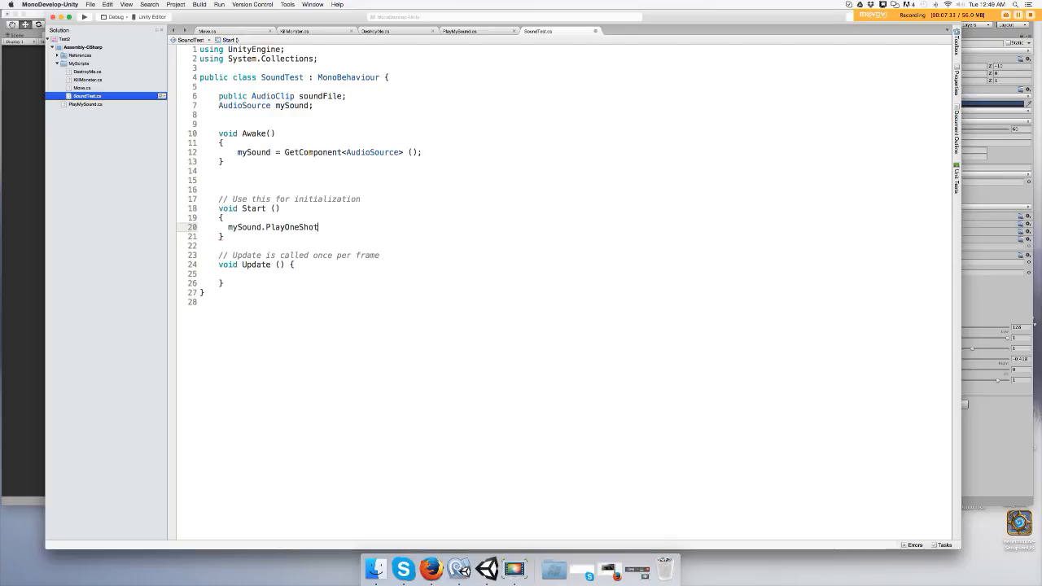
- Pass soundFile and a volume of 0.8f as the PlayOneShot arguments
text(()
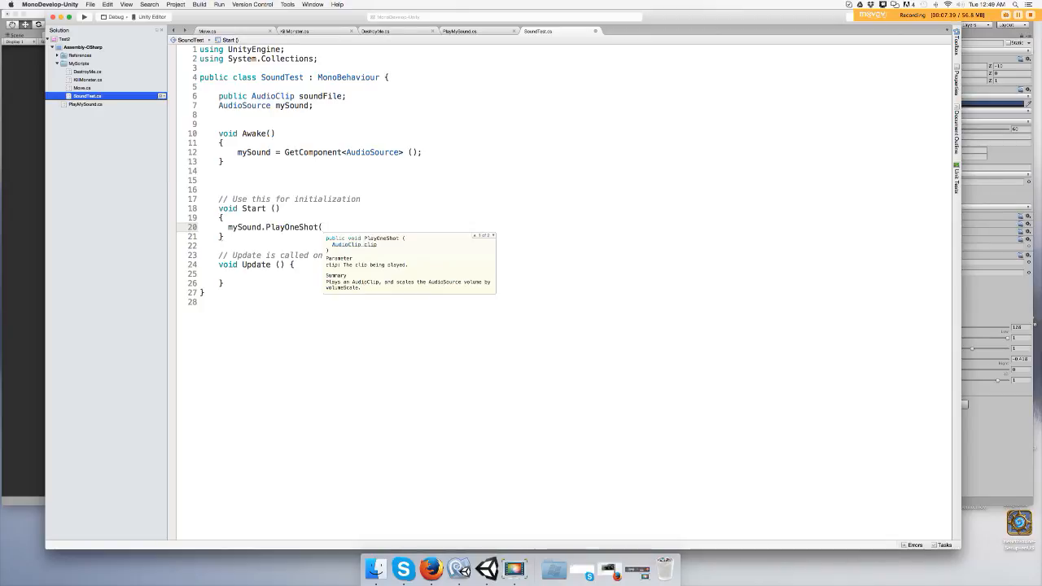
text(soundFile)
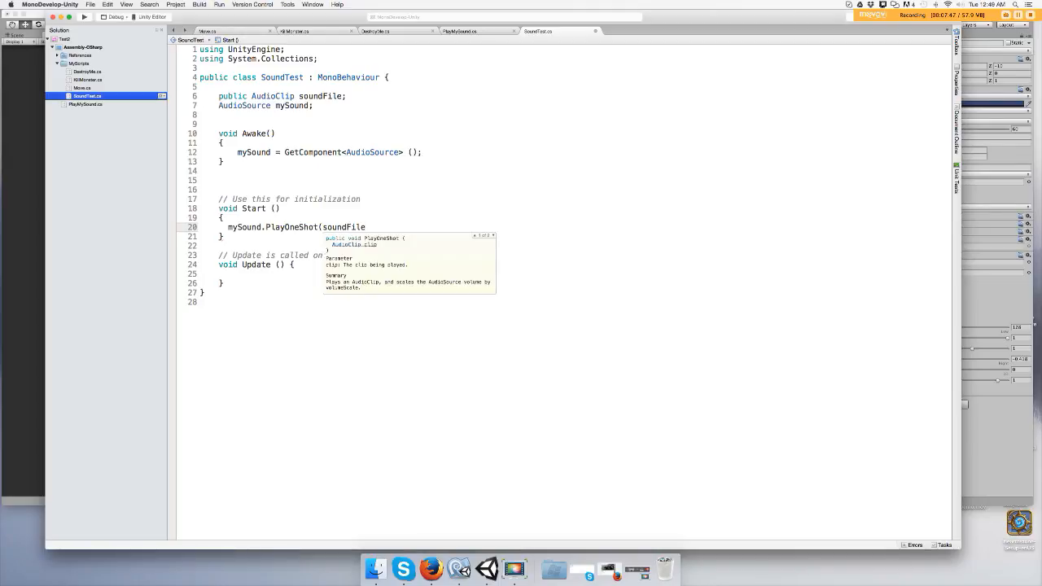
text(,)
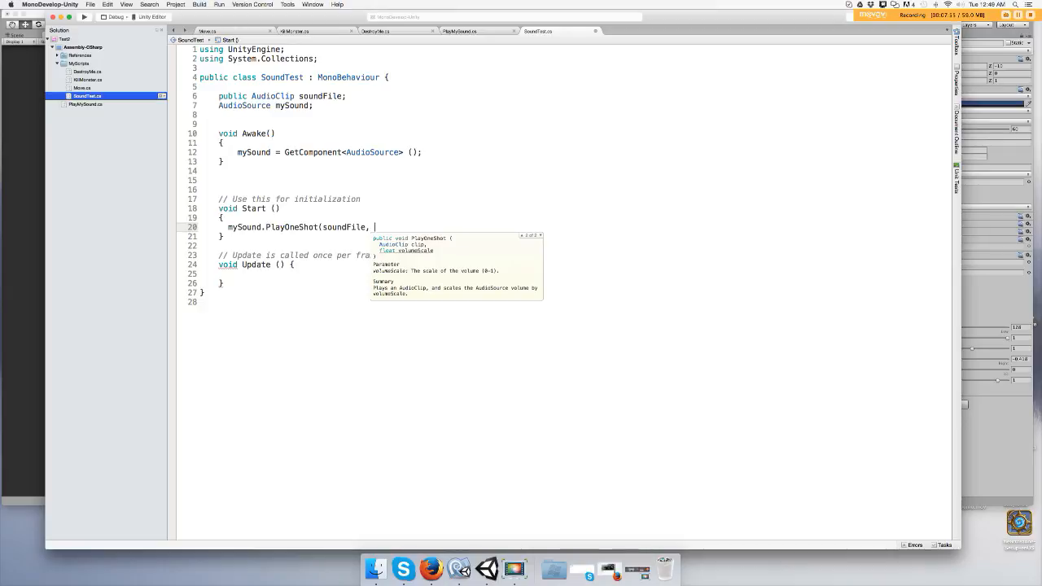
text(0)
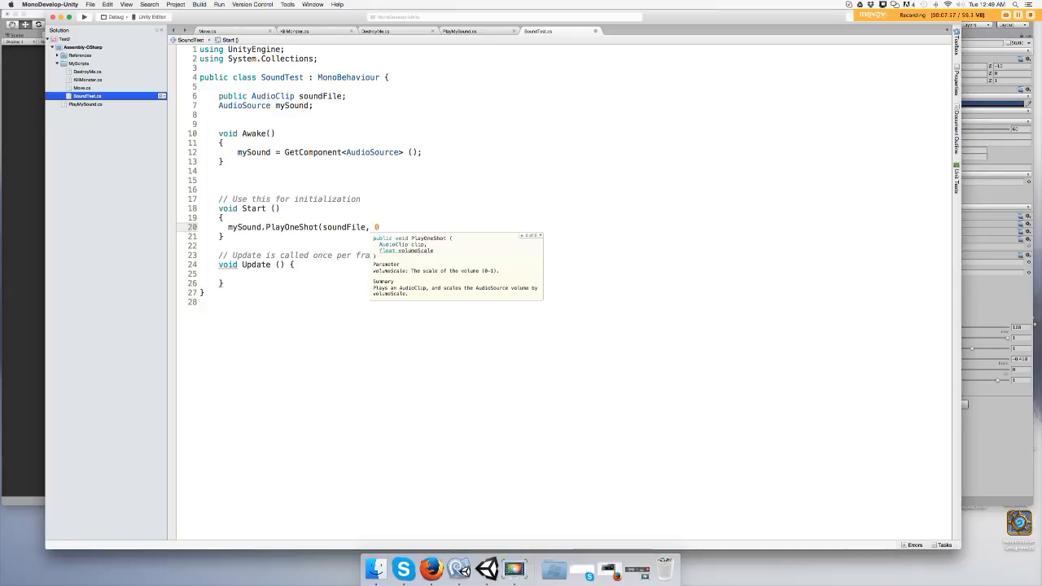
text(.8)
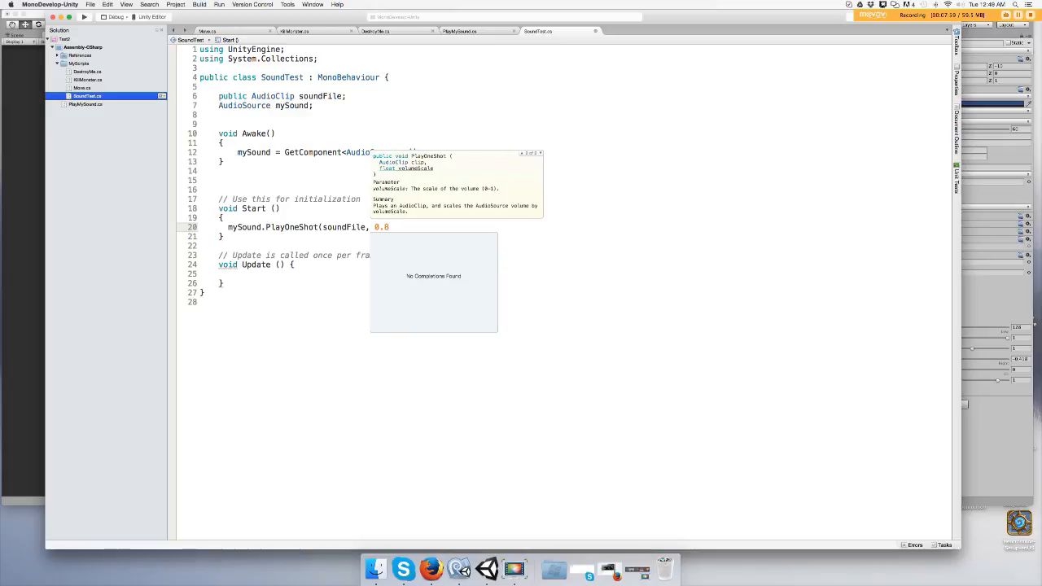
text(f);)
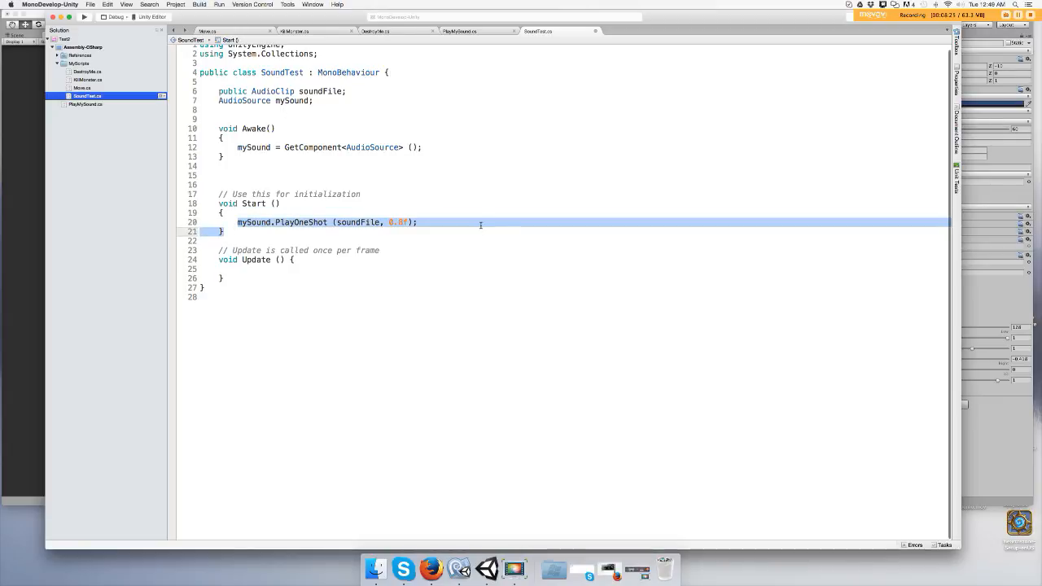
mouse_move(452, 224)
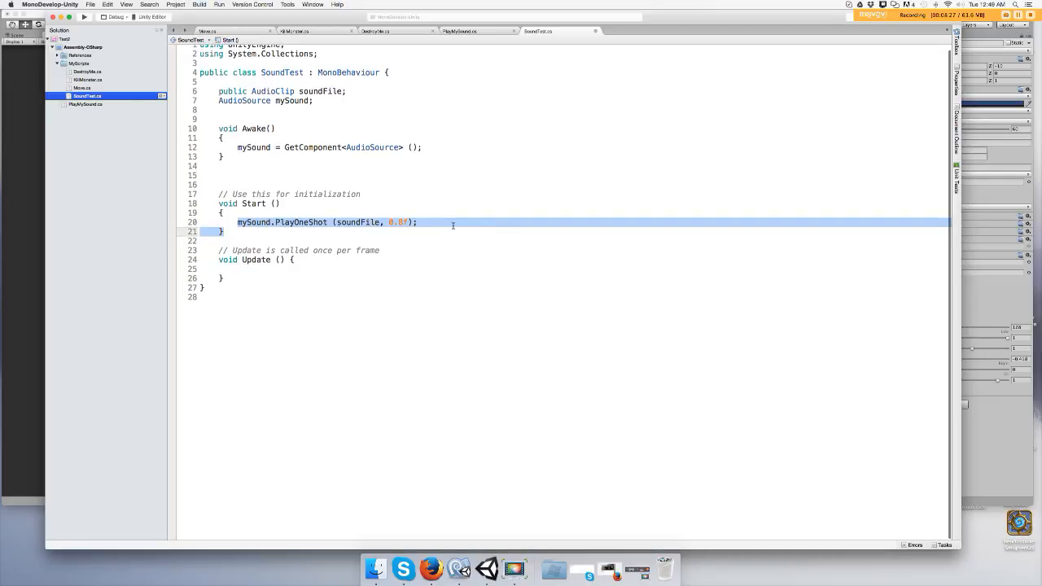
click(453, 221)
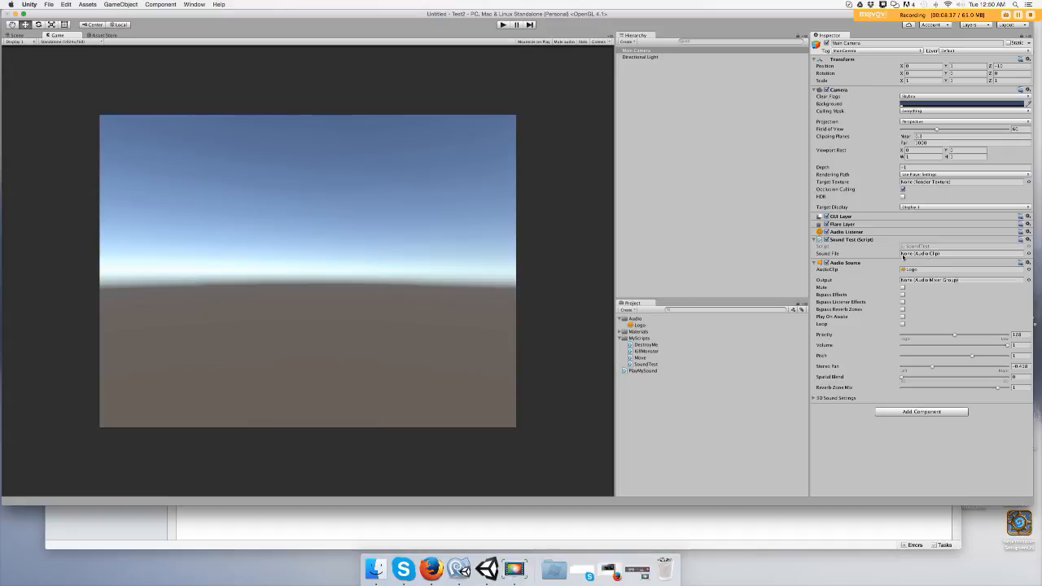
mouse_move(687, 337)
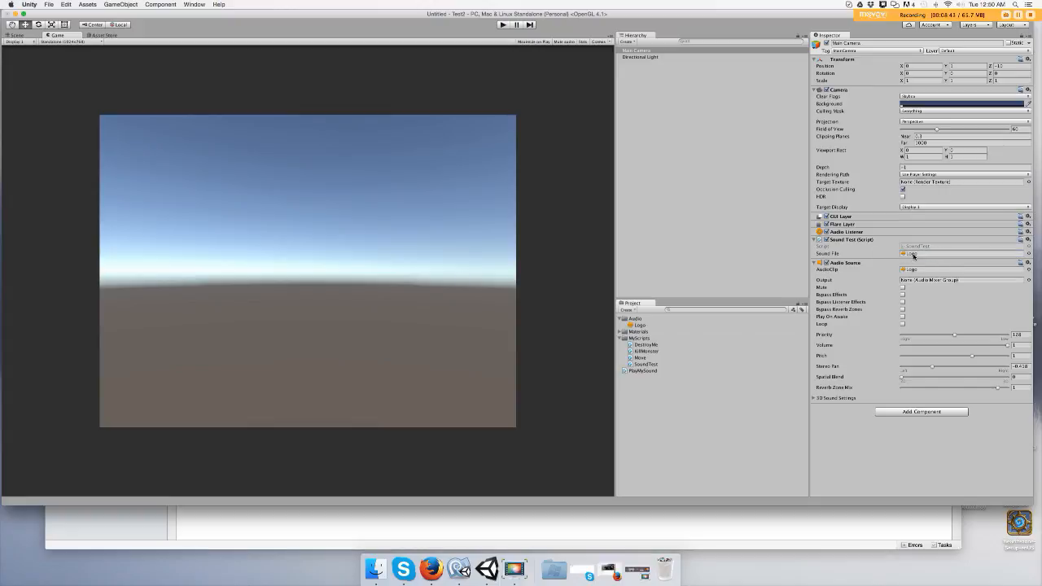
click(638, 326)
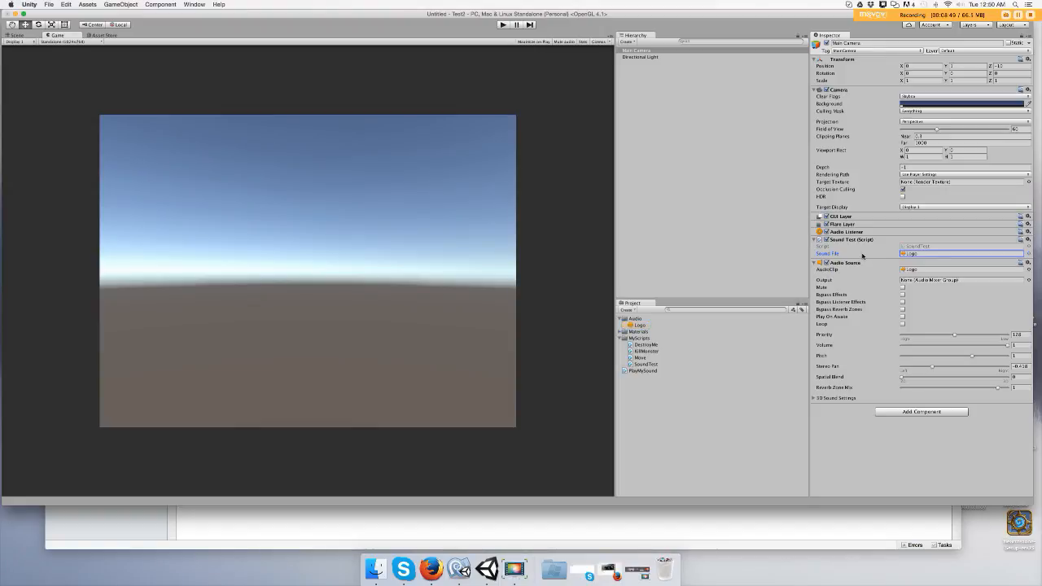
mouse_move(840, 322)
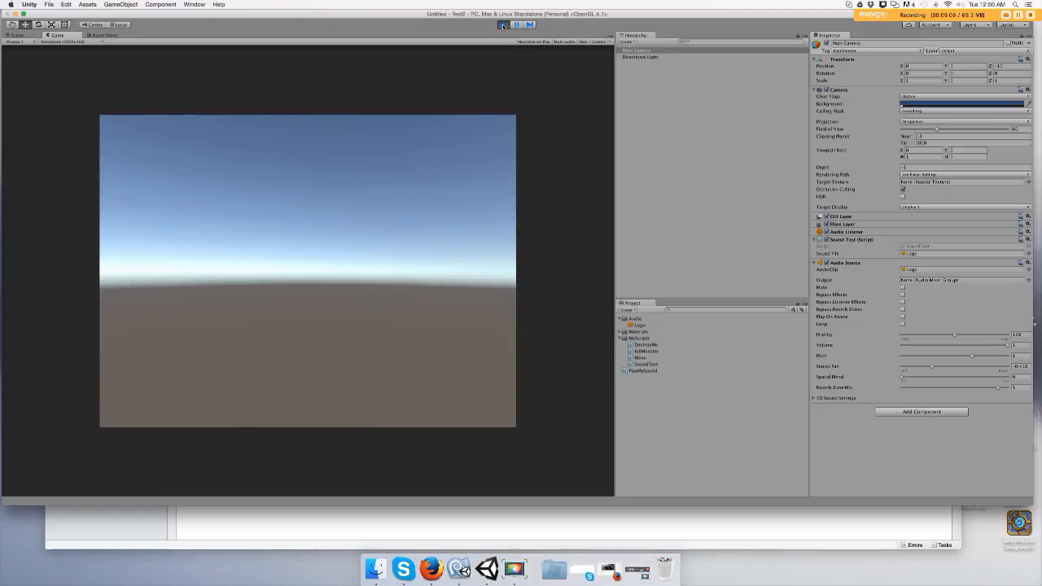
click(503, 24)
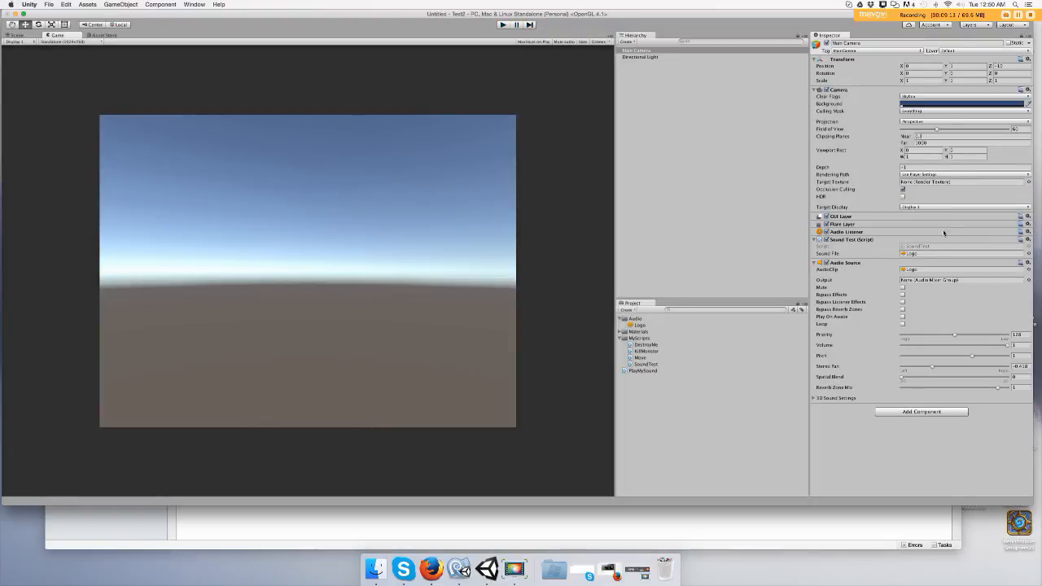
click(902, 324)
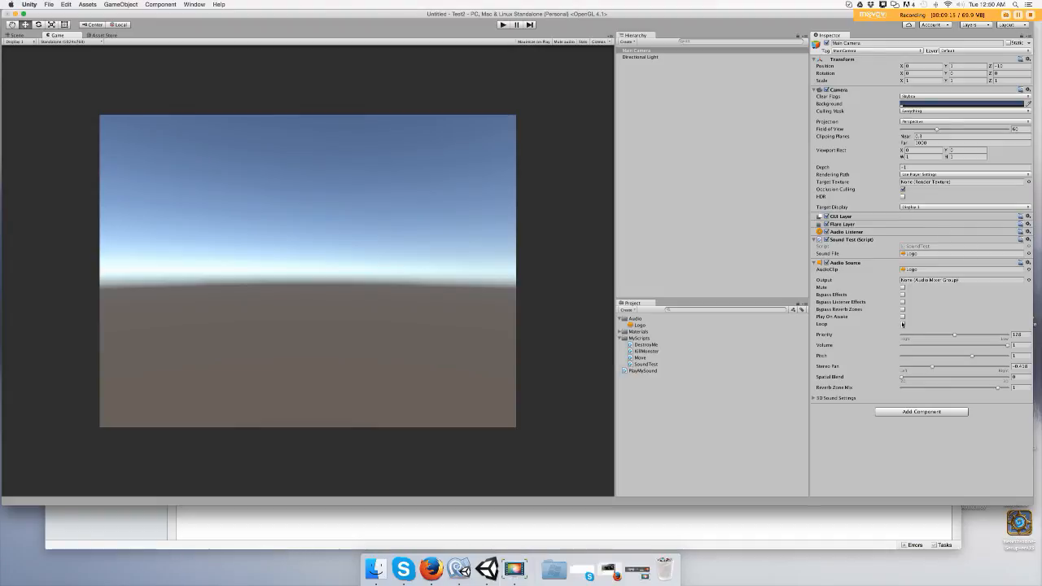
click(903, 324)
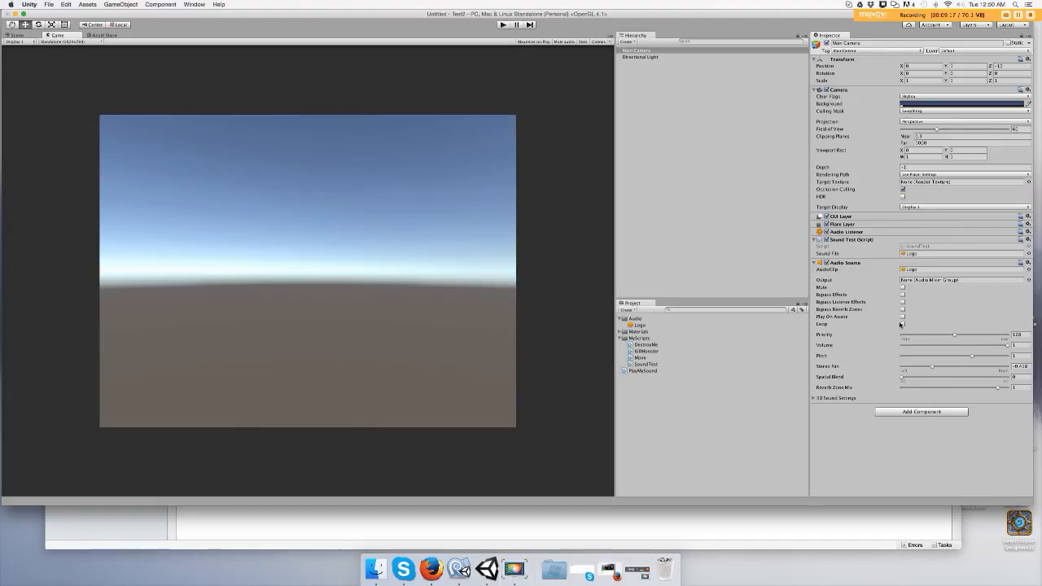
click(902, 316)
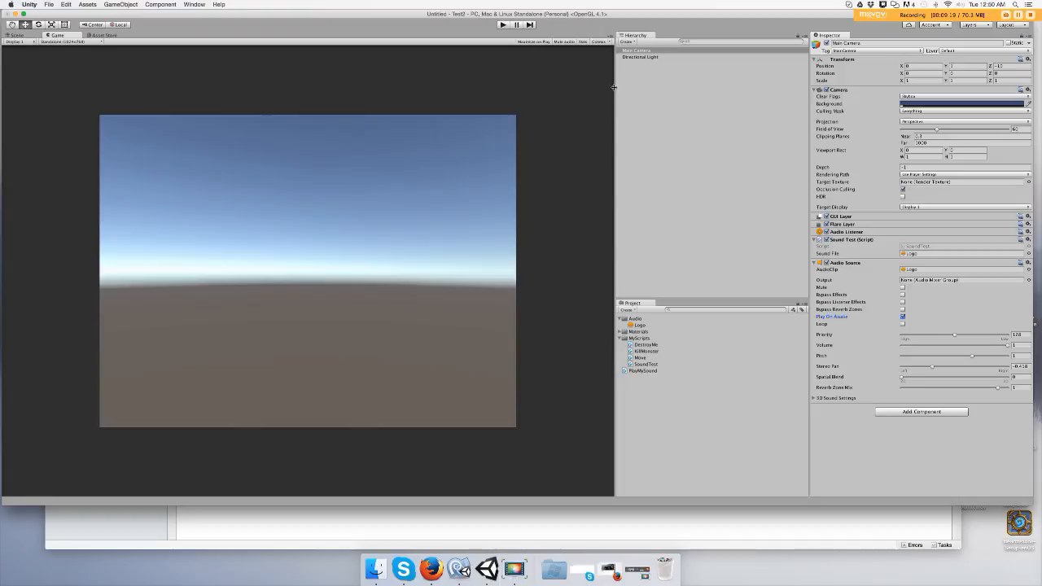
click(504, 24)
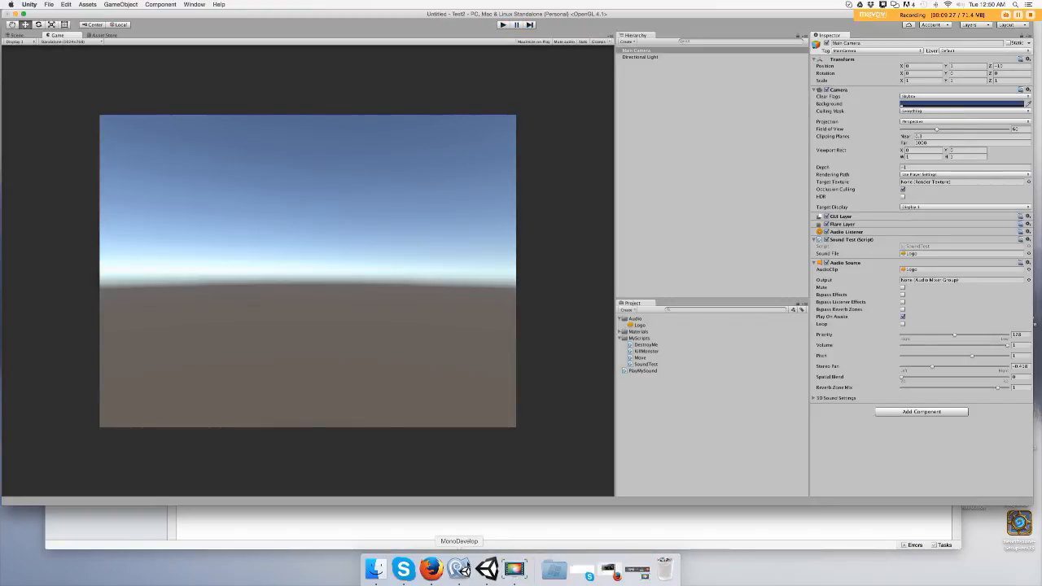
click(459, 541)
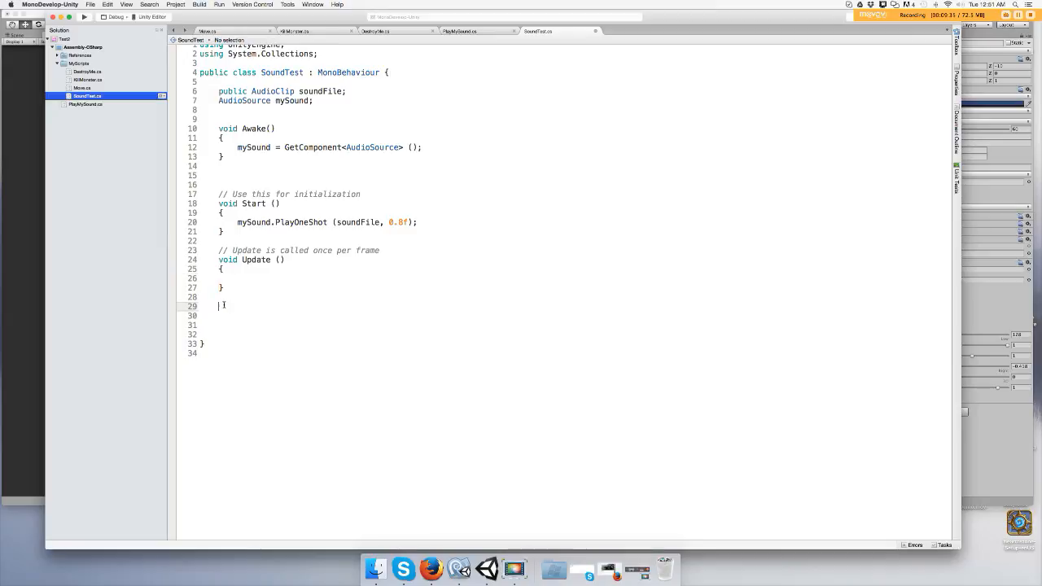
- Declare a new void MyInput() method below Update with its opening brace
text(vp)
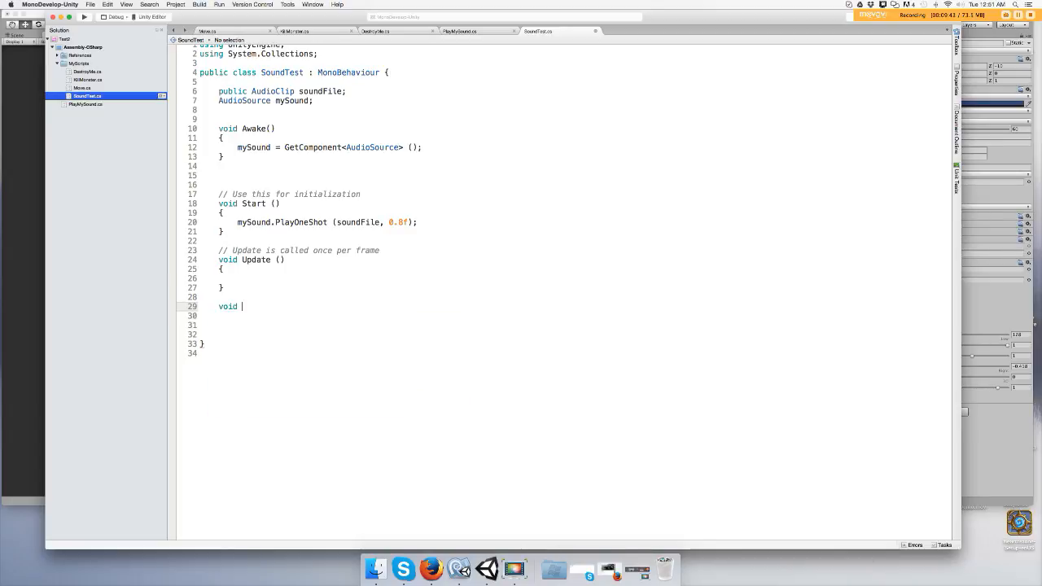
text(MyInput)
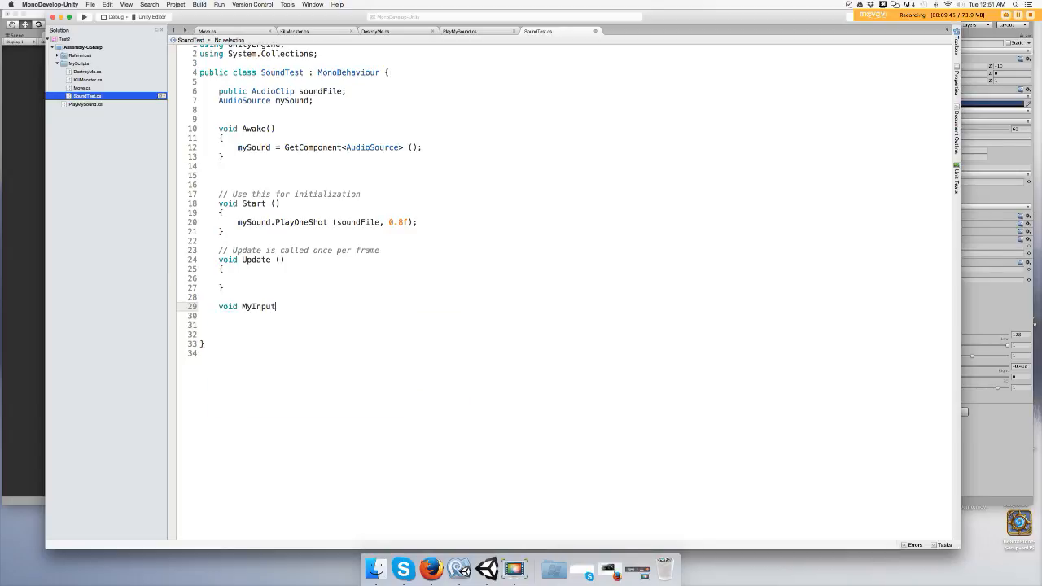
text(())
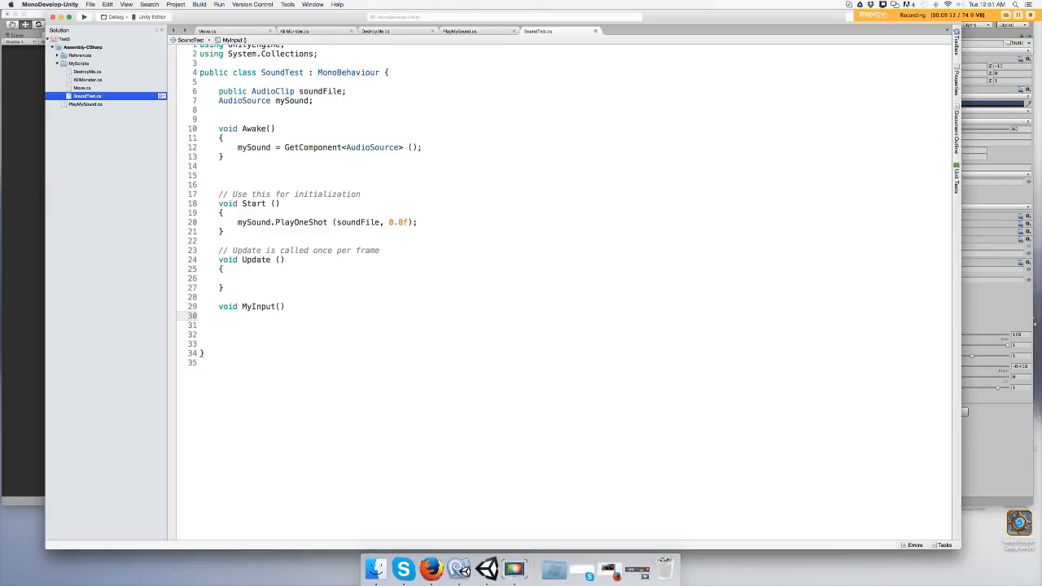
text({)
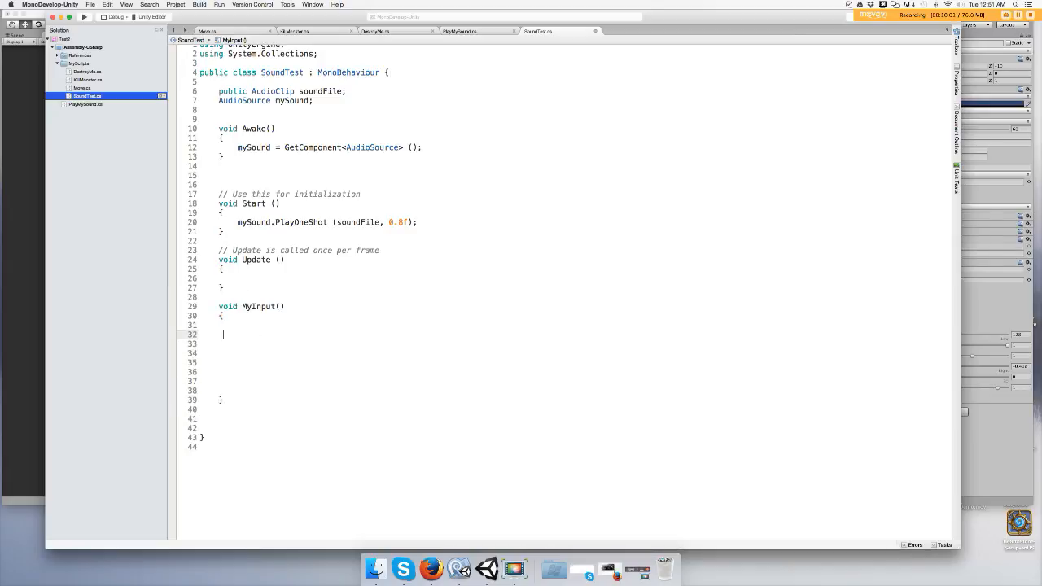
- Add an if condition inside MyInput checking Input.GetKey(KeyCode.Space)
text(if()
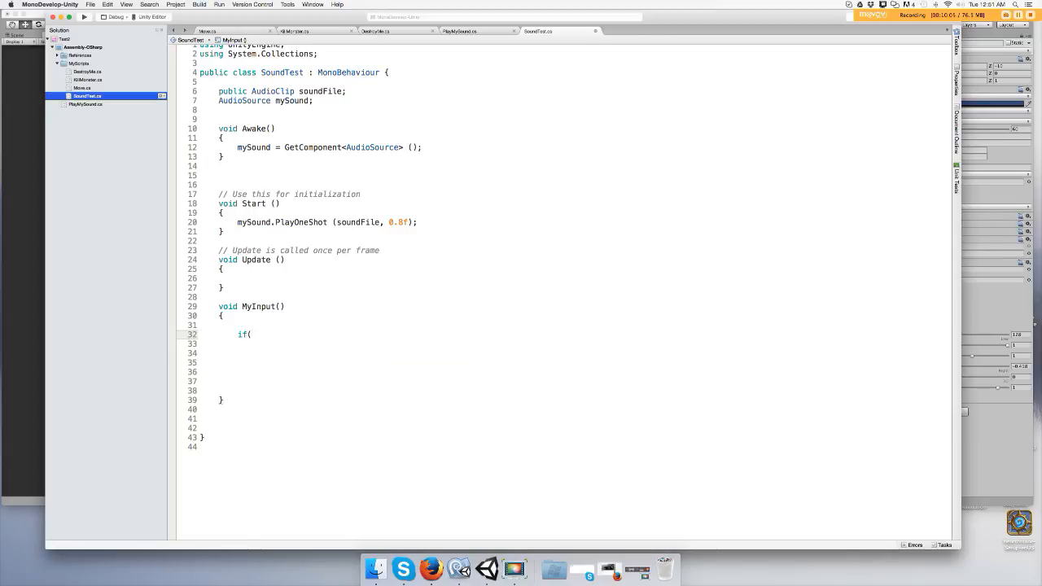
text(Input.GetKey)
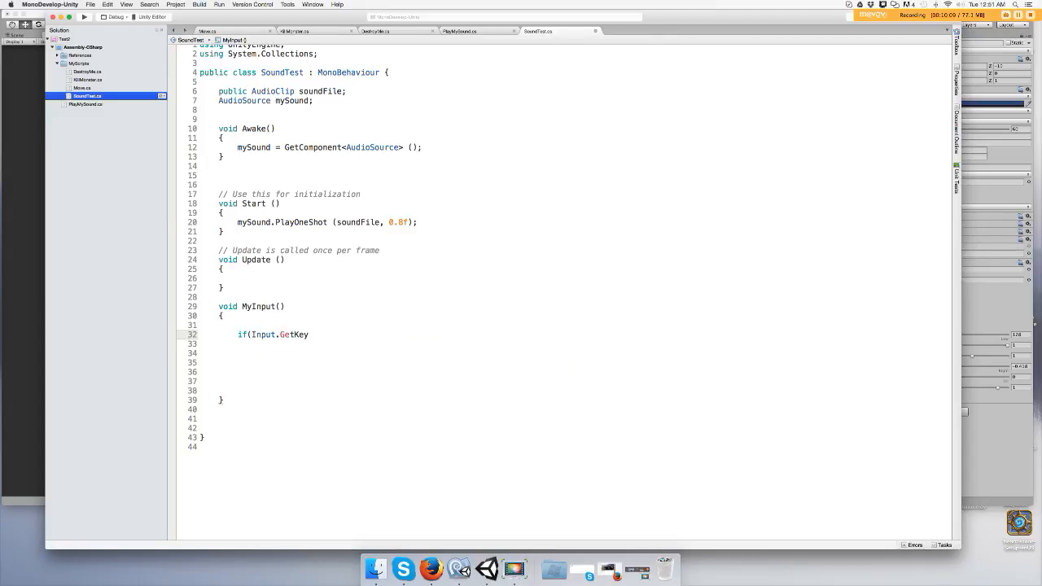
text((KeyCode)
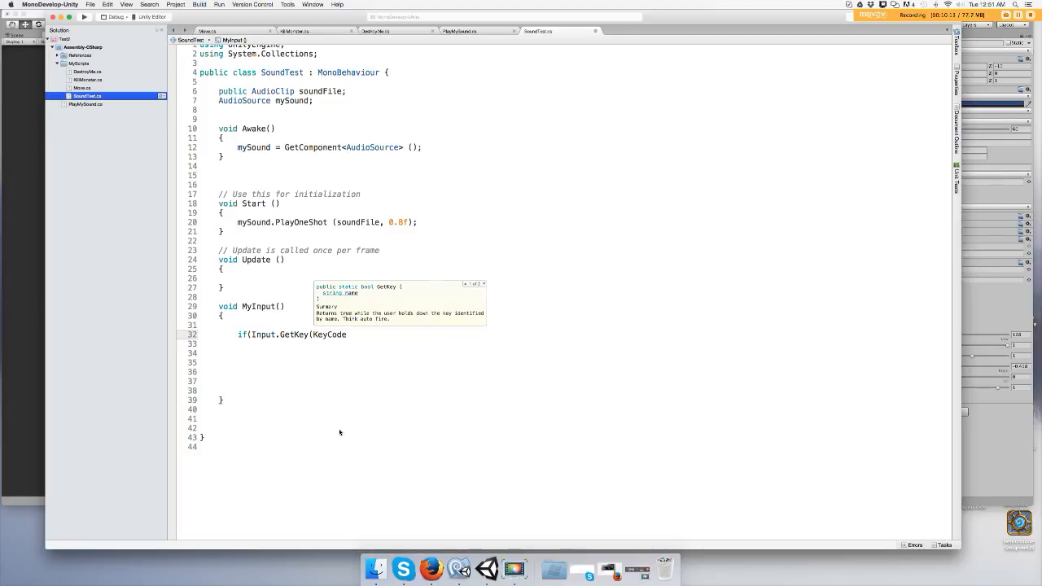
text(.Space)))
text({)
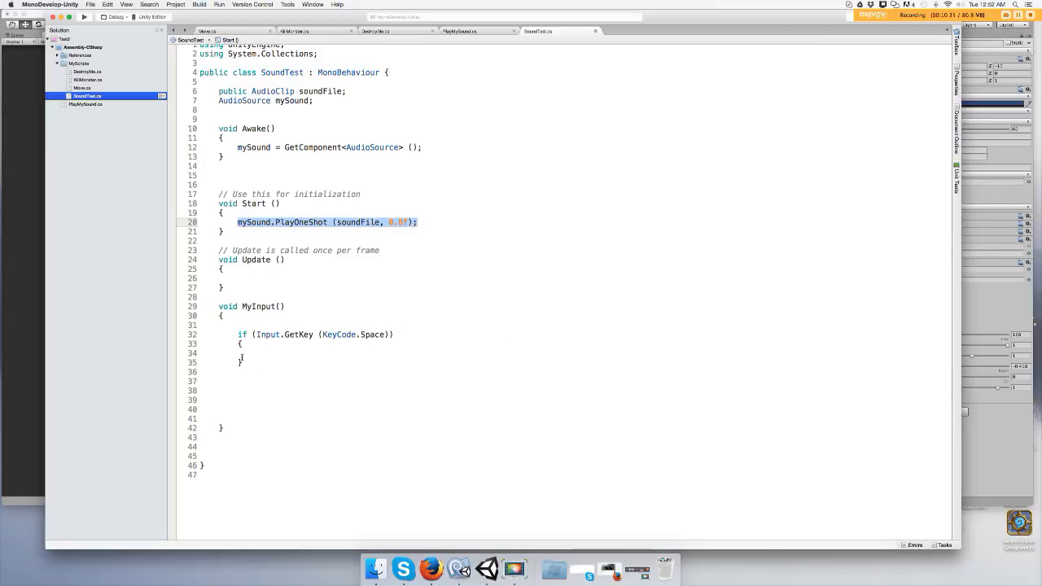
- Move the PlayOneShot call into the Space-key if block and remove it from Start
right_click(241, 352)
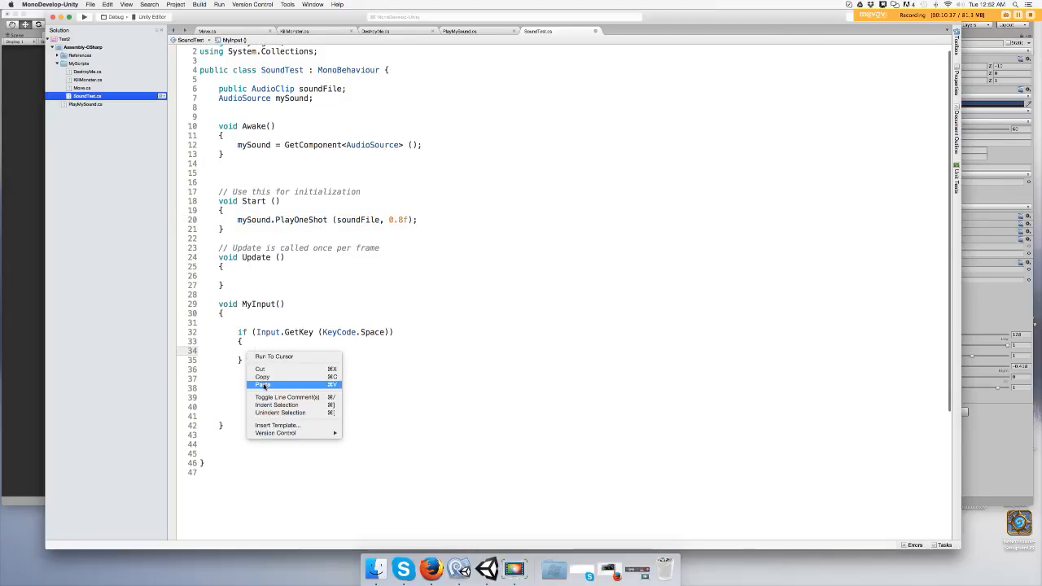
click(262, 384)
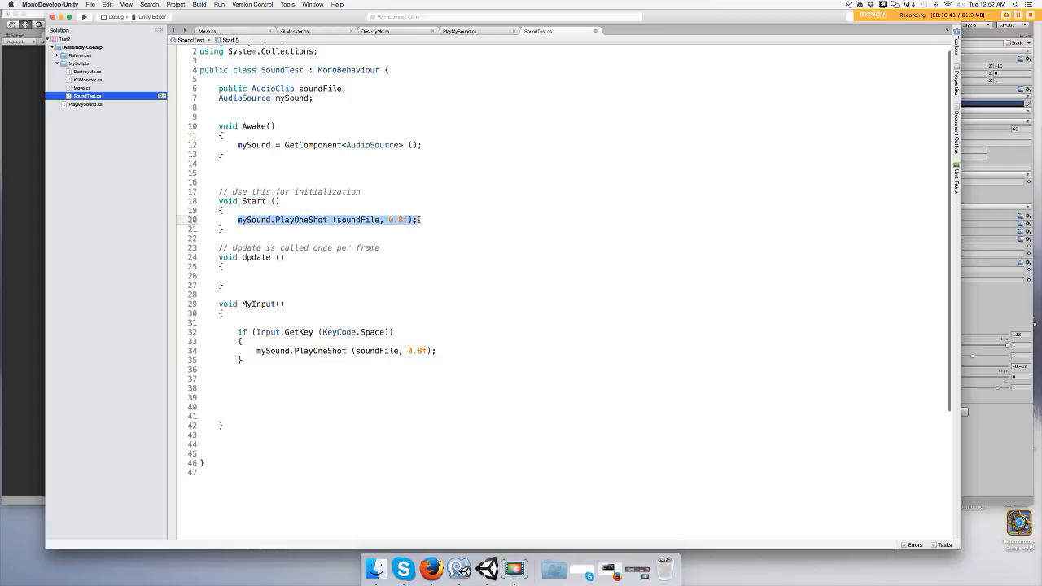
key(Delete)
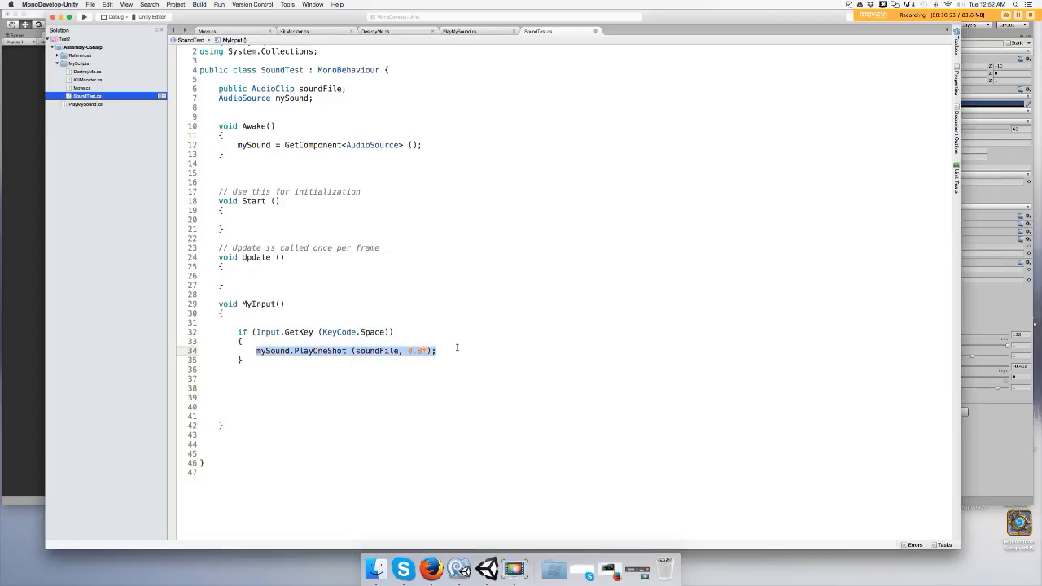
- Call MyInput(); from inside the Update method
click(236, 274)
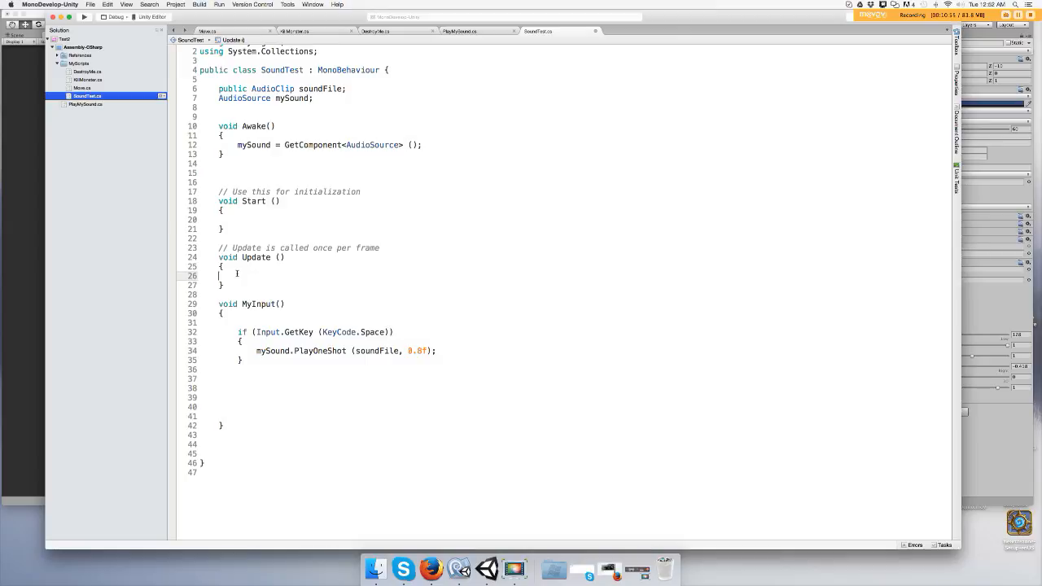
text(M)
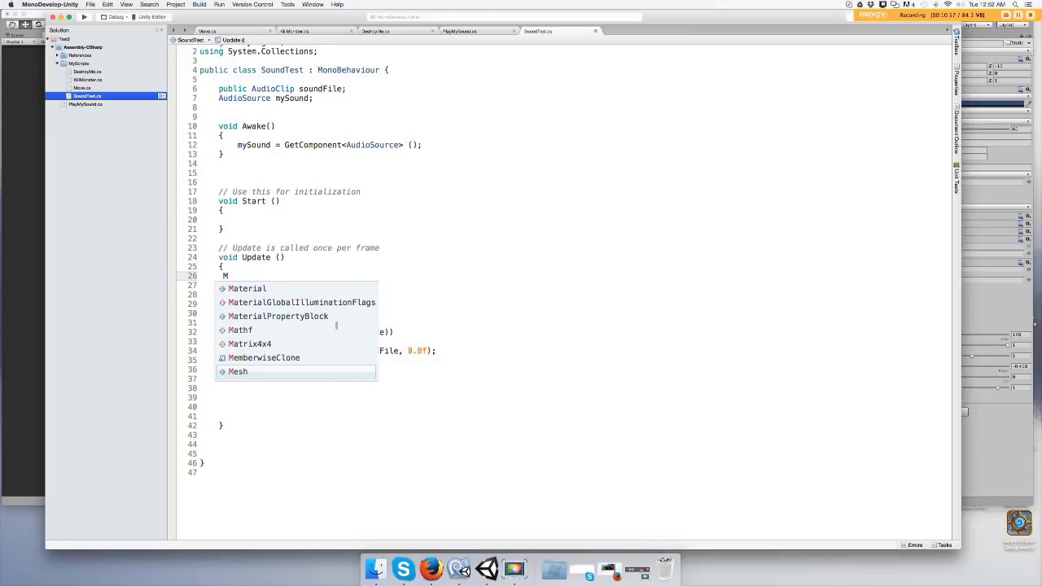
text(y)
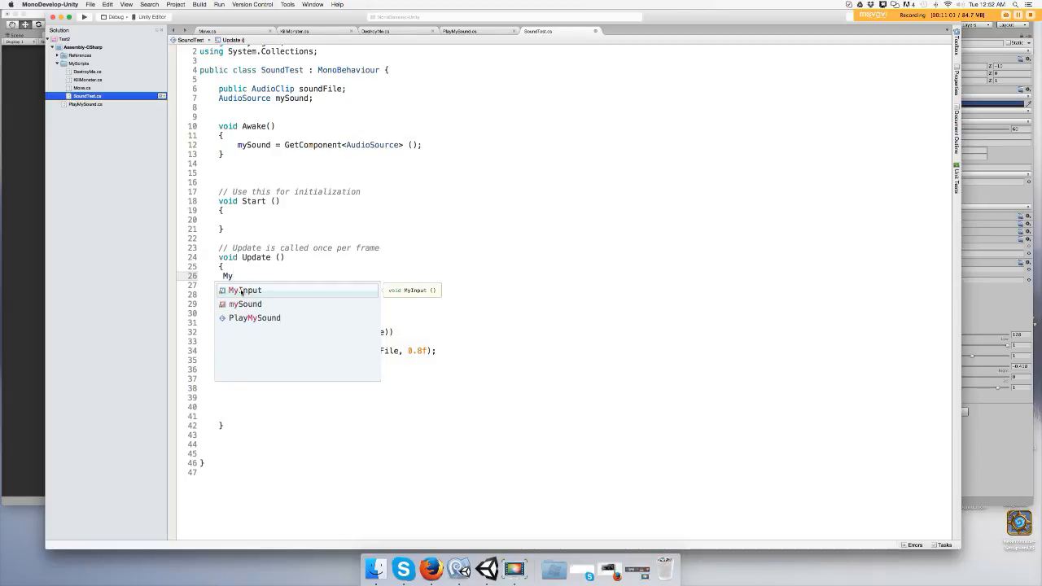
click(244, 290)
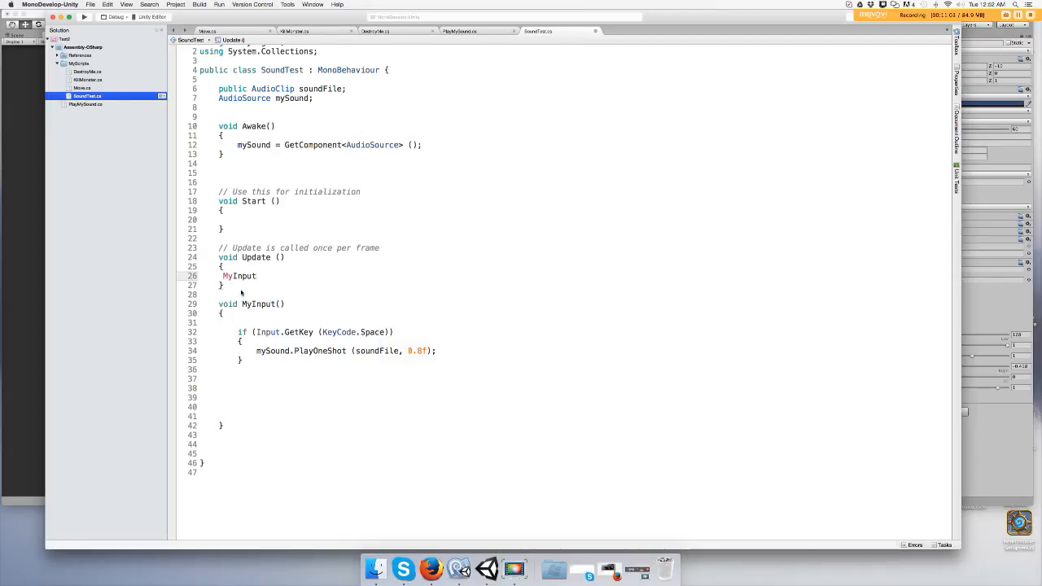
text(();)
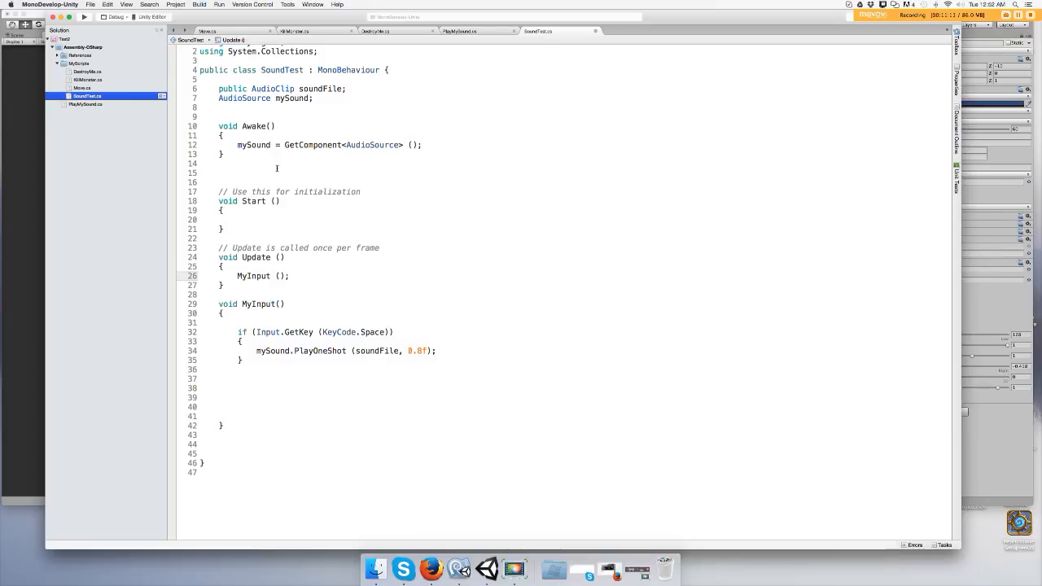
mouse_move(319, 307)
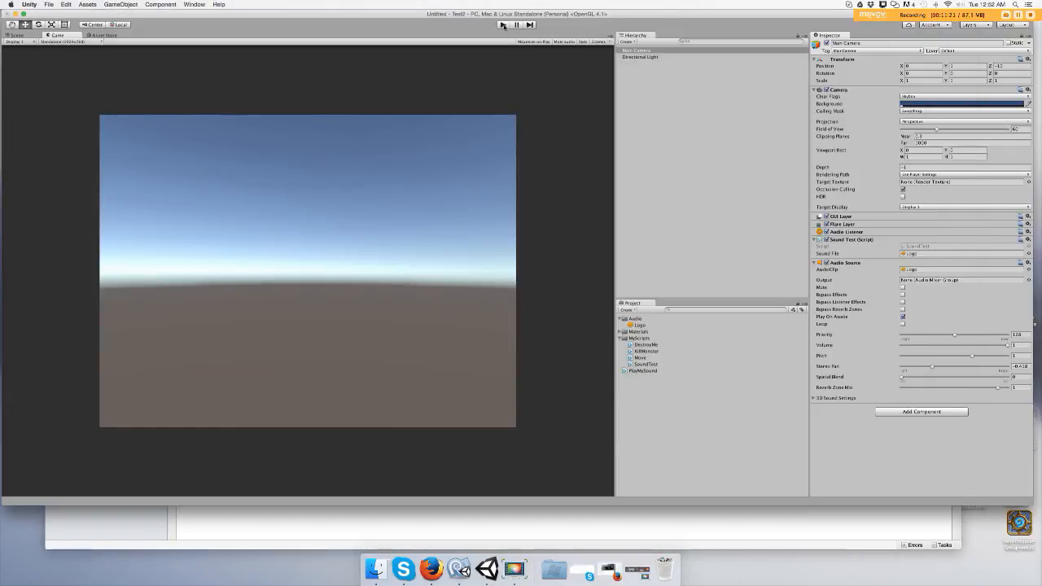
click(502, 24)
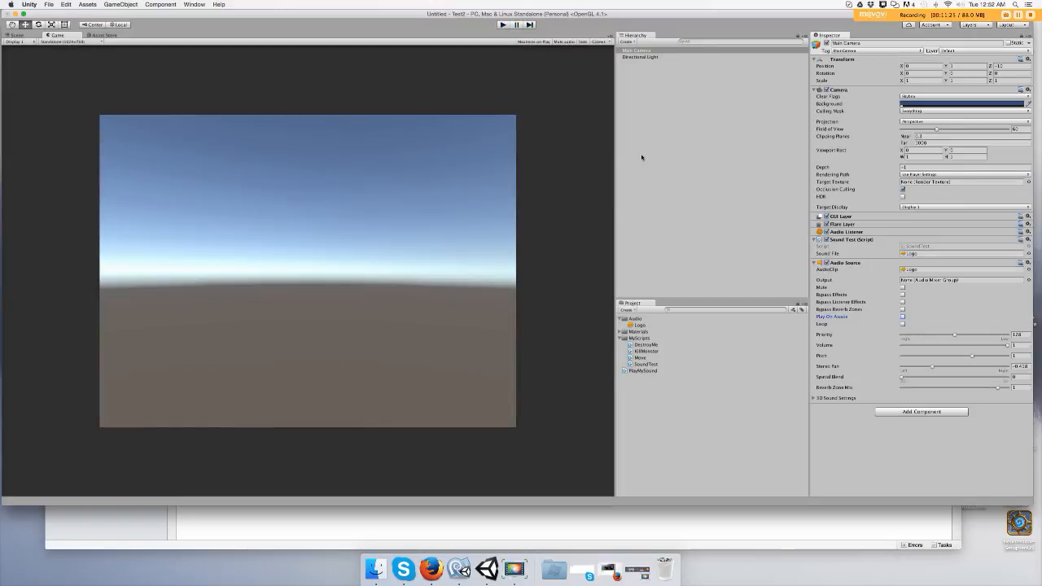
click(502, 24)
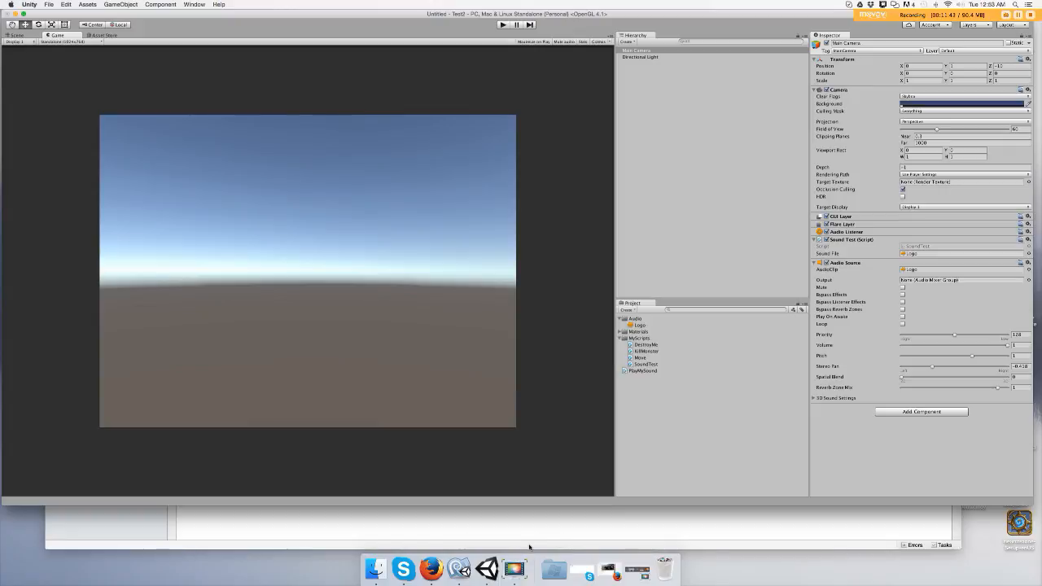
mouse_move(514, 567)
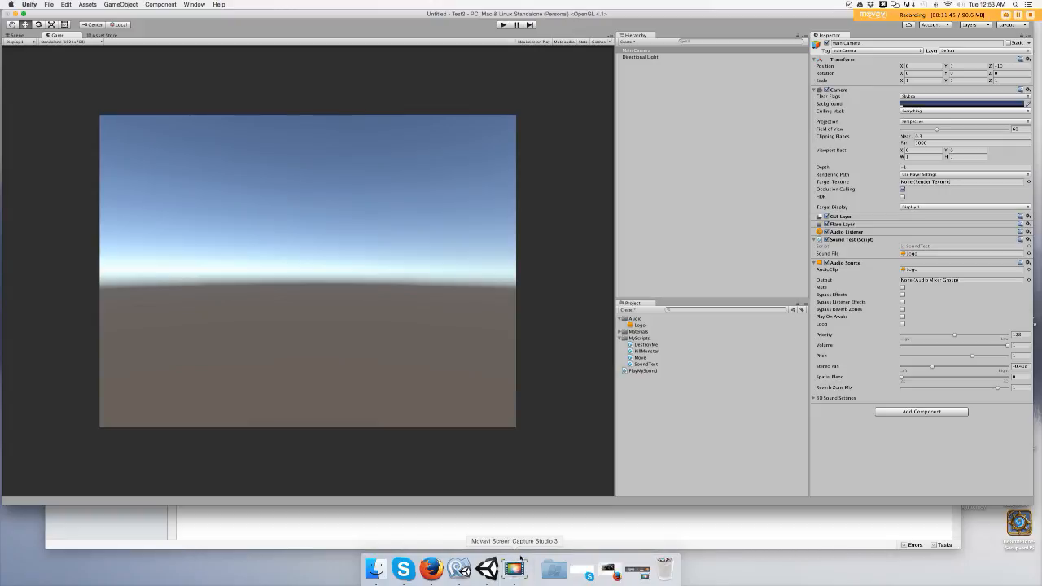